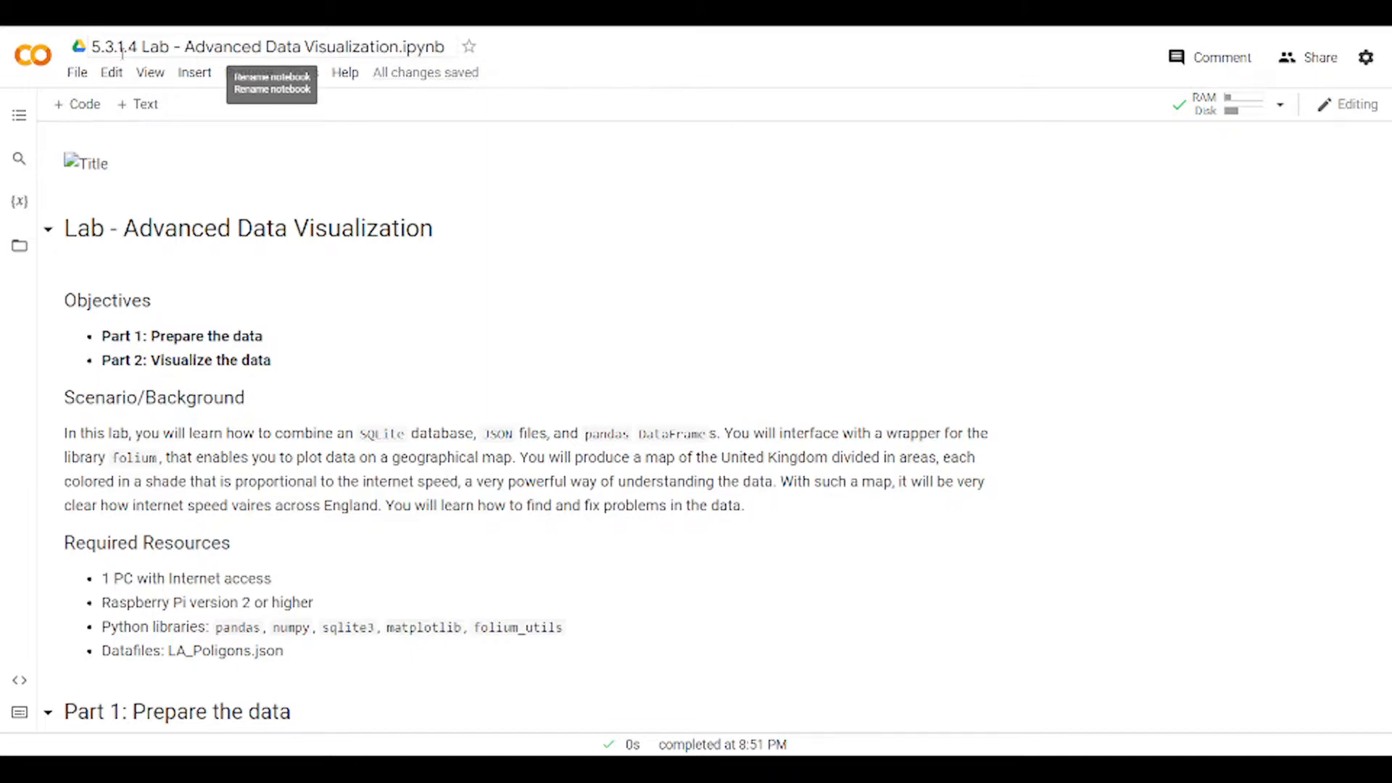
pyautogui.moveTo(242, 308)
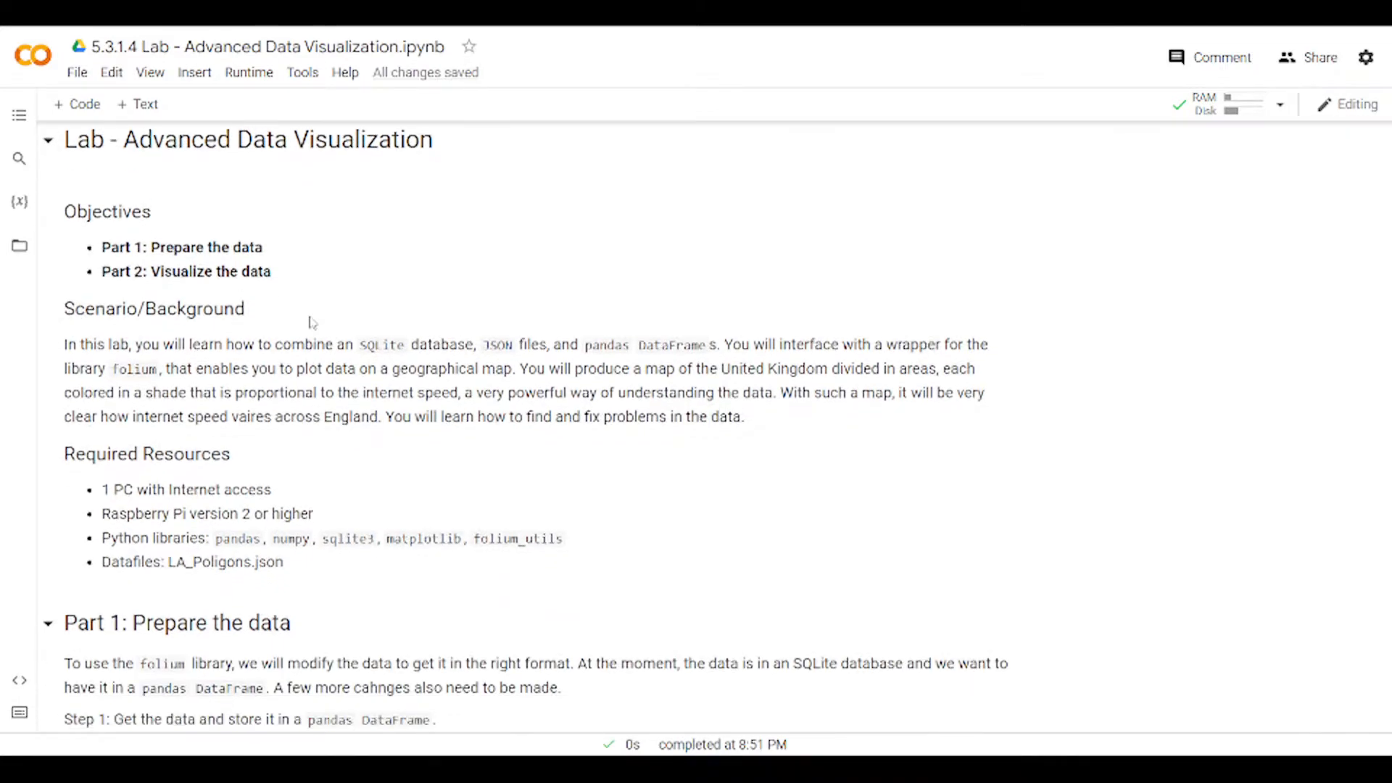
# Step: Review the import cell, briefly selecting the commented-out folium_utils import line
pyautogui.scroll(-3)
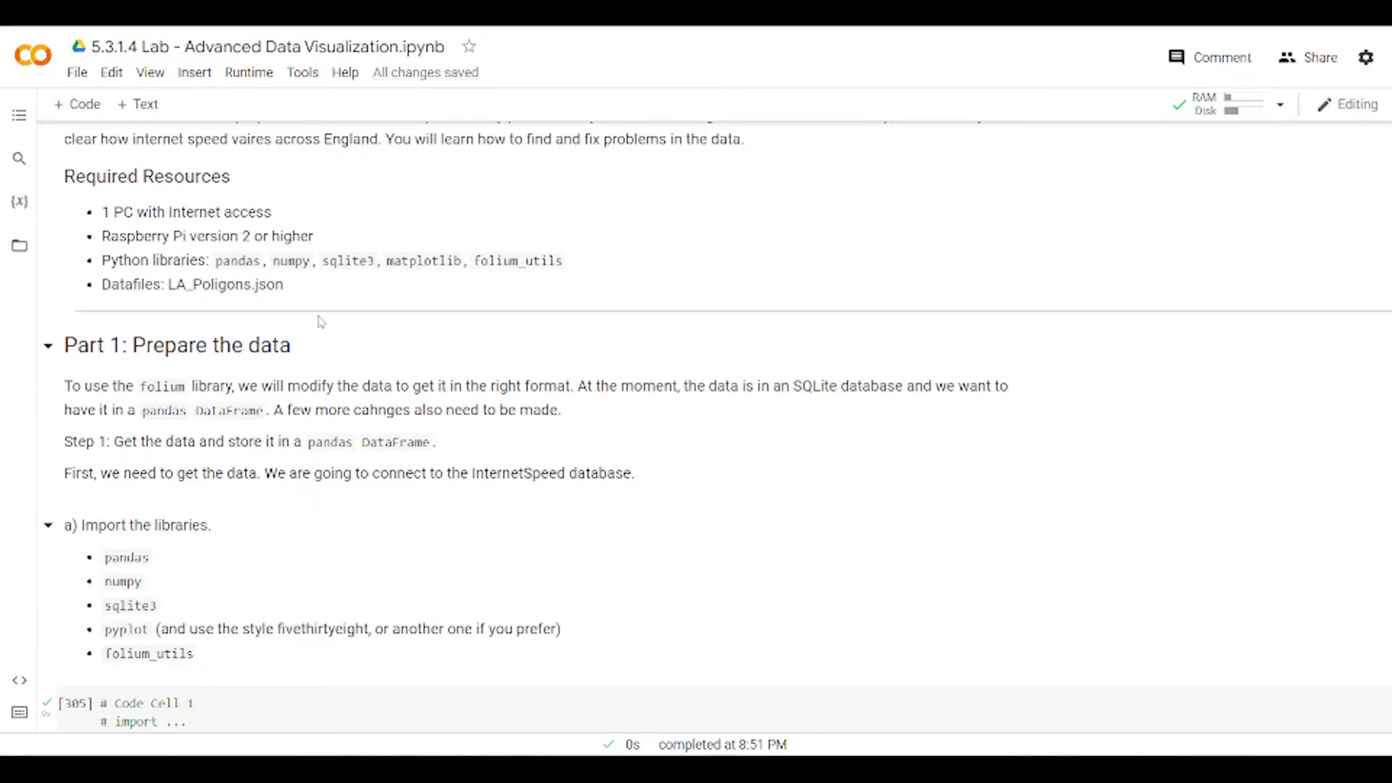
pyautogui.moveTo(319, 322)
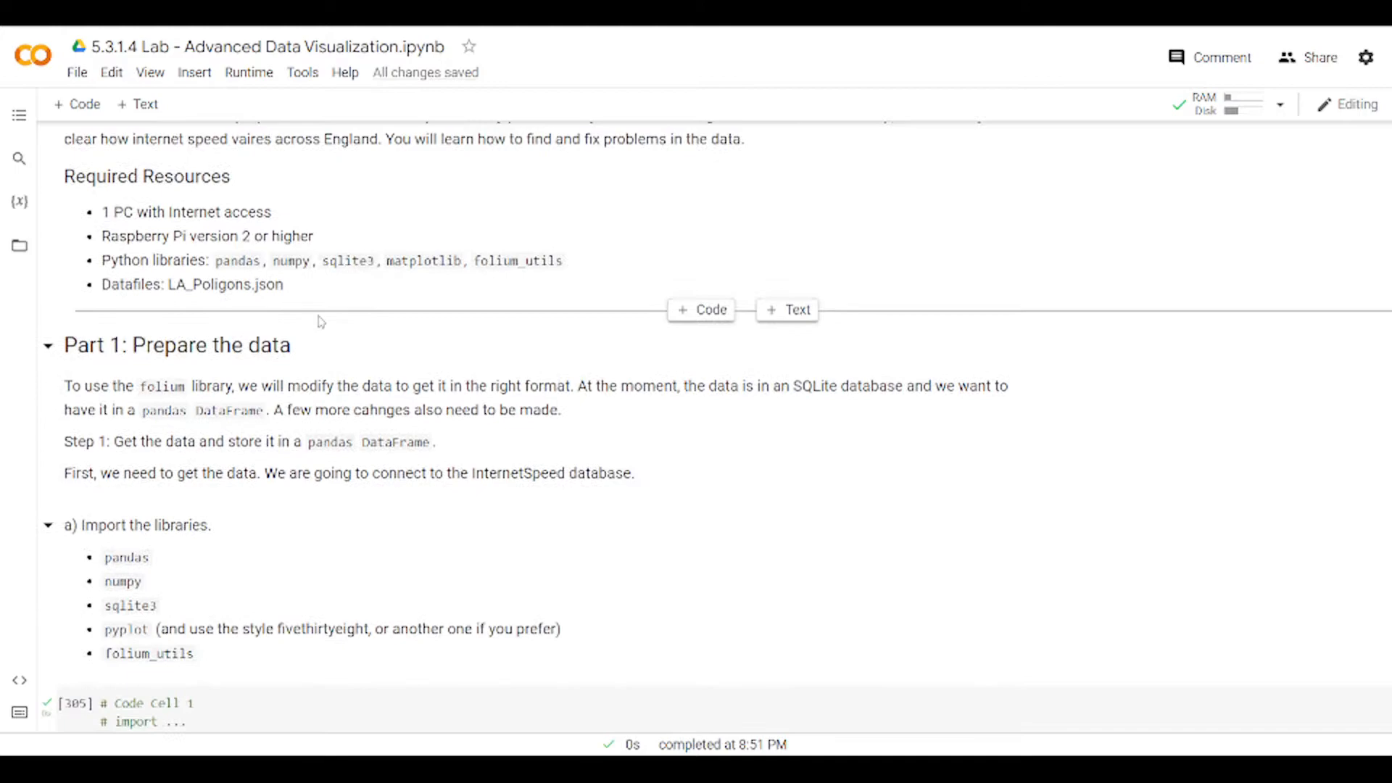
pyautogui.scroll(3)
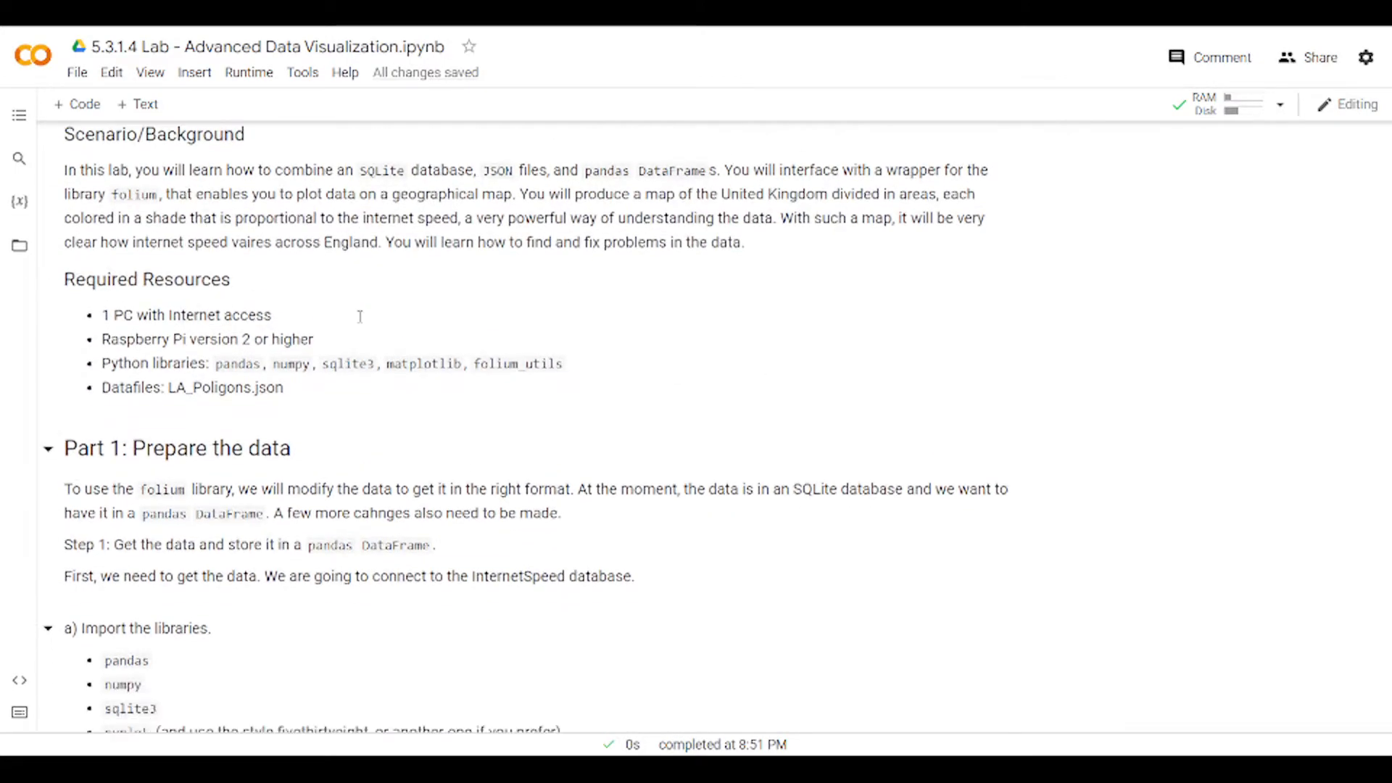
pyautogui.scroll(3)
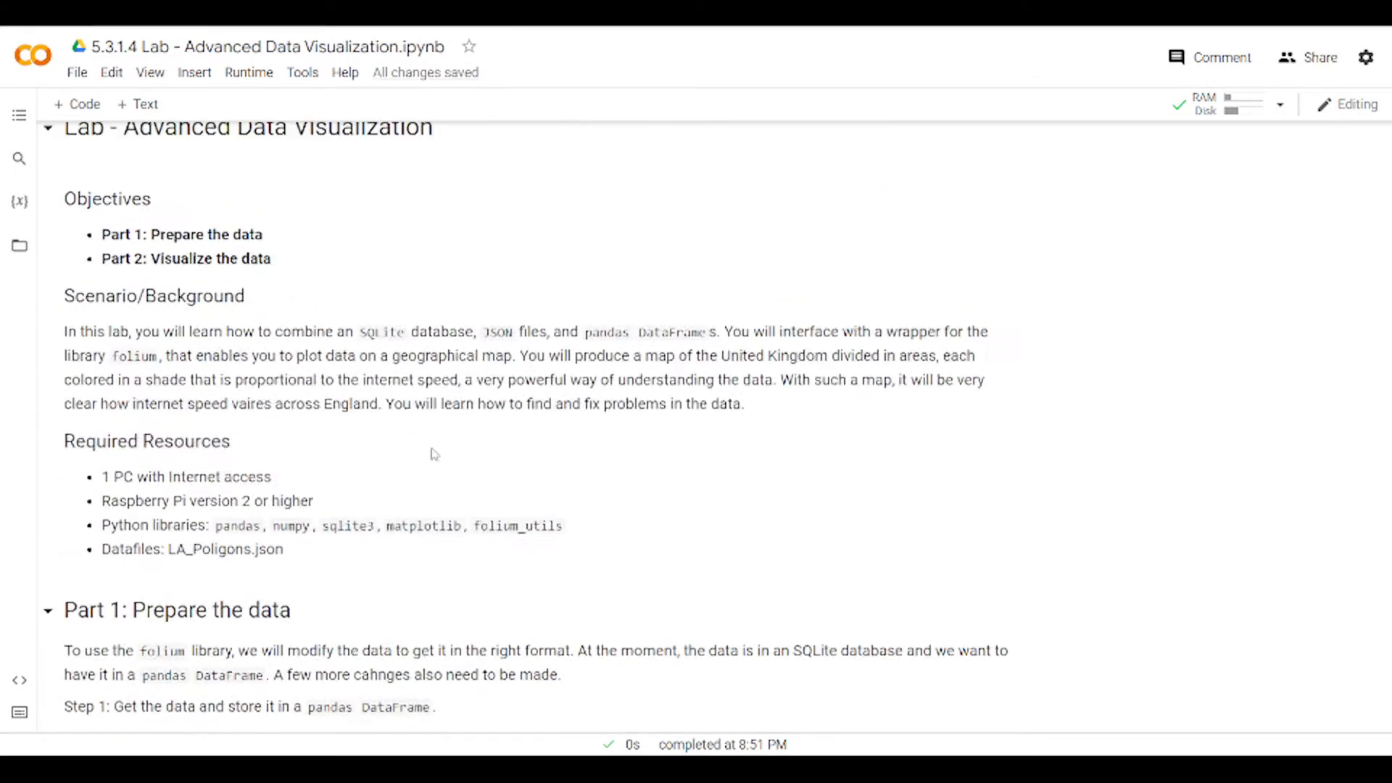
pyautogui.scroll(-3)
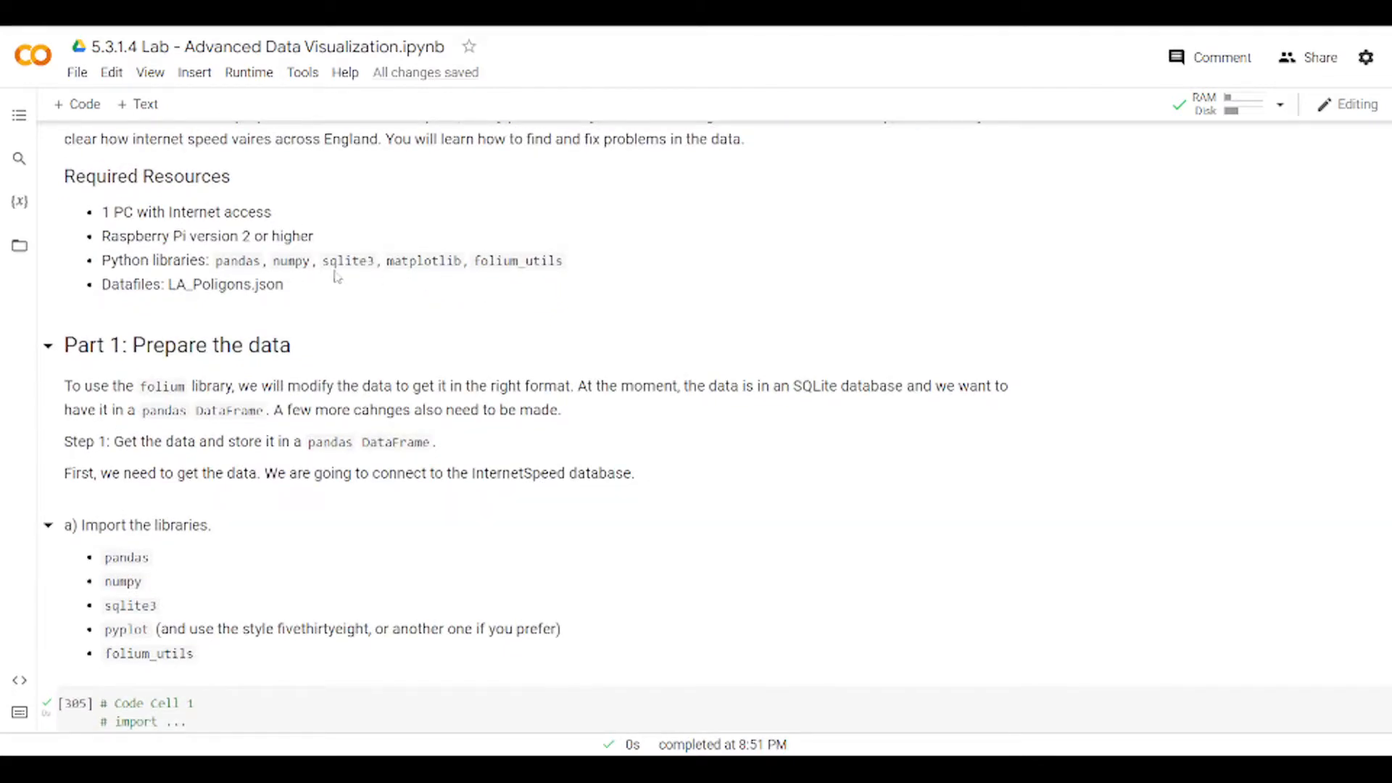
pyautogui.moveTo(310, 284)
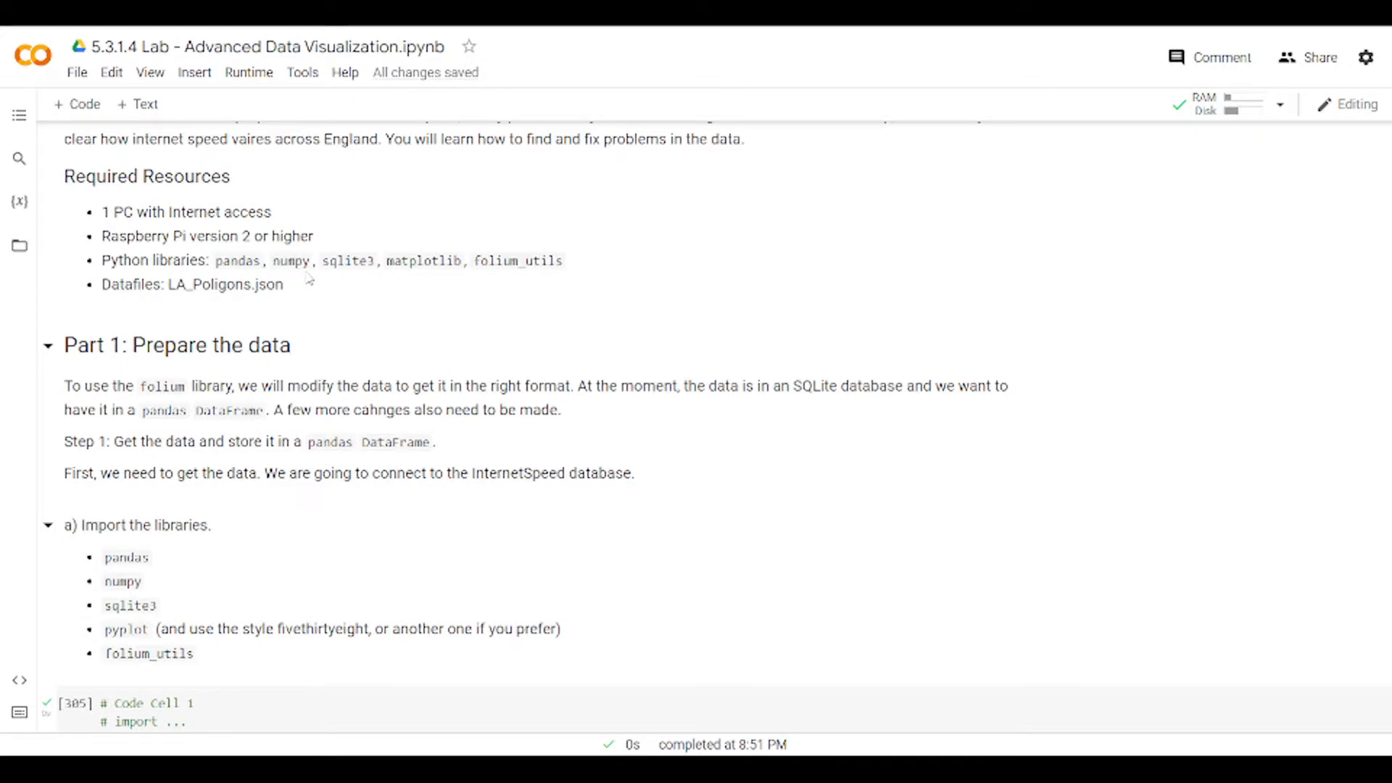
pyautogui.moveTo(325, 306)
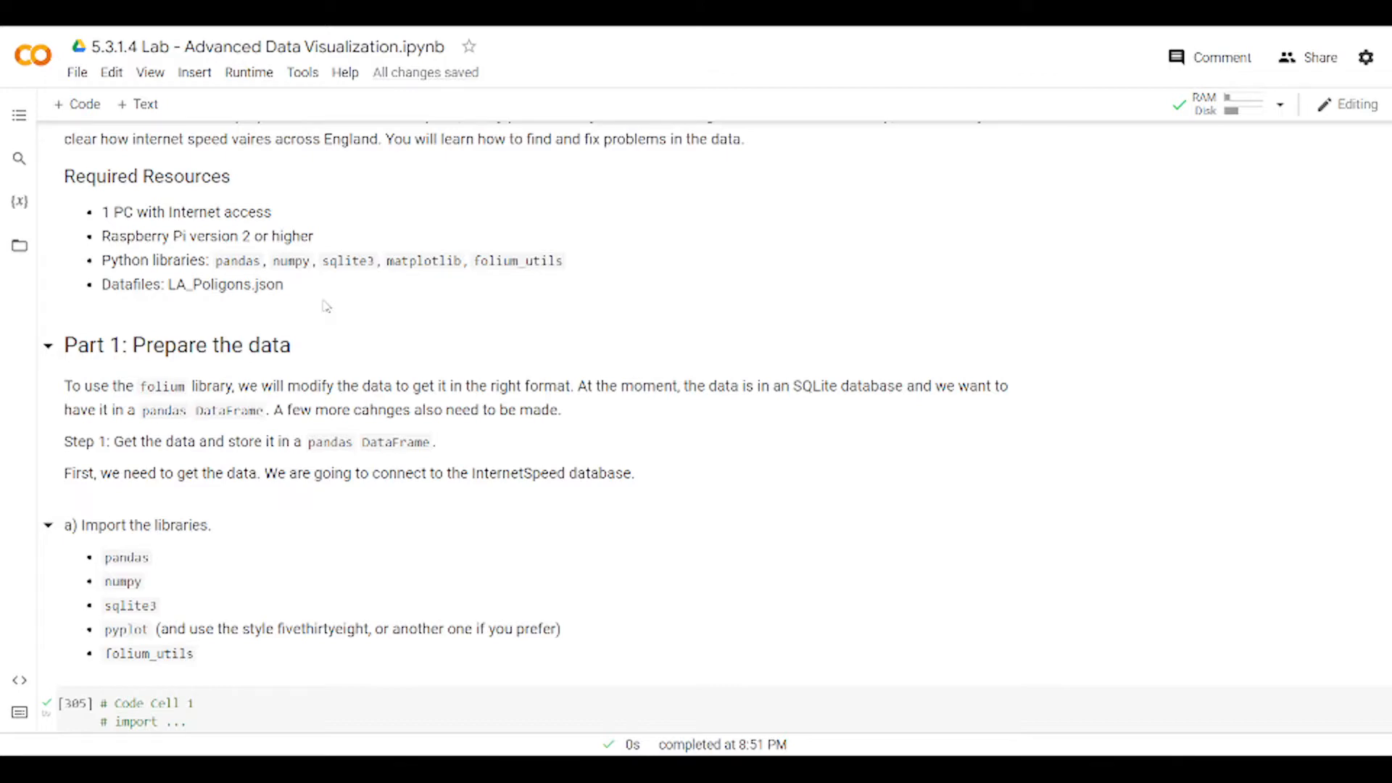
pyautogui.scroll(-3)
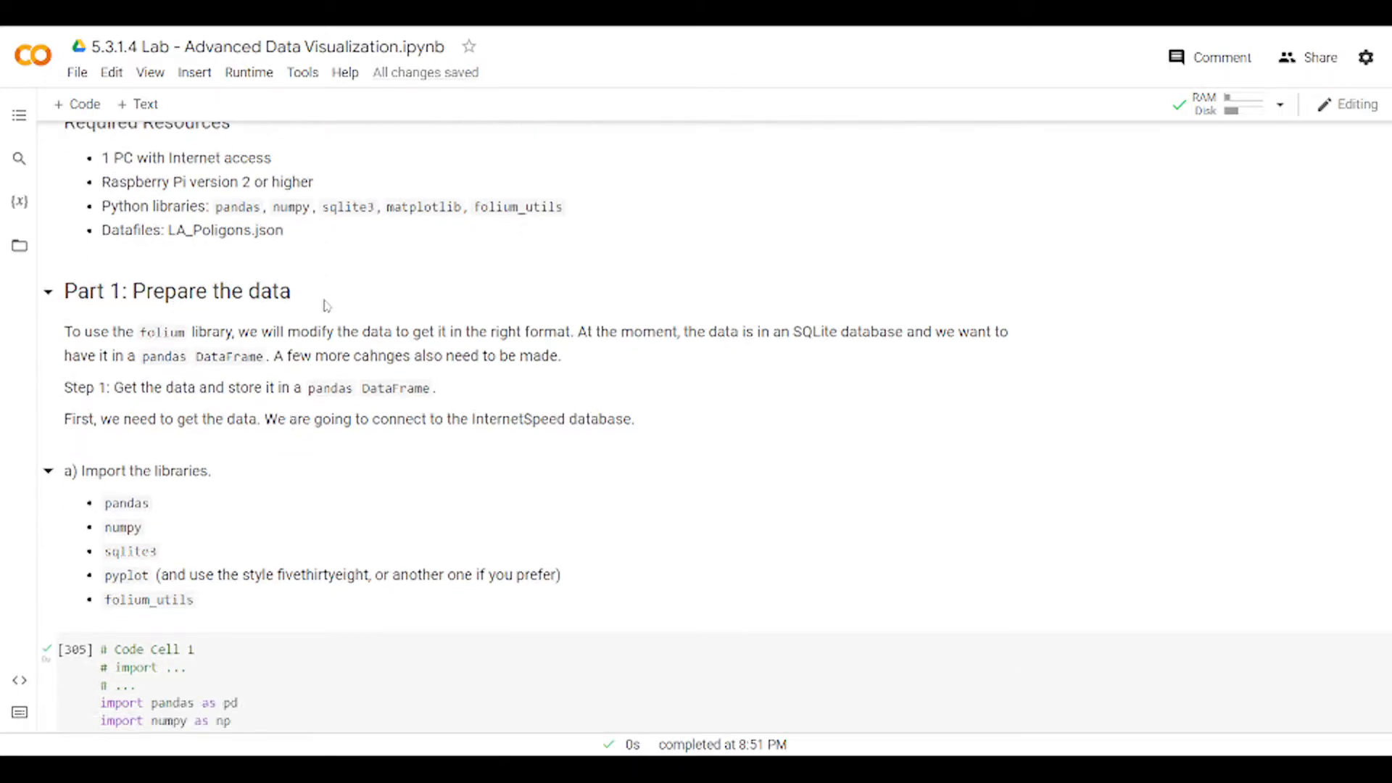
pyautogui.scroll(-3)
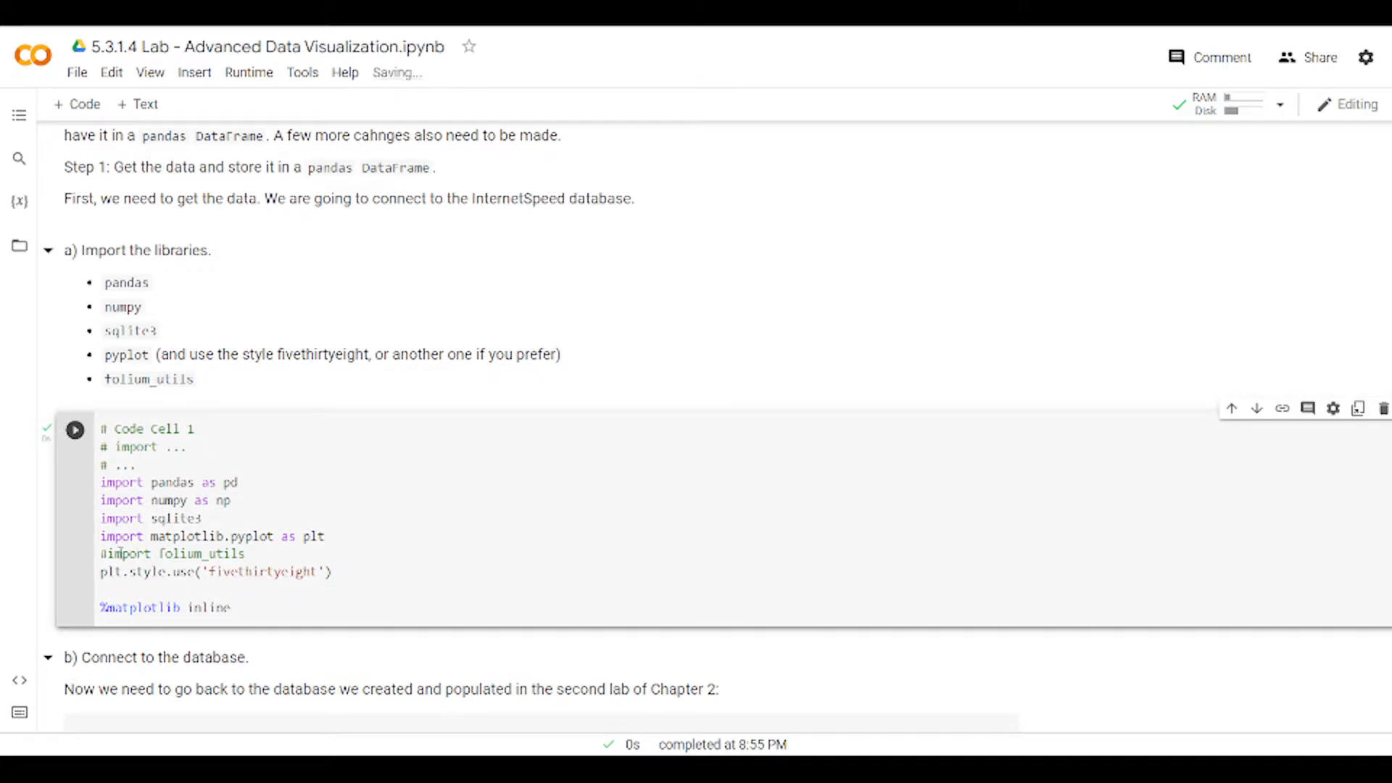
pyautogui.doubleClick(175, 552)
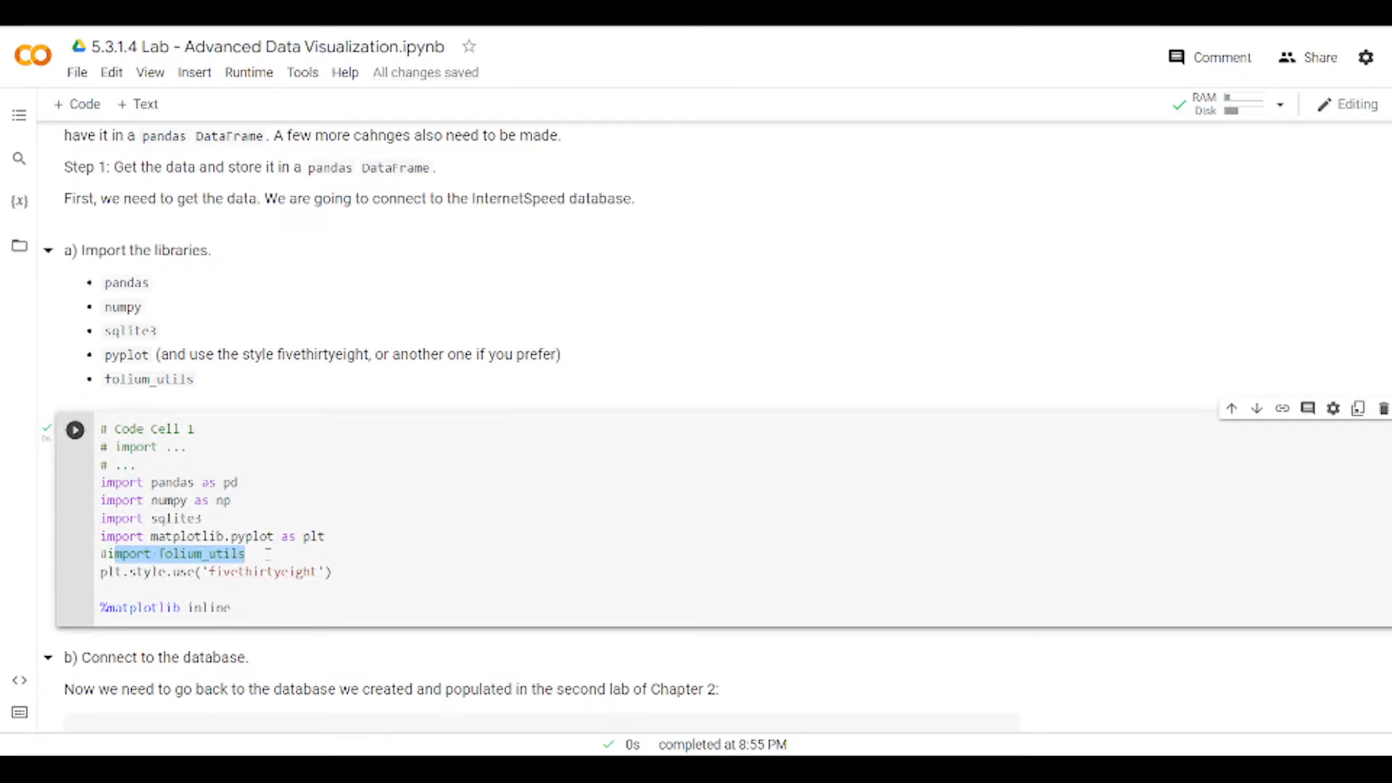
pyautogui.click(246, 554)
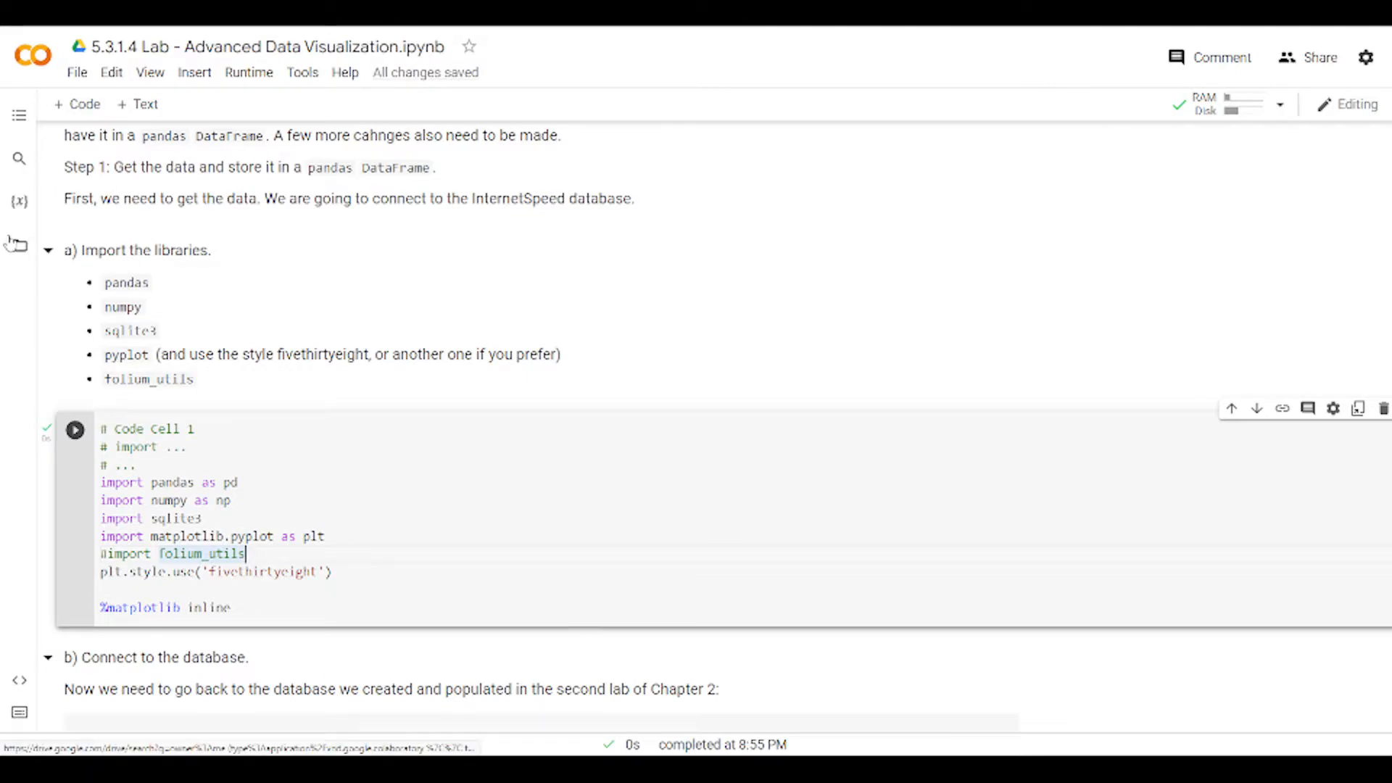
# Step: Check the Files pane for InternetSpeed.db against the sqlite connection path in the notebook
pyautogui.click(19, 245)
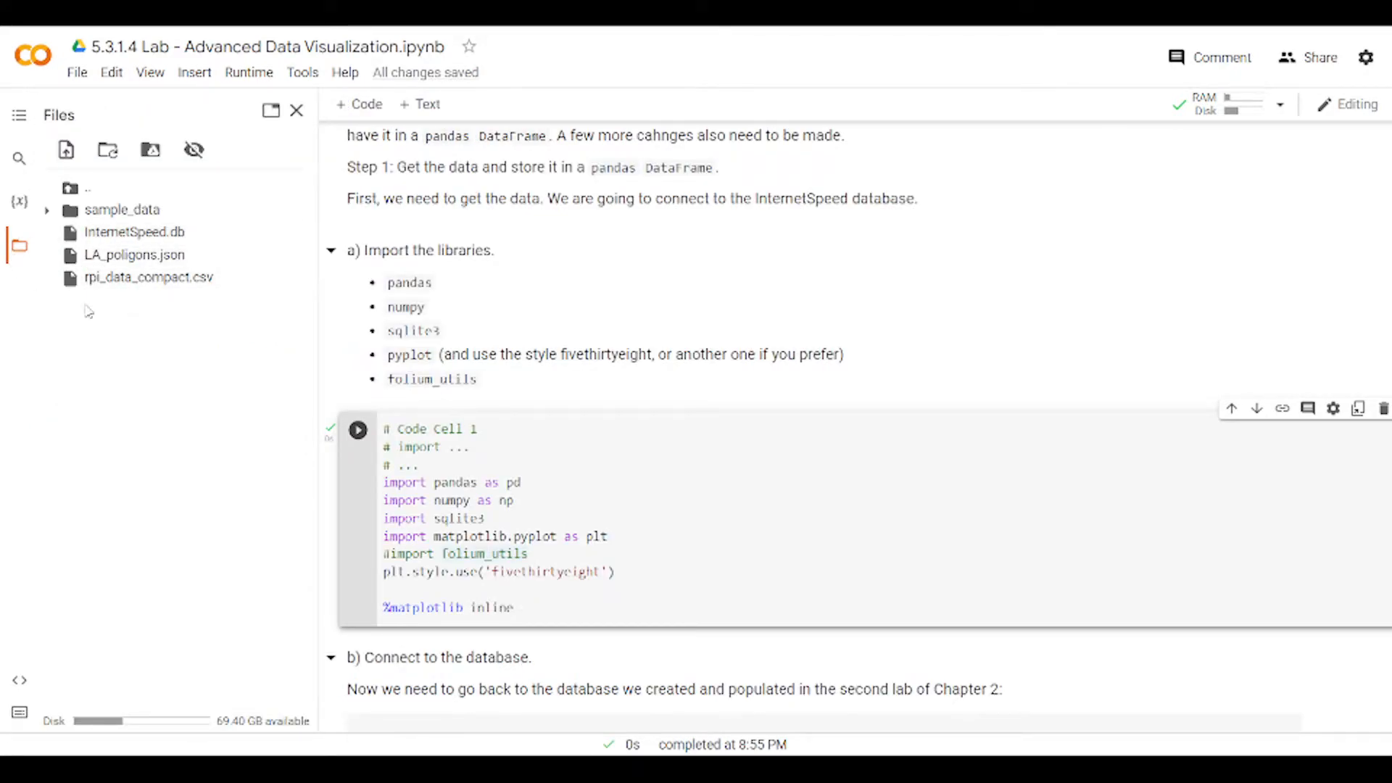
pyautogui.moveTo(152, 306)
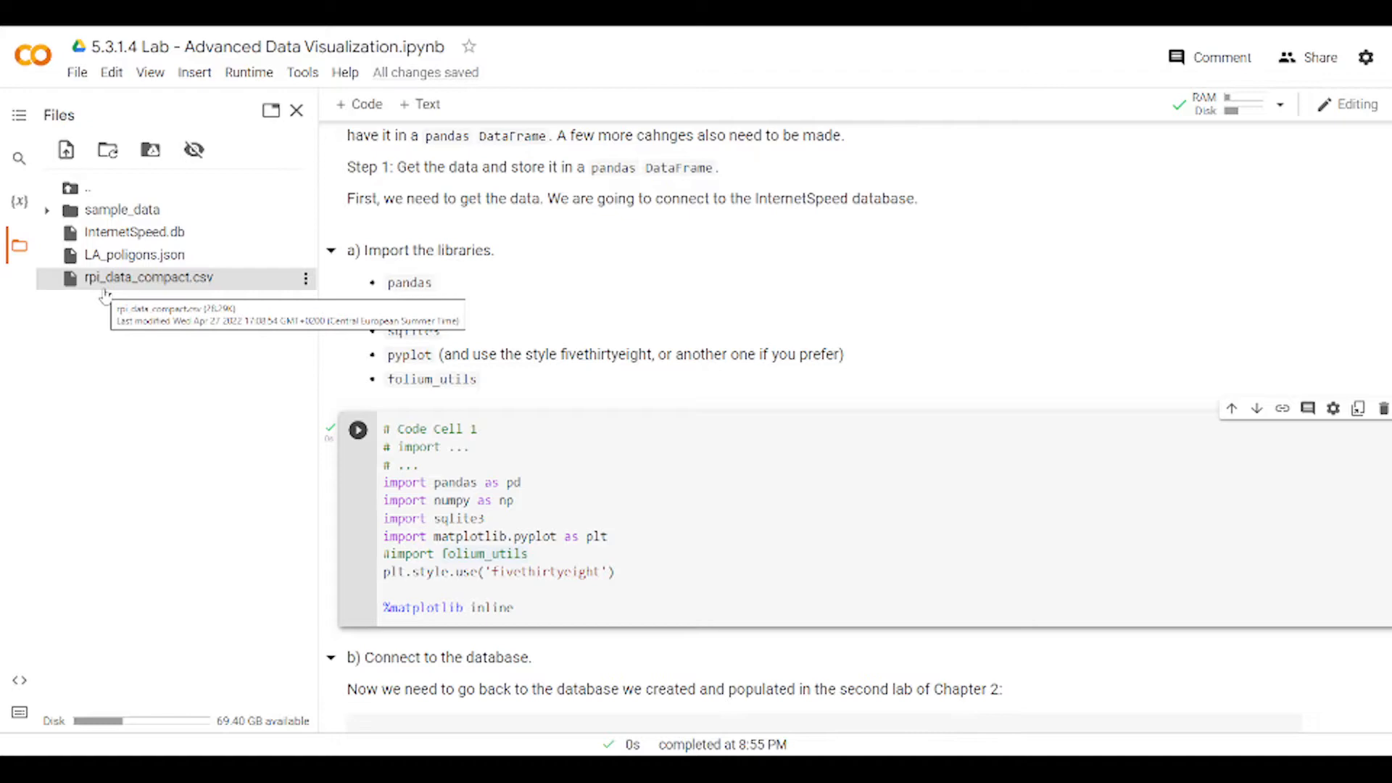
pyautogui.moveTo(673, 187)
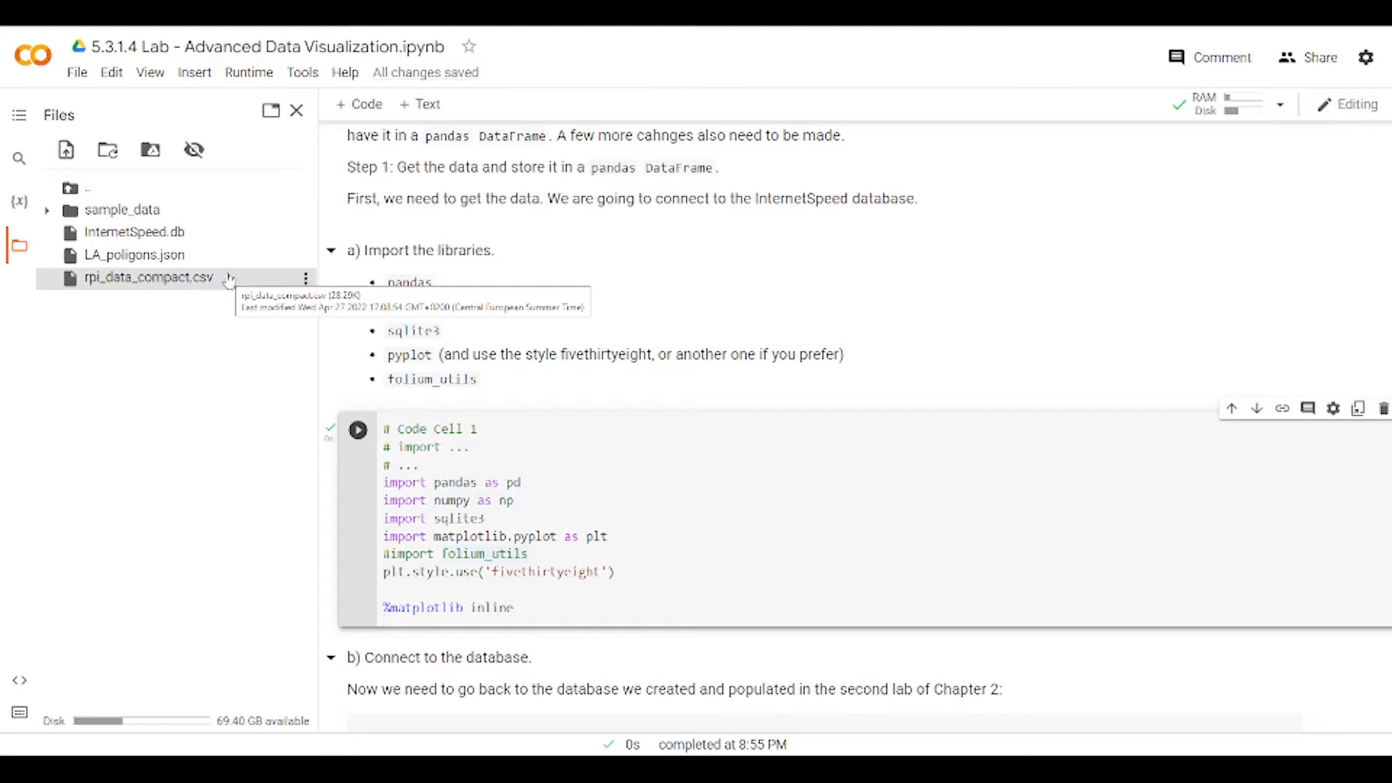
pyautogui.moveTo(148, 285)
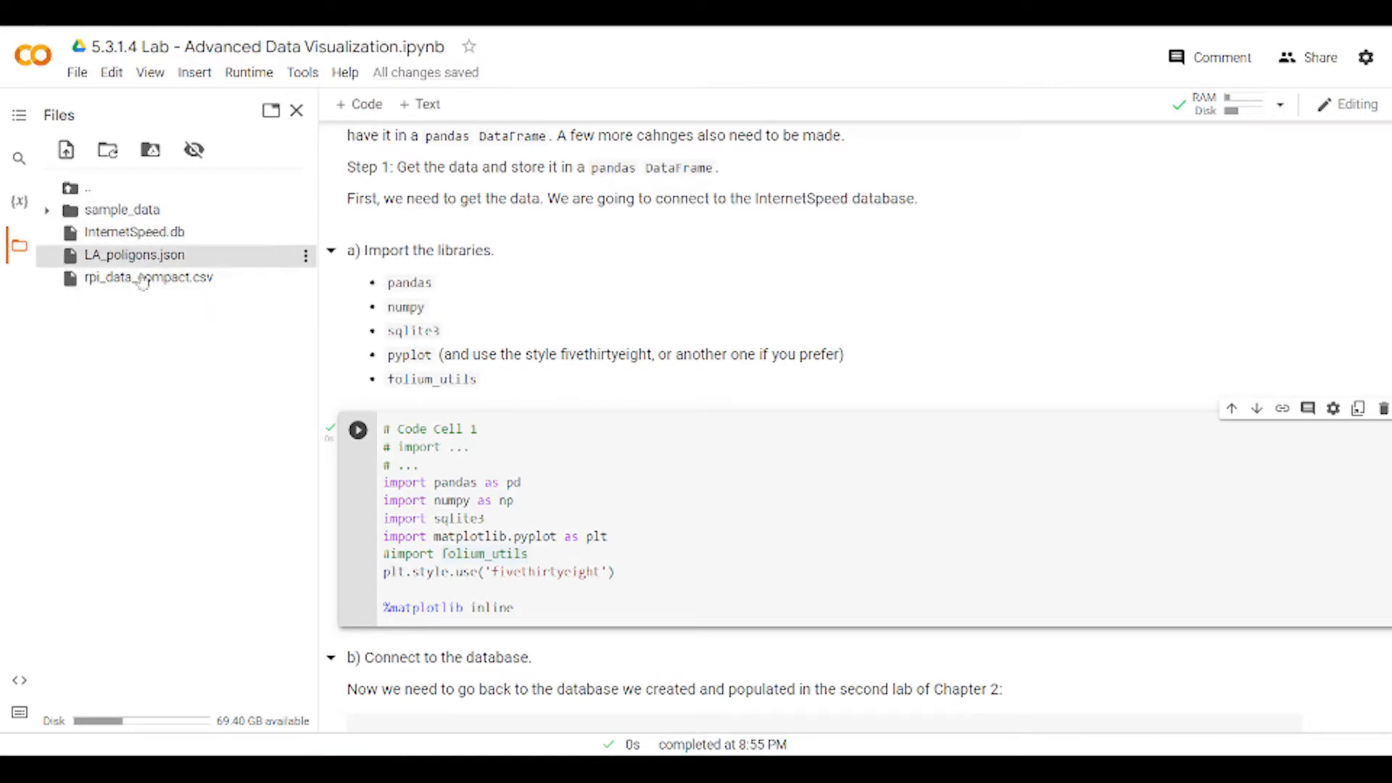
pyautogui.click(296, 110)
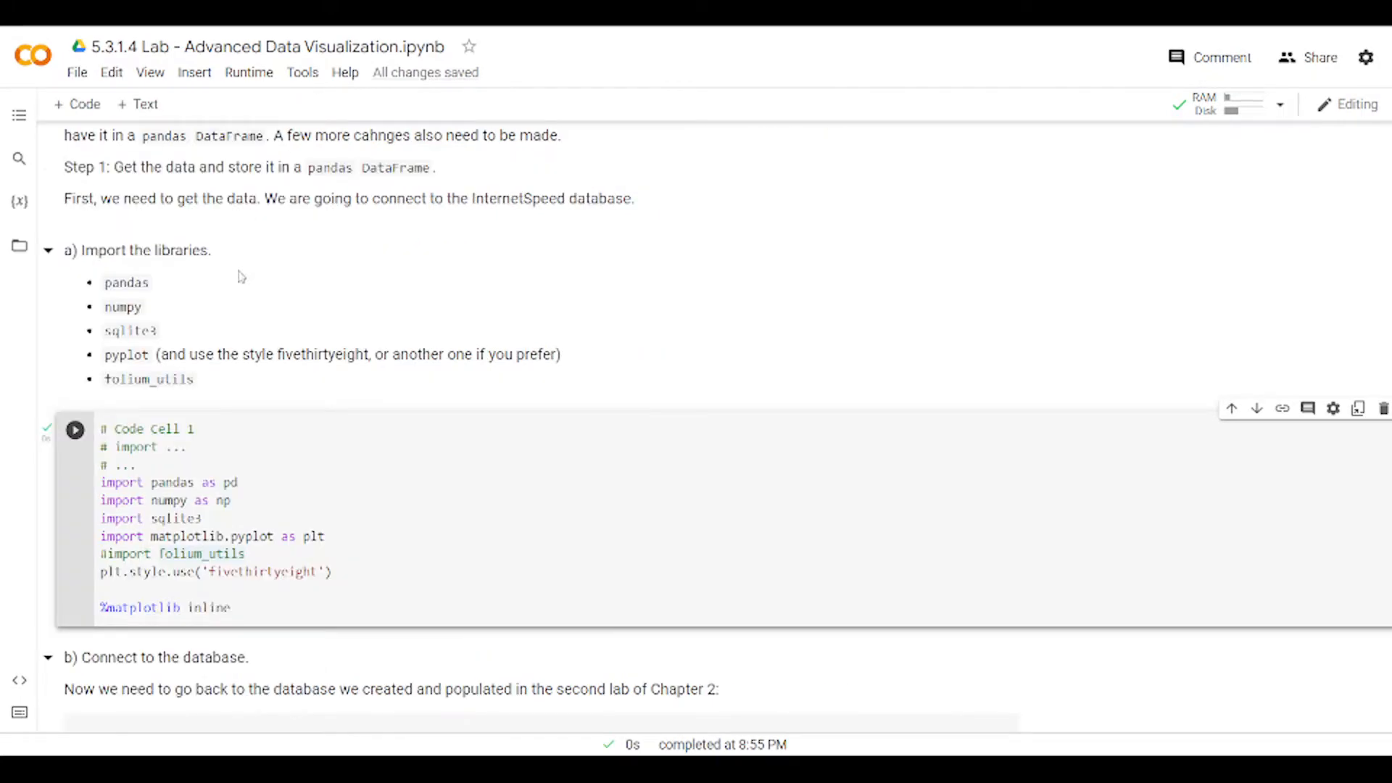
pyautogui.scroll(-3)
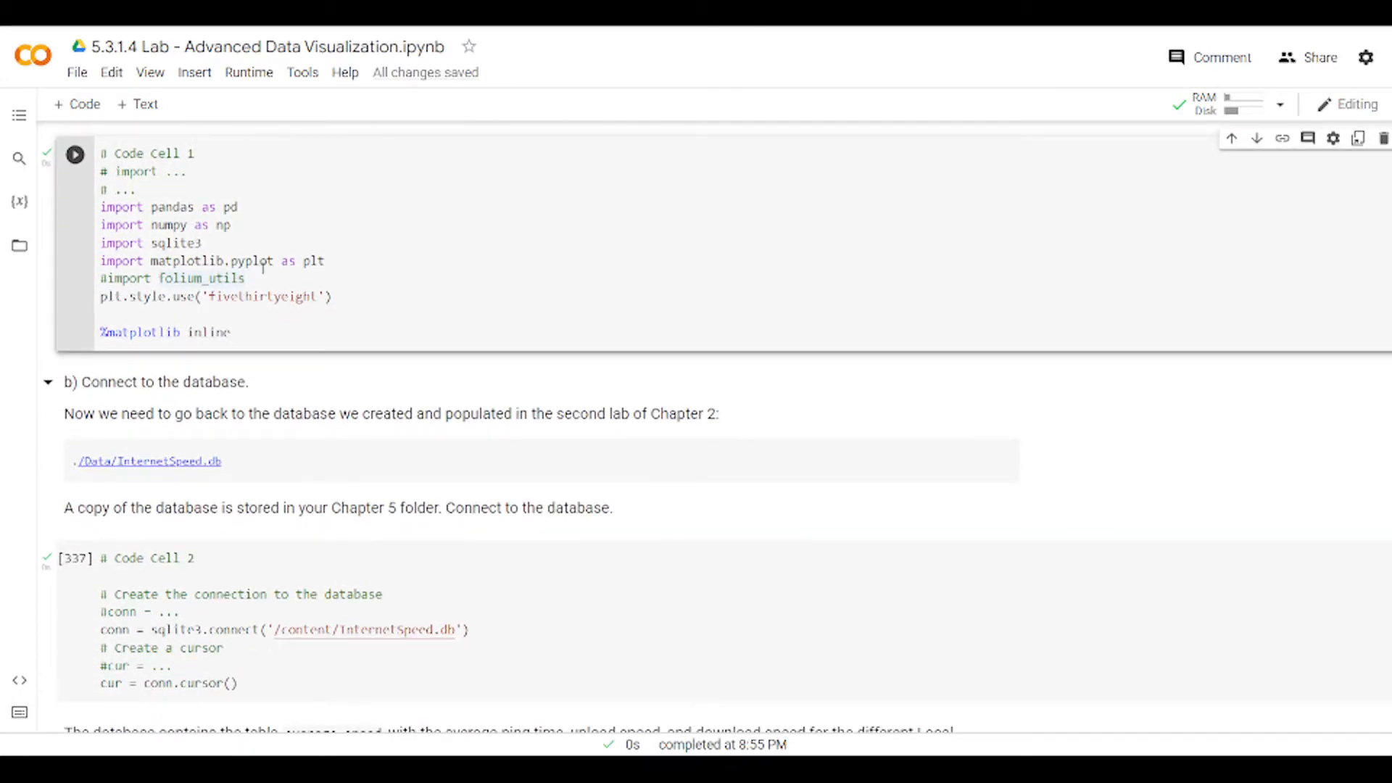
pyautogui.scroll(-3)
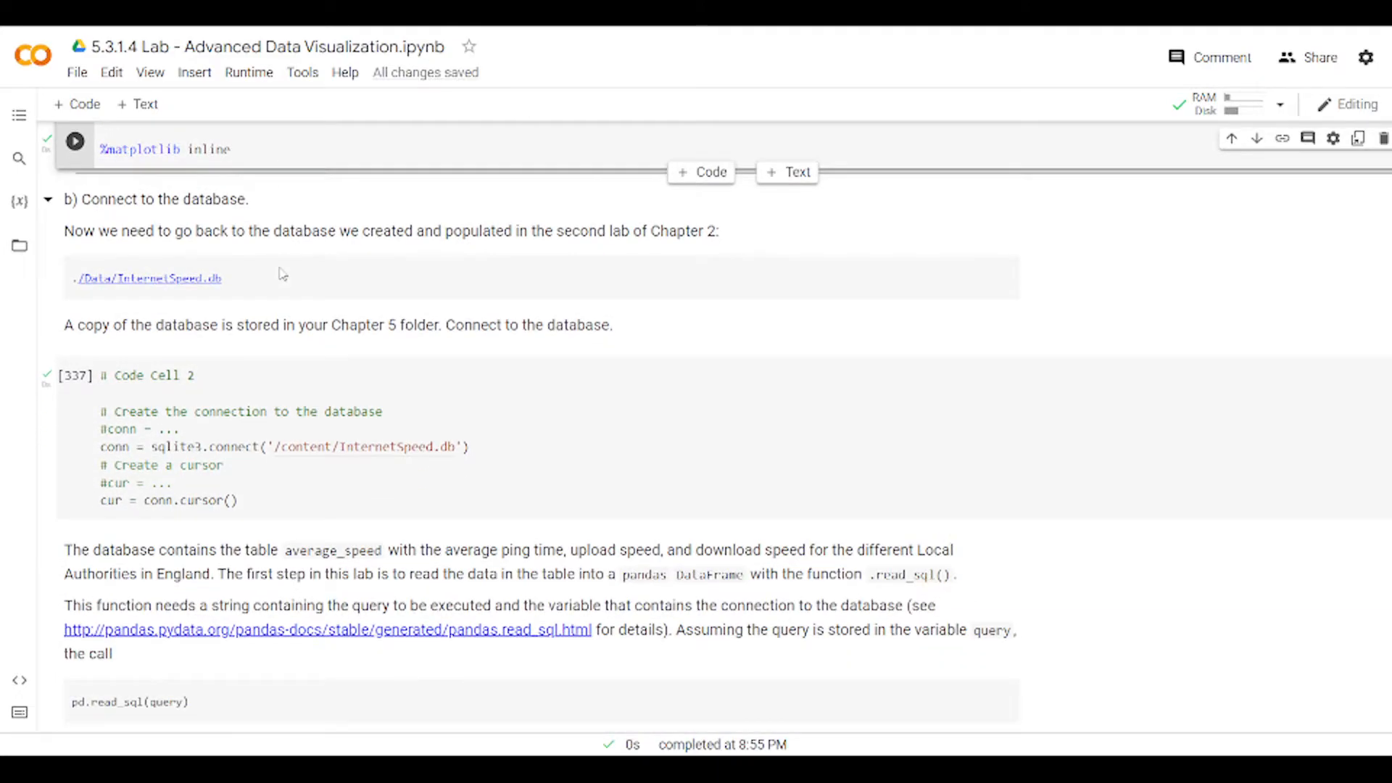
pyautogui.scroll(-3)
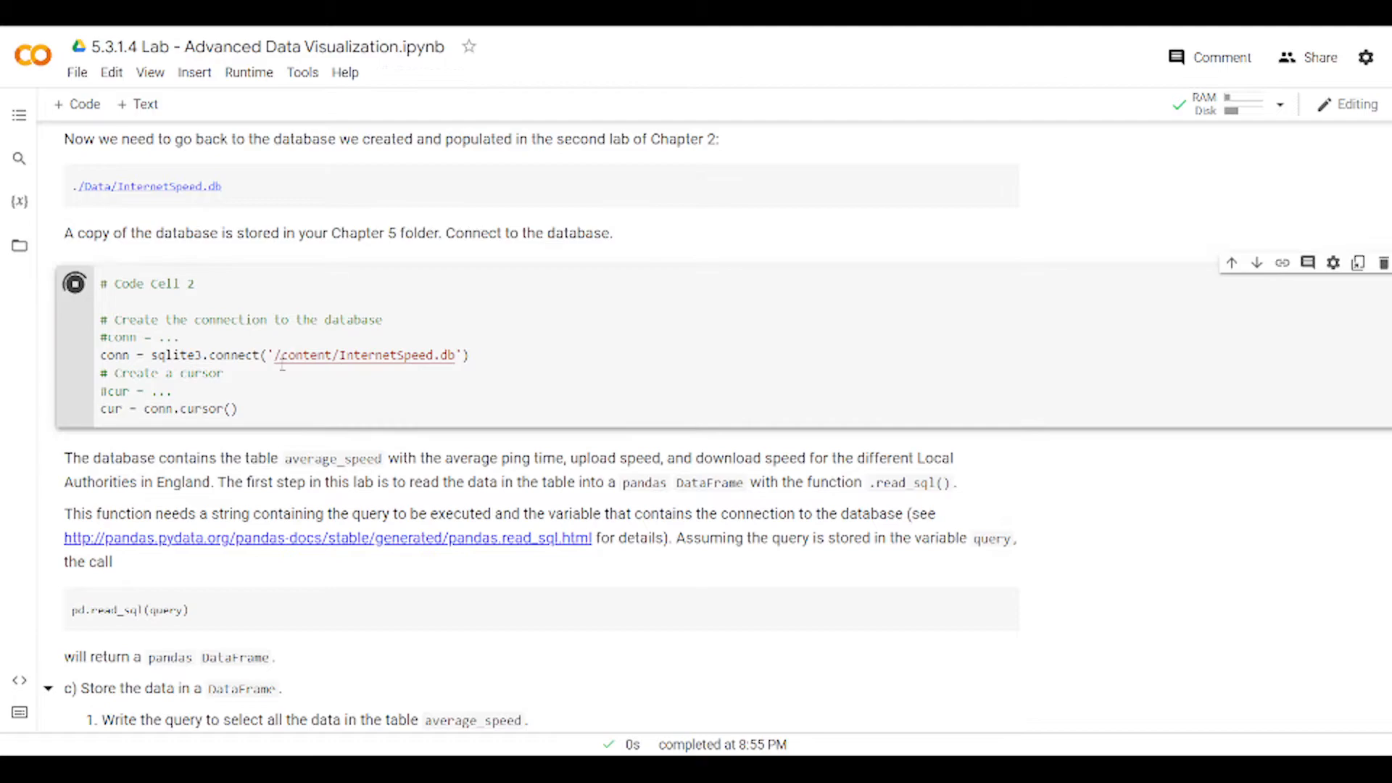
pyautogui.click(74, 283)
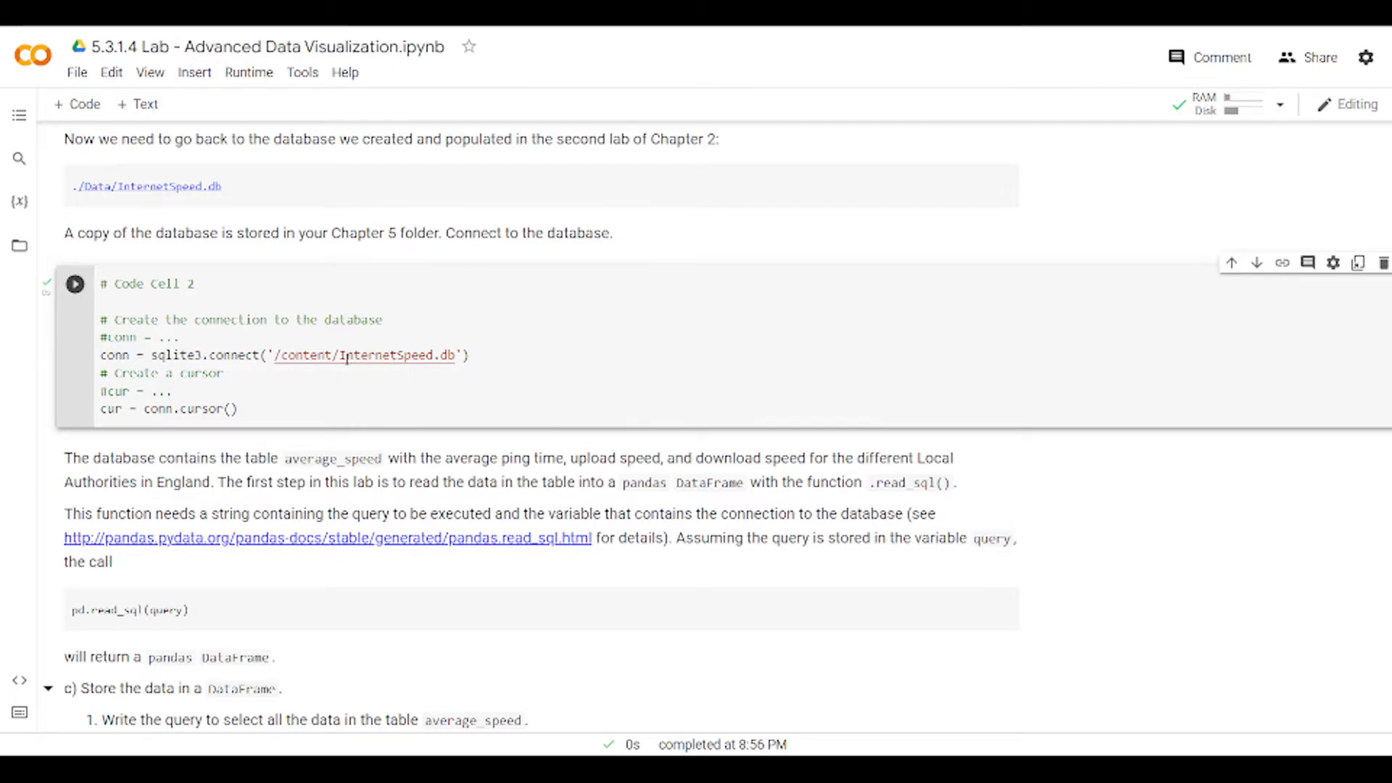
pyautogui.moveTo(19, 246)
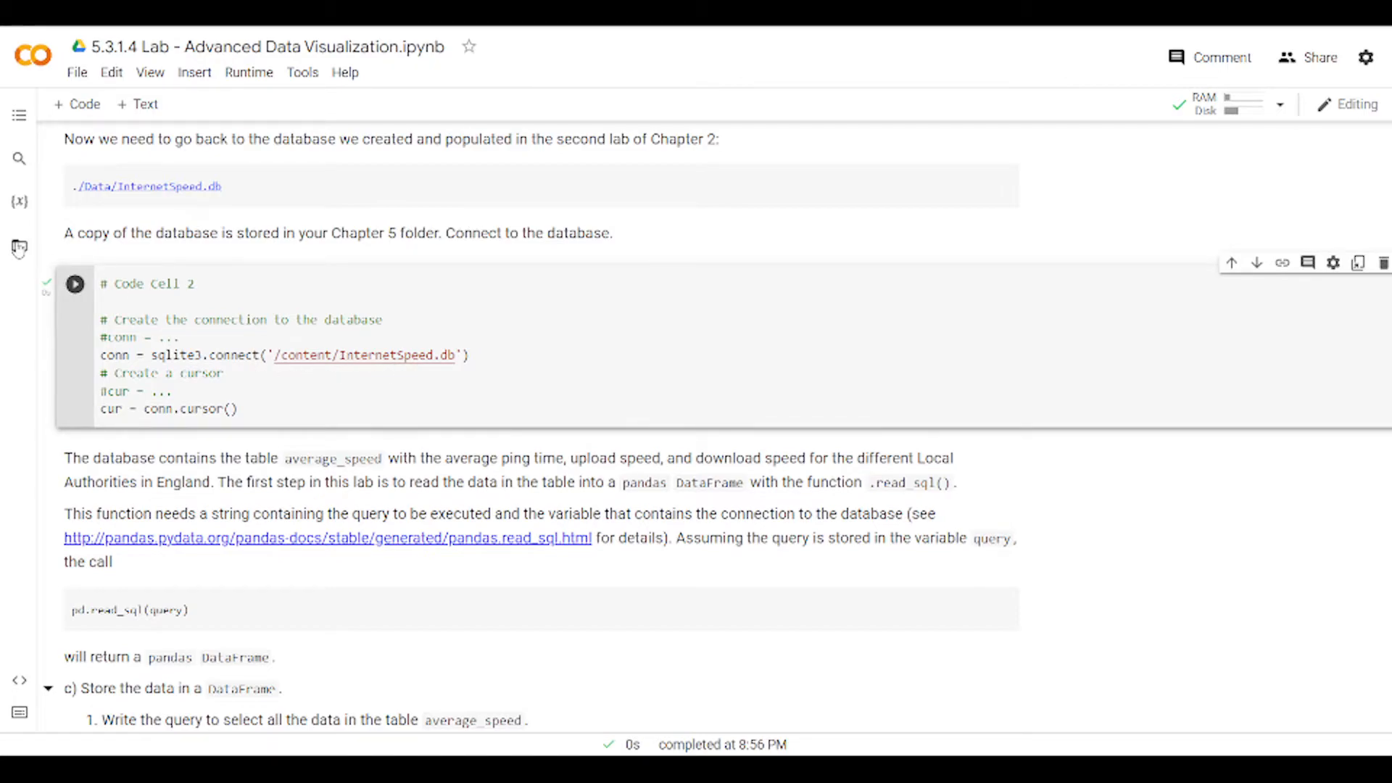
pyautogui.rightClick(133, 232)
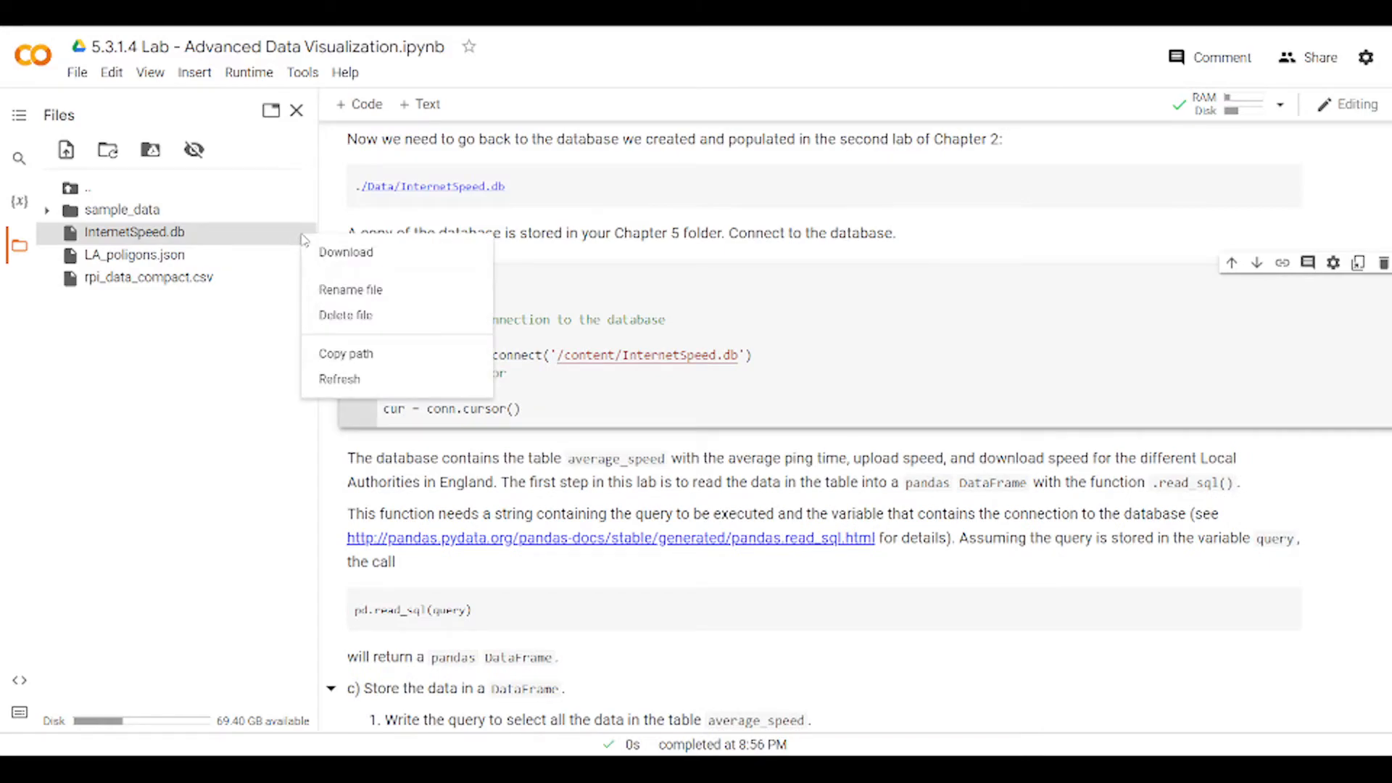
pyautogui.moveTo(156, 173)
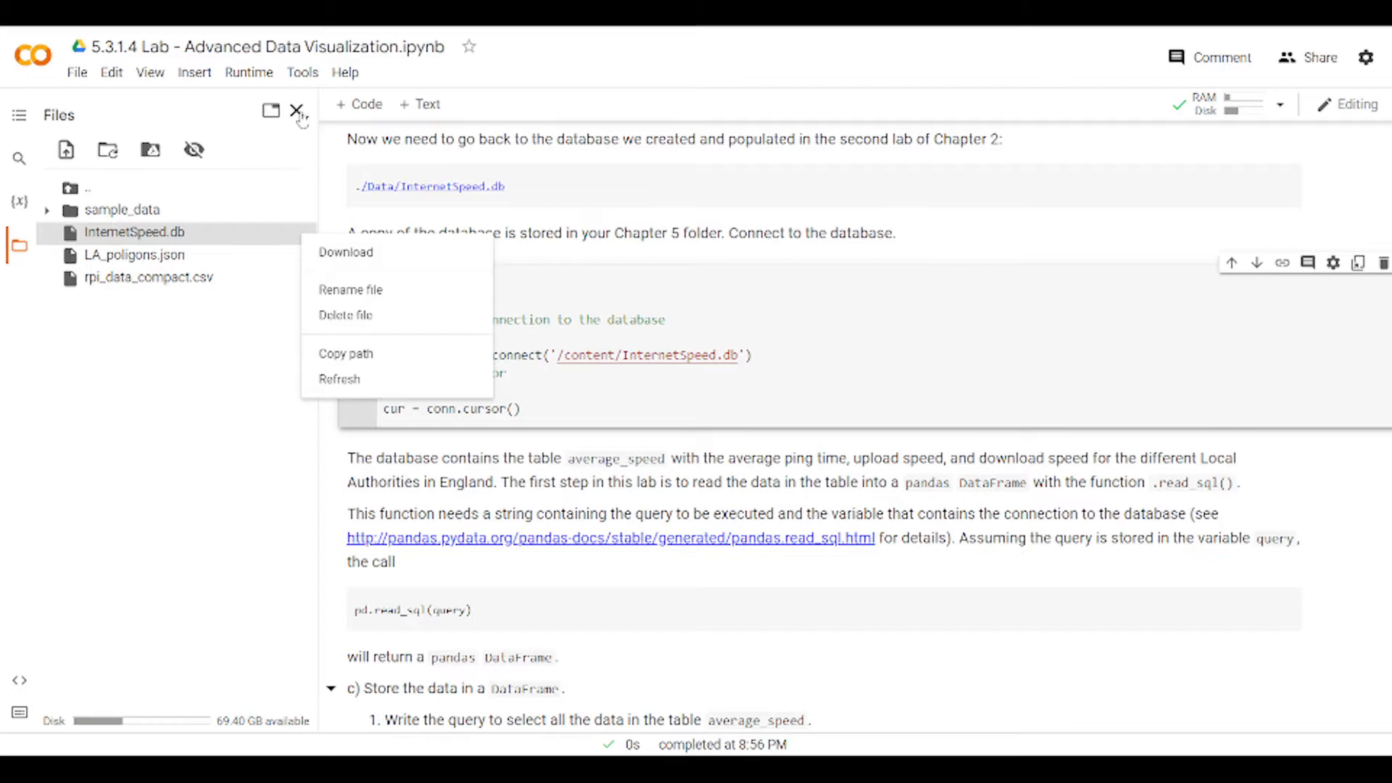
pyautogui.click(298, 111)
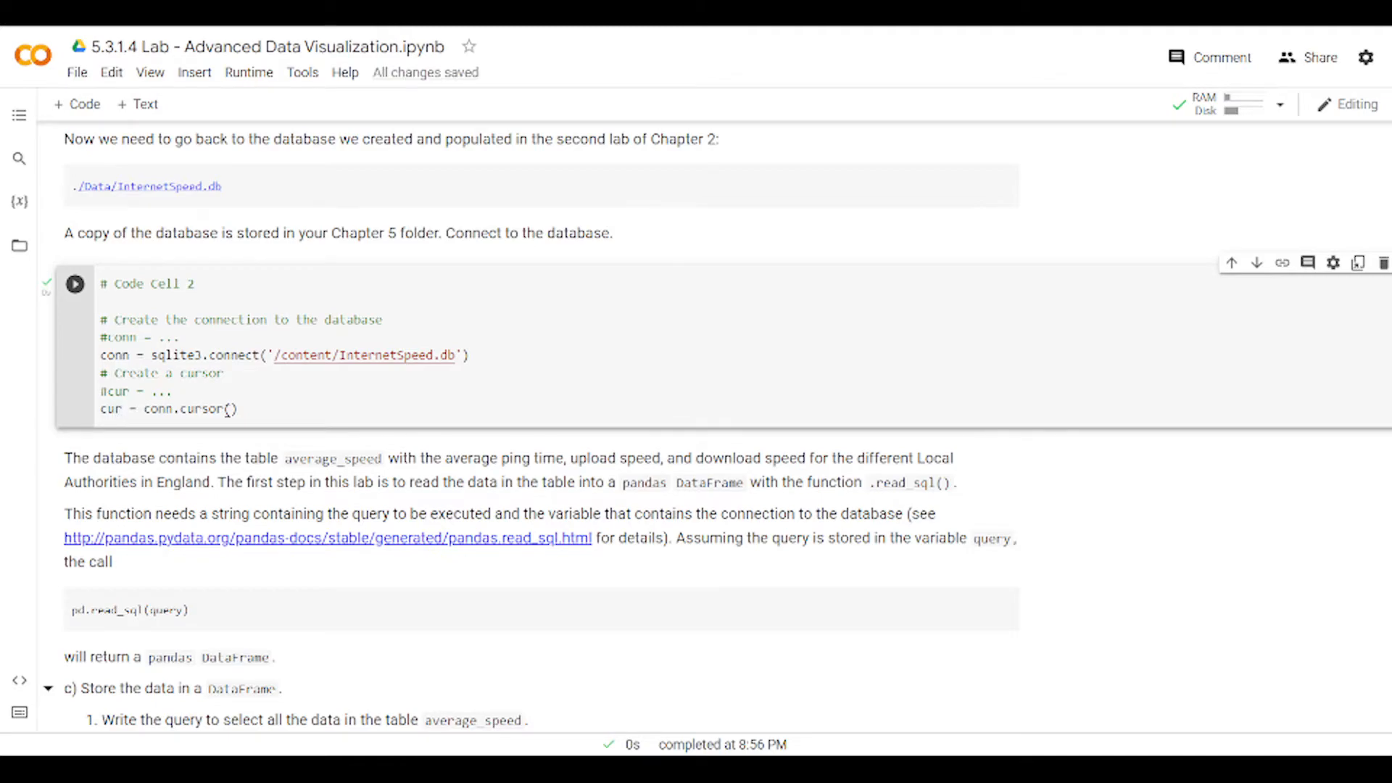
# Step: Rerun the cell with df.drop('index', inplace=True, axis=1), printing DataFrame shape (326, 4)
pyautogui.scroll(-3)
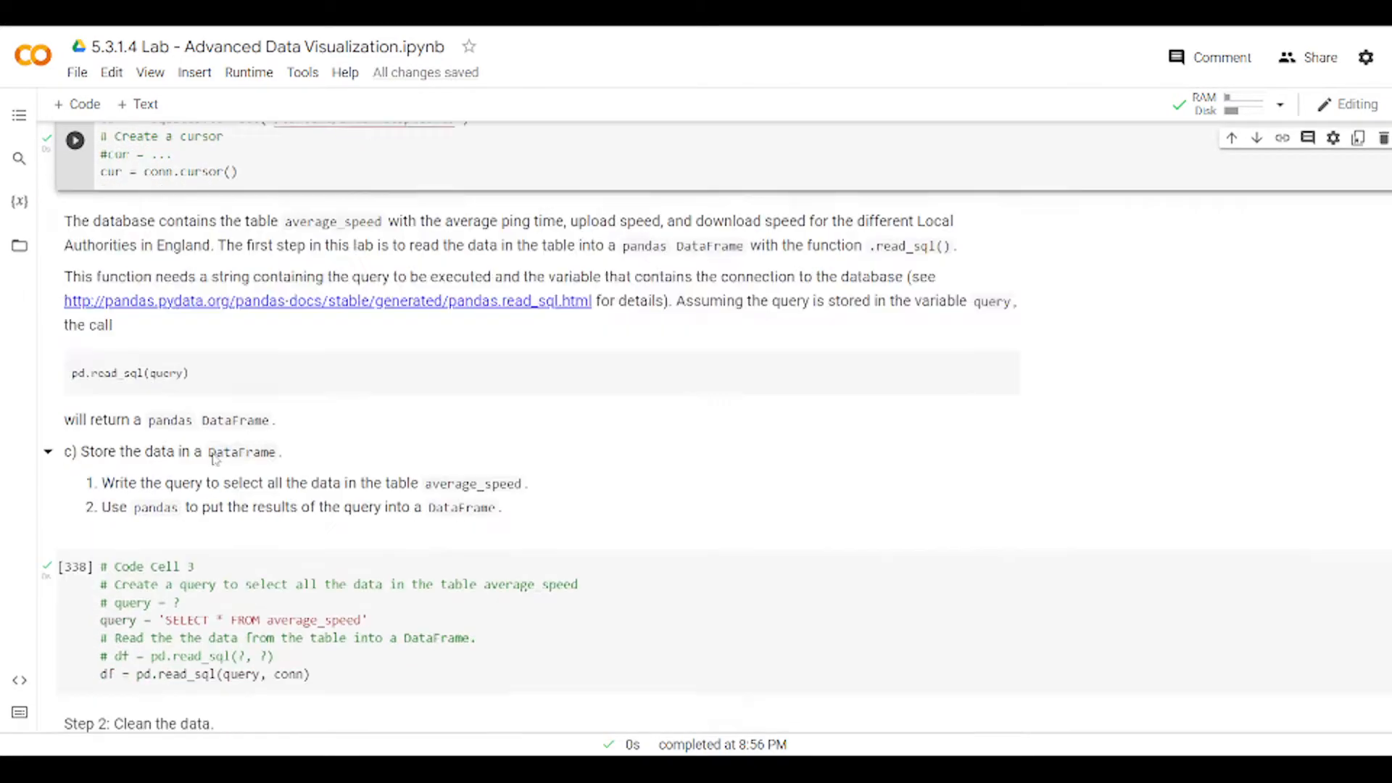
pyautogui.scroll(-3)
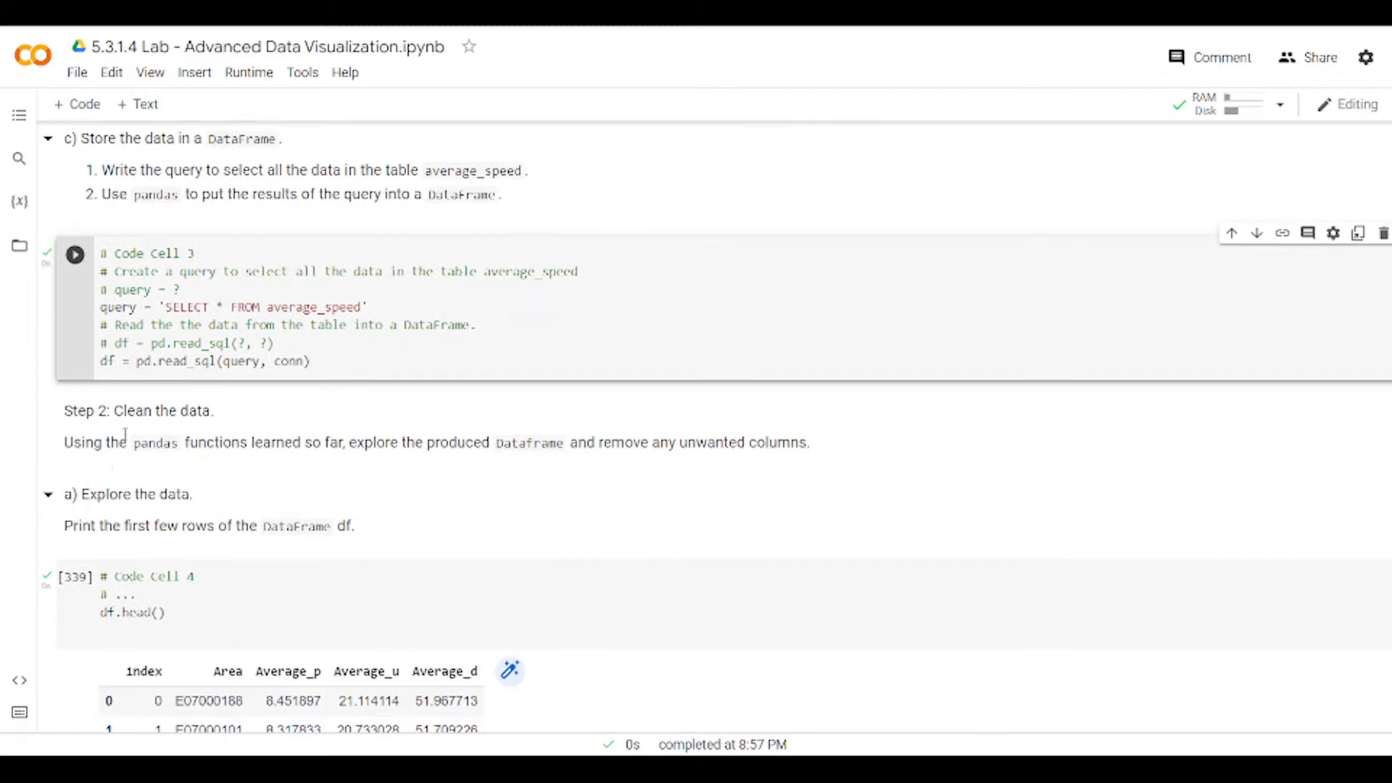
pyautogui.scroll(-3)
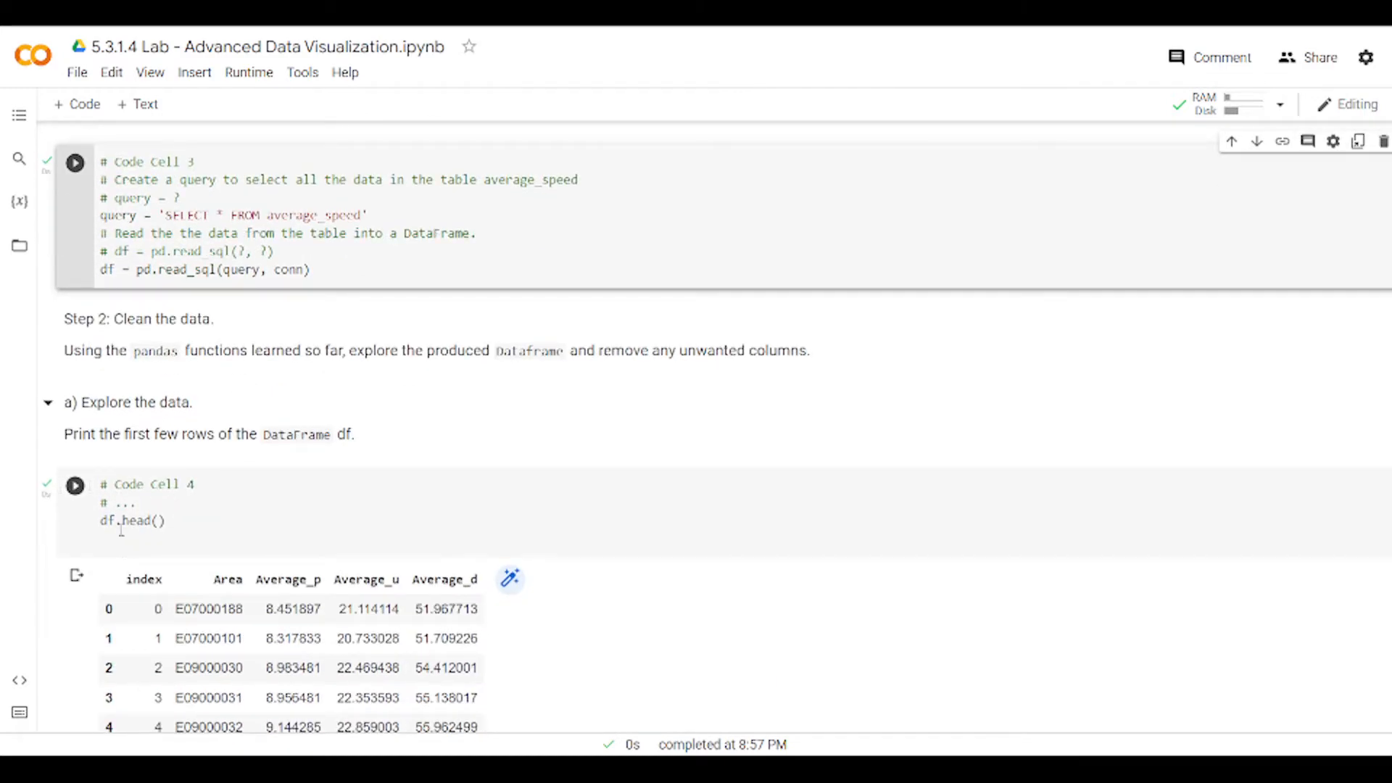
pyautogui.scroll(-3)
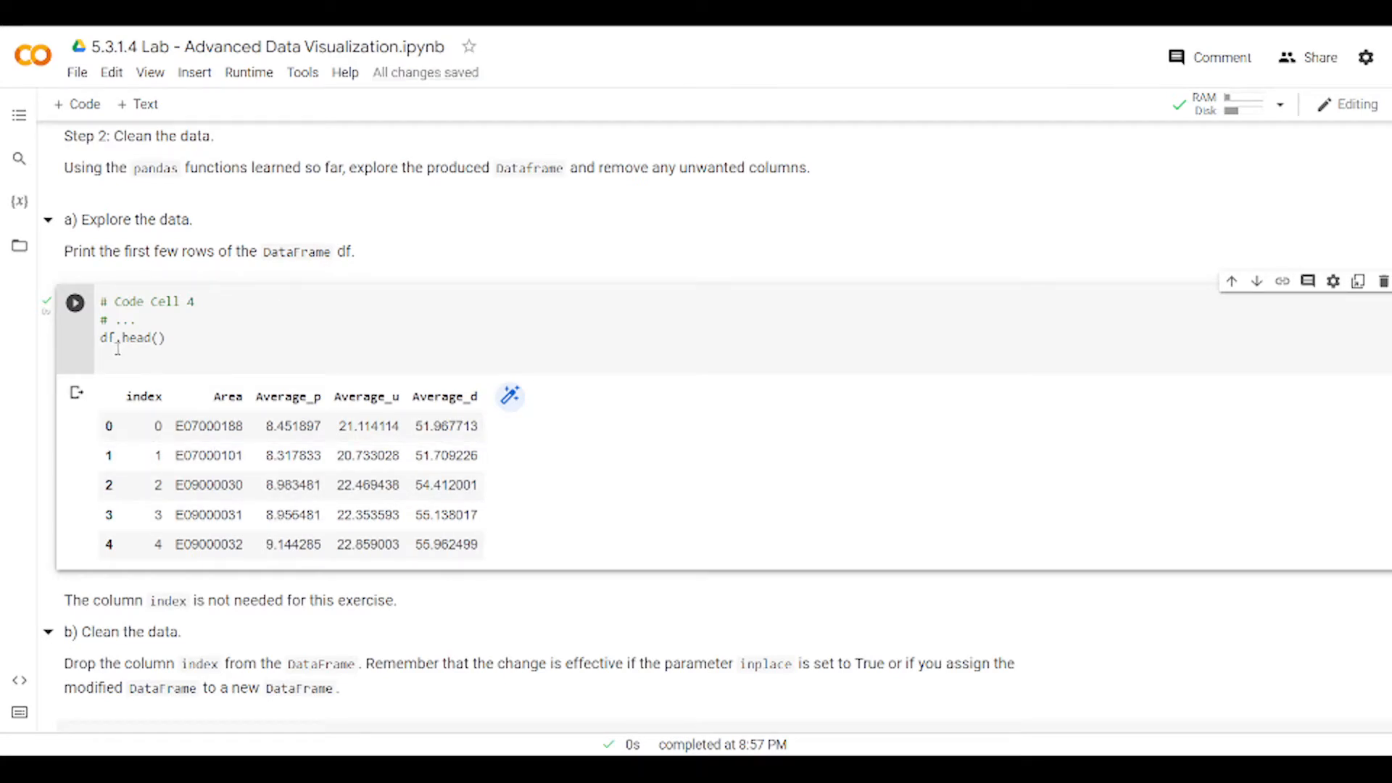
pyautogui.scroll(-3)
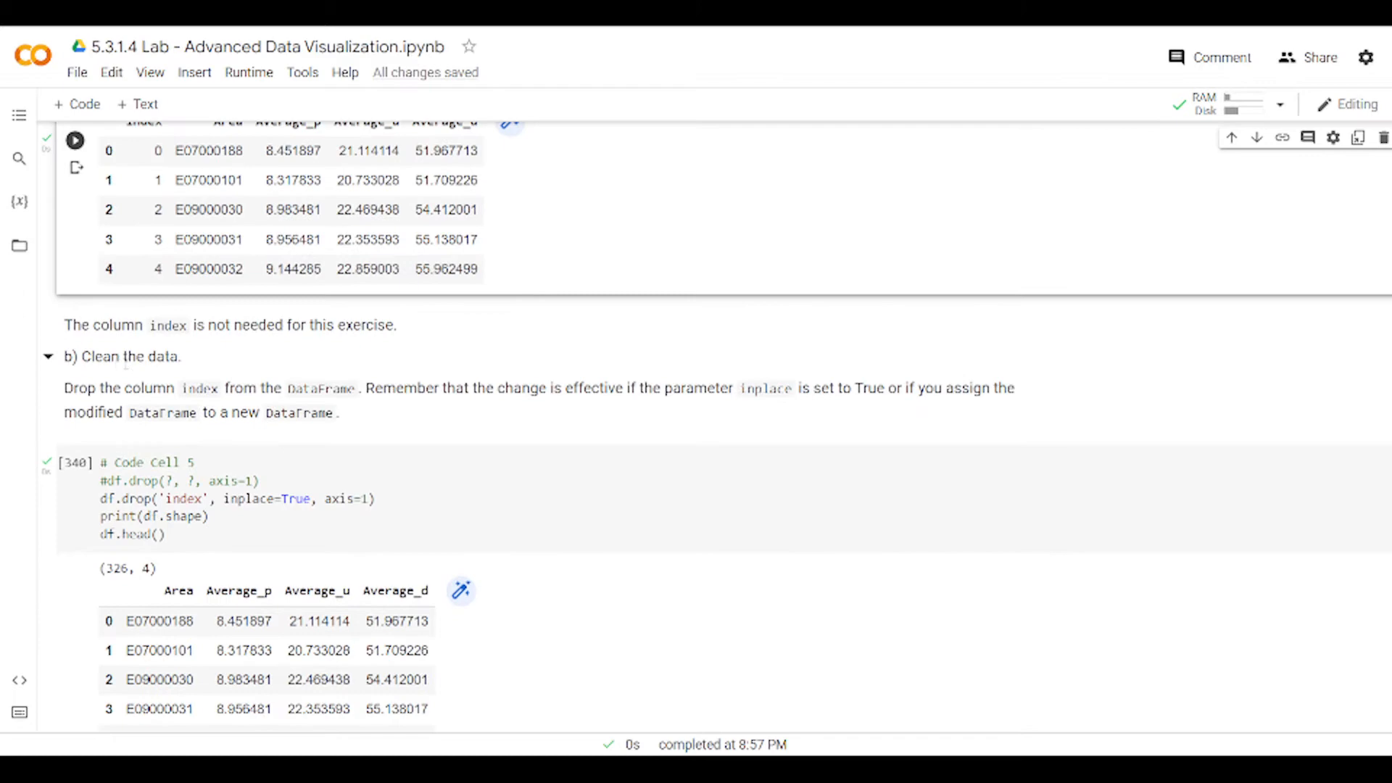
pyautogui.scroll(3)
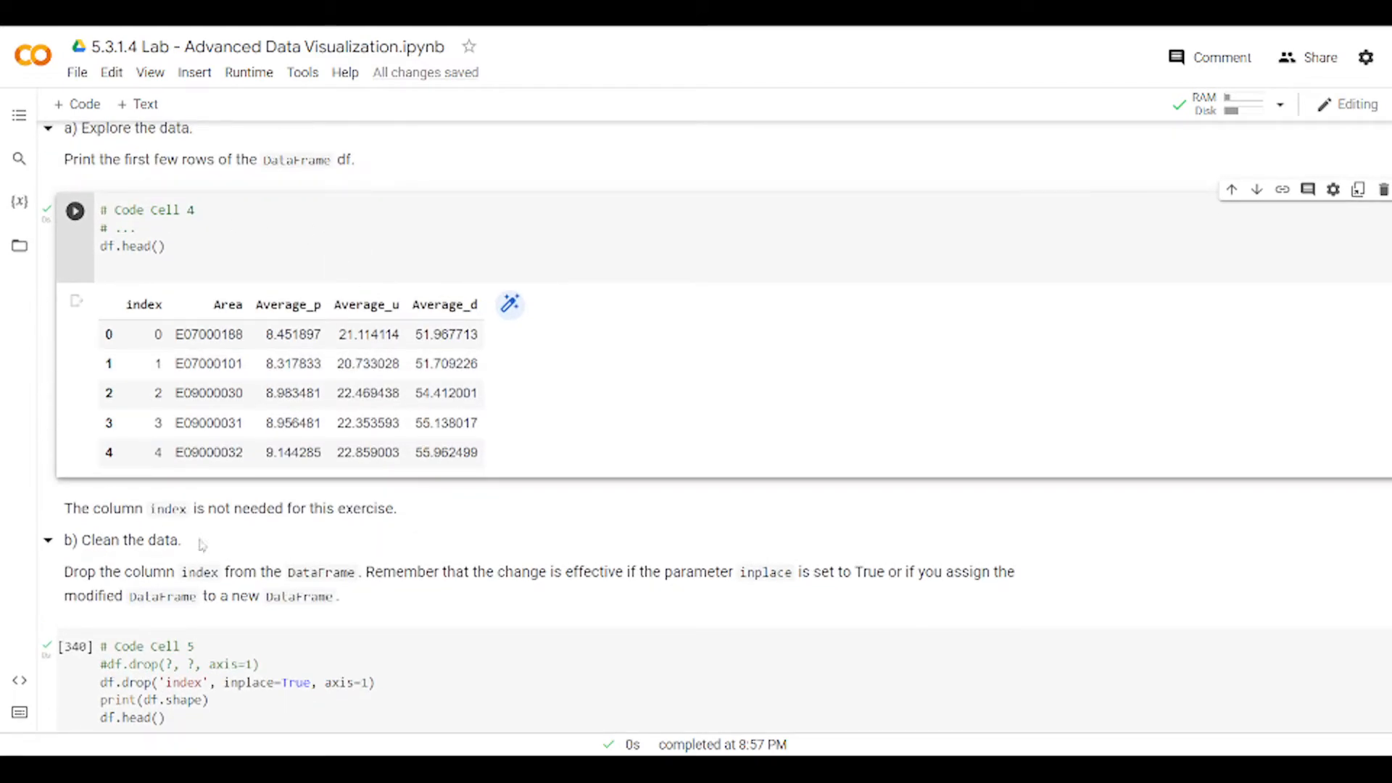
pyautogui.click(129, 279)
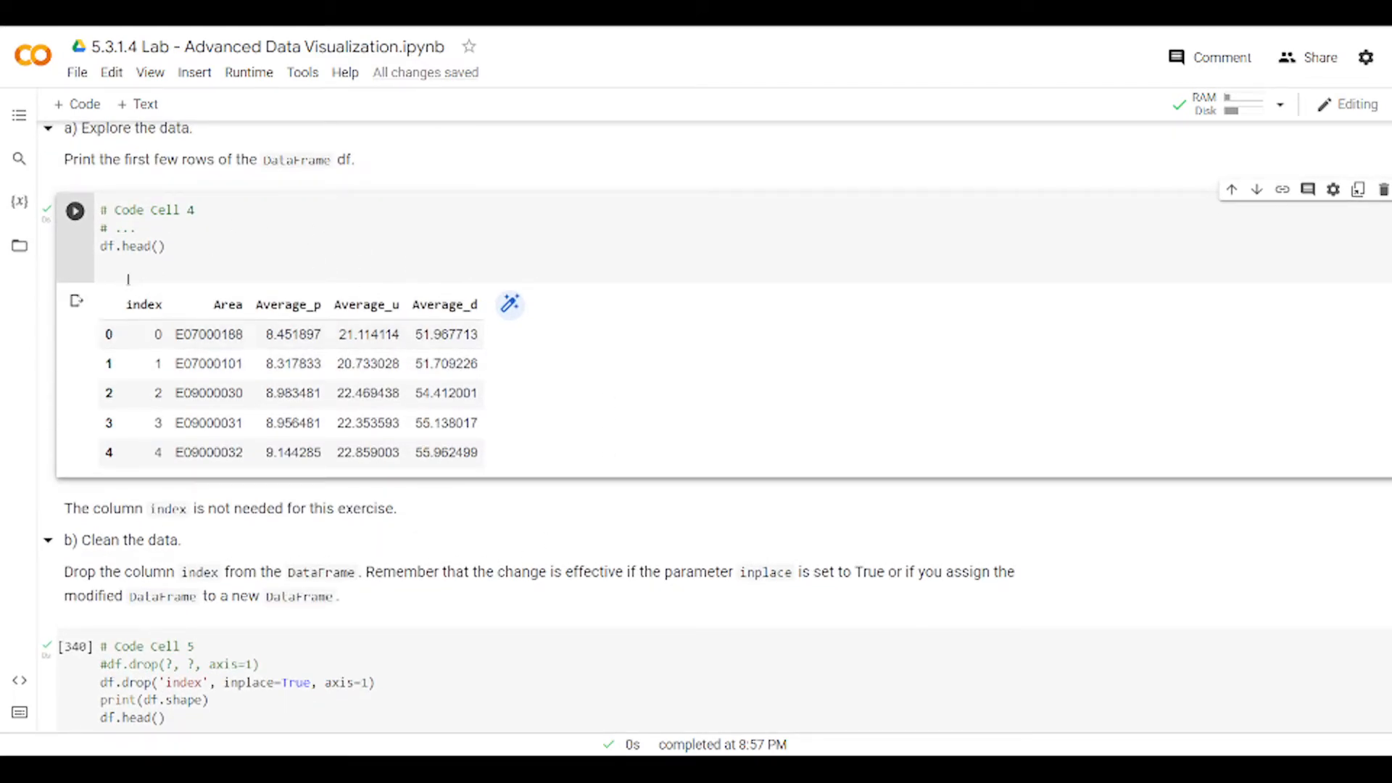
pyautogui.moveTo(158, 322)
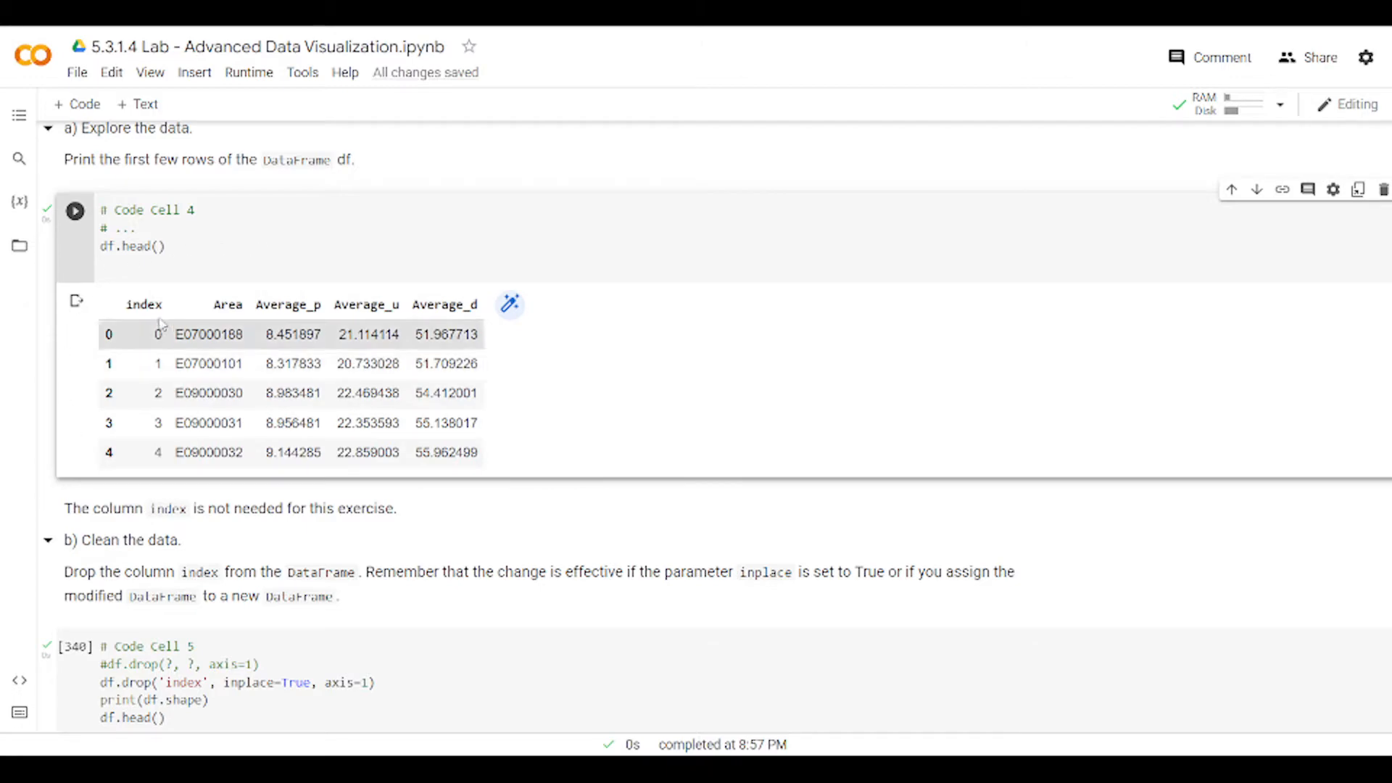
pyautogui.moveTo(138, 335)
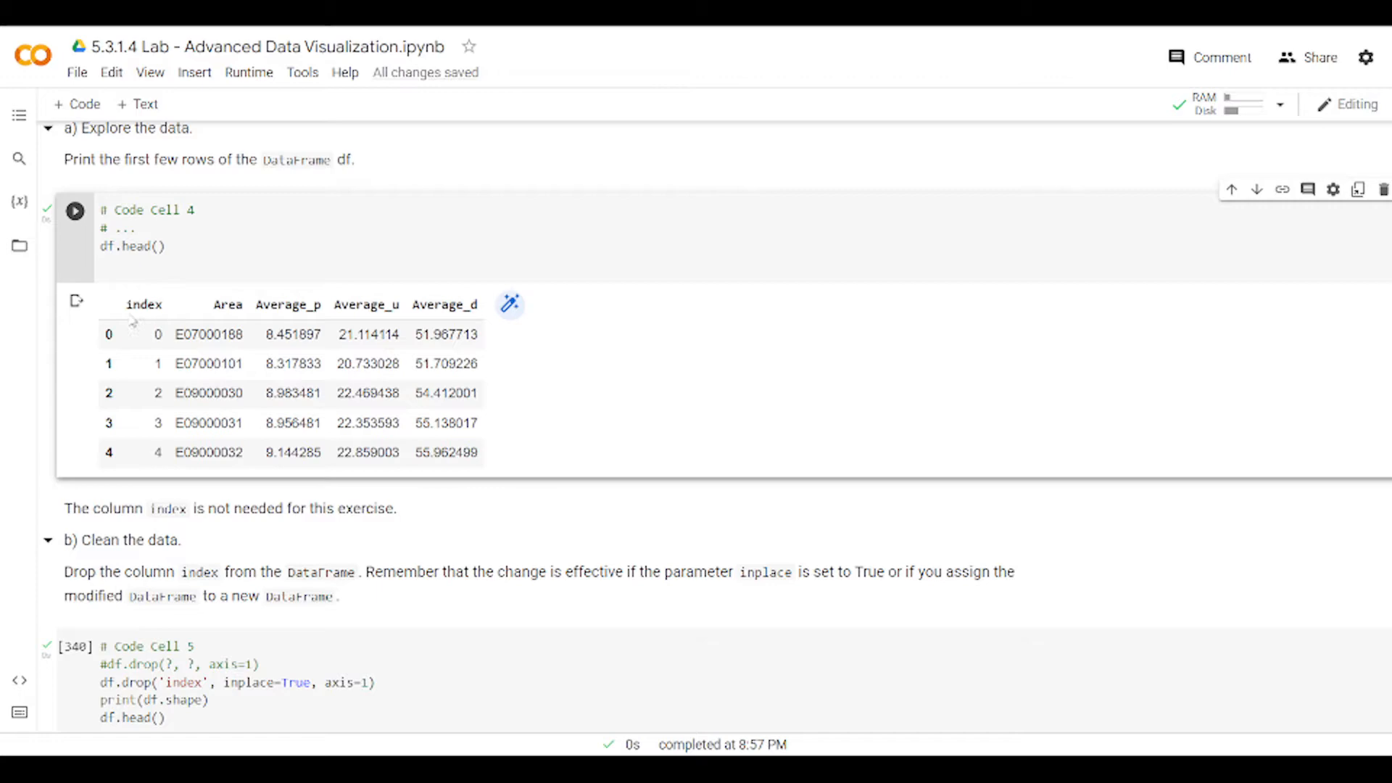
pyautogui.scroll(-3)
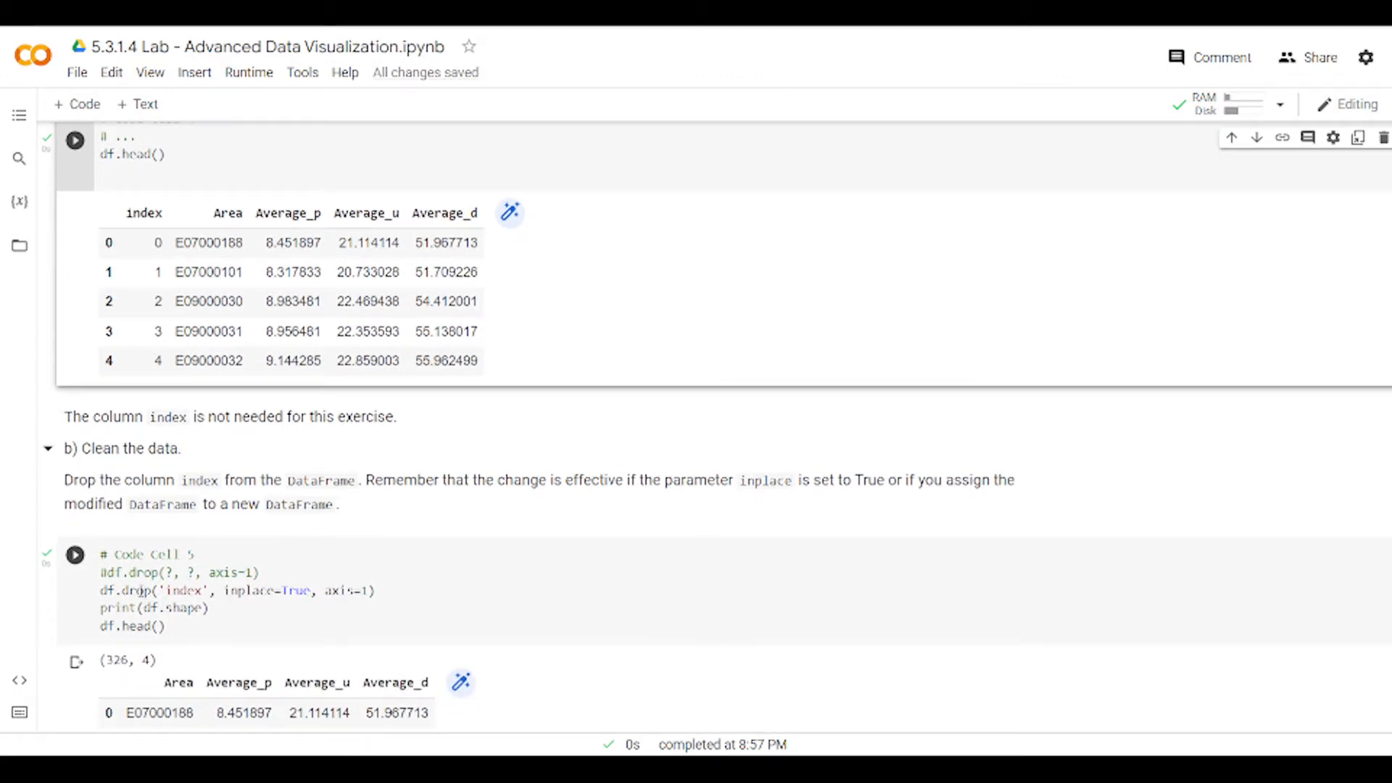
pyautogui.click(74, 554)
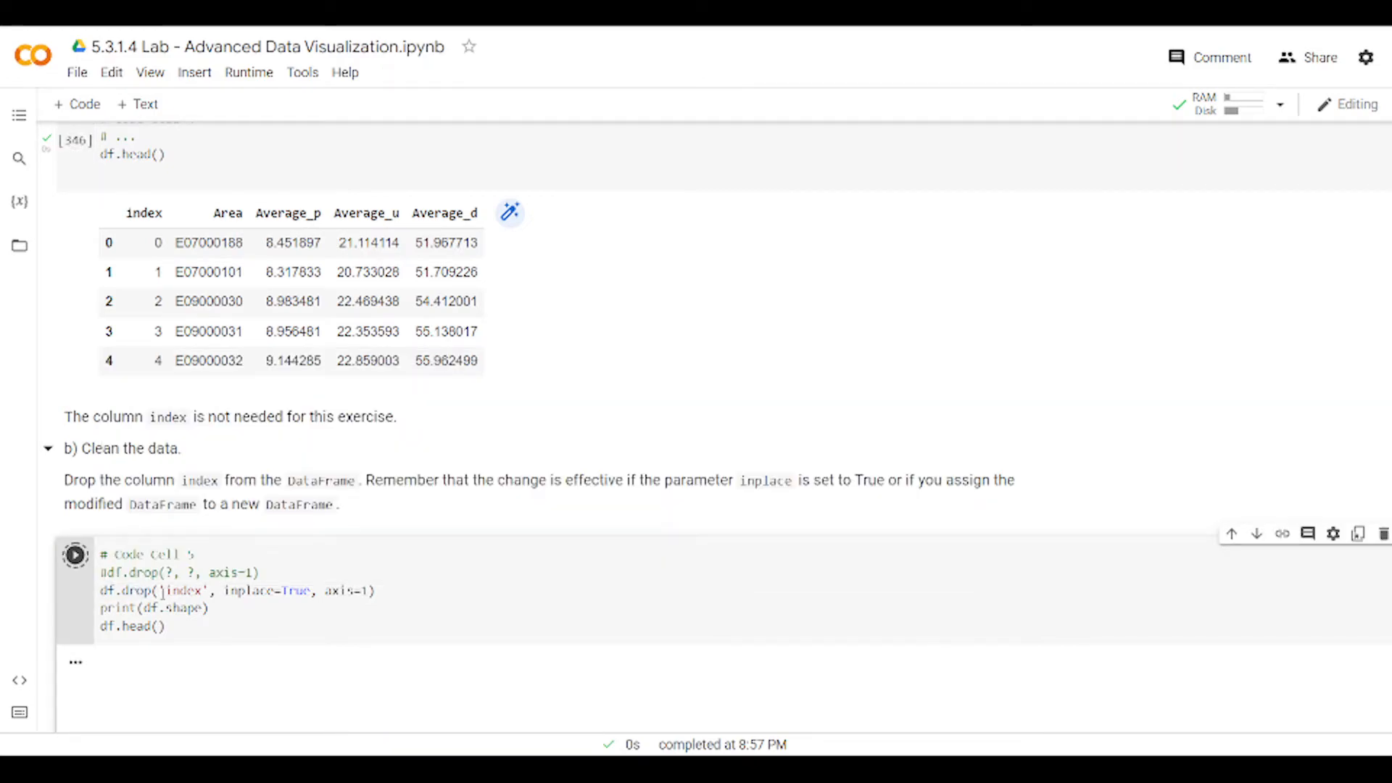
pyautogui.click(74, 554)
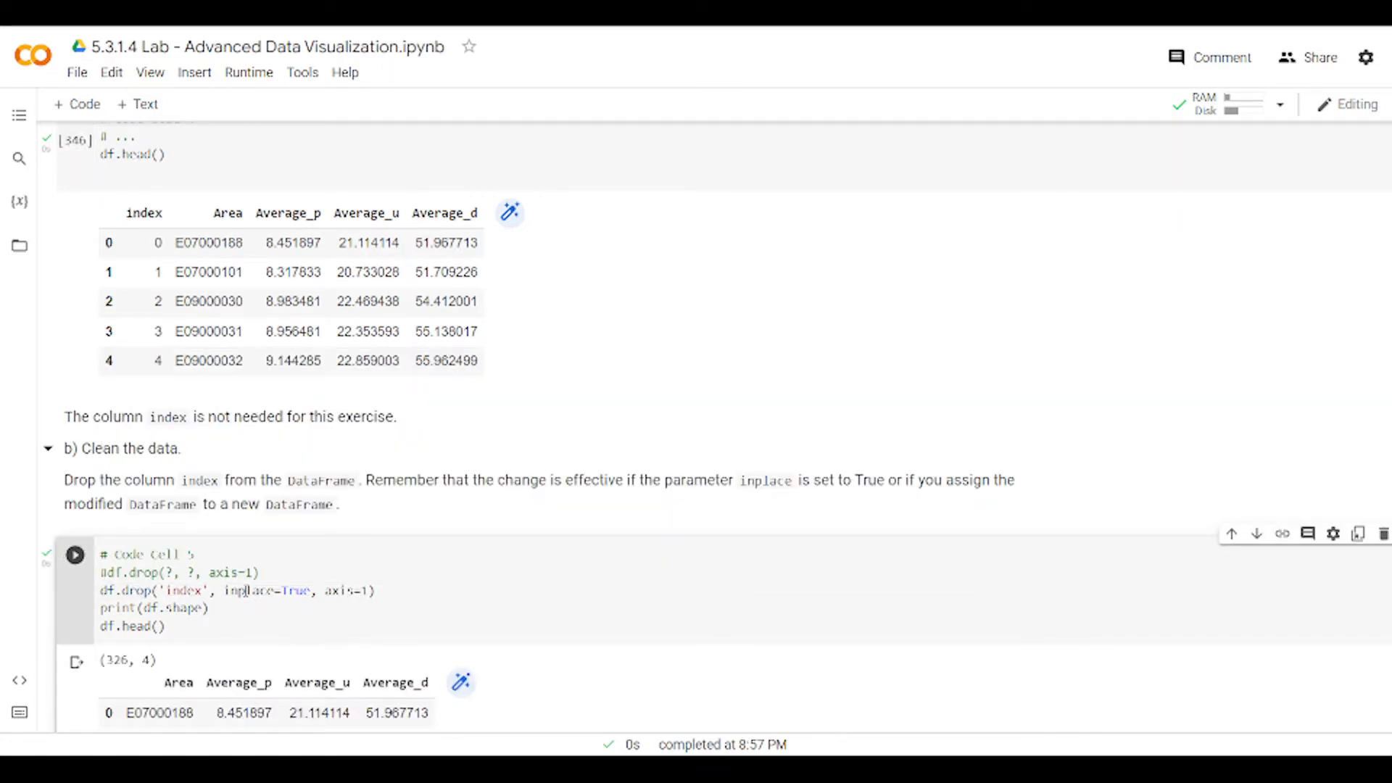
pyautogui.scroll(-3)
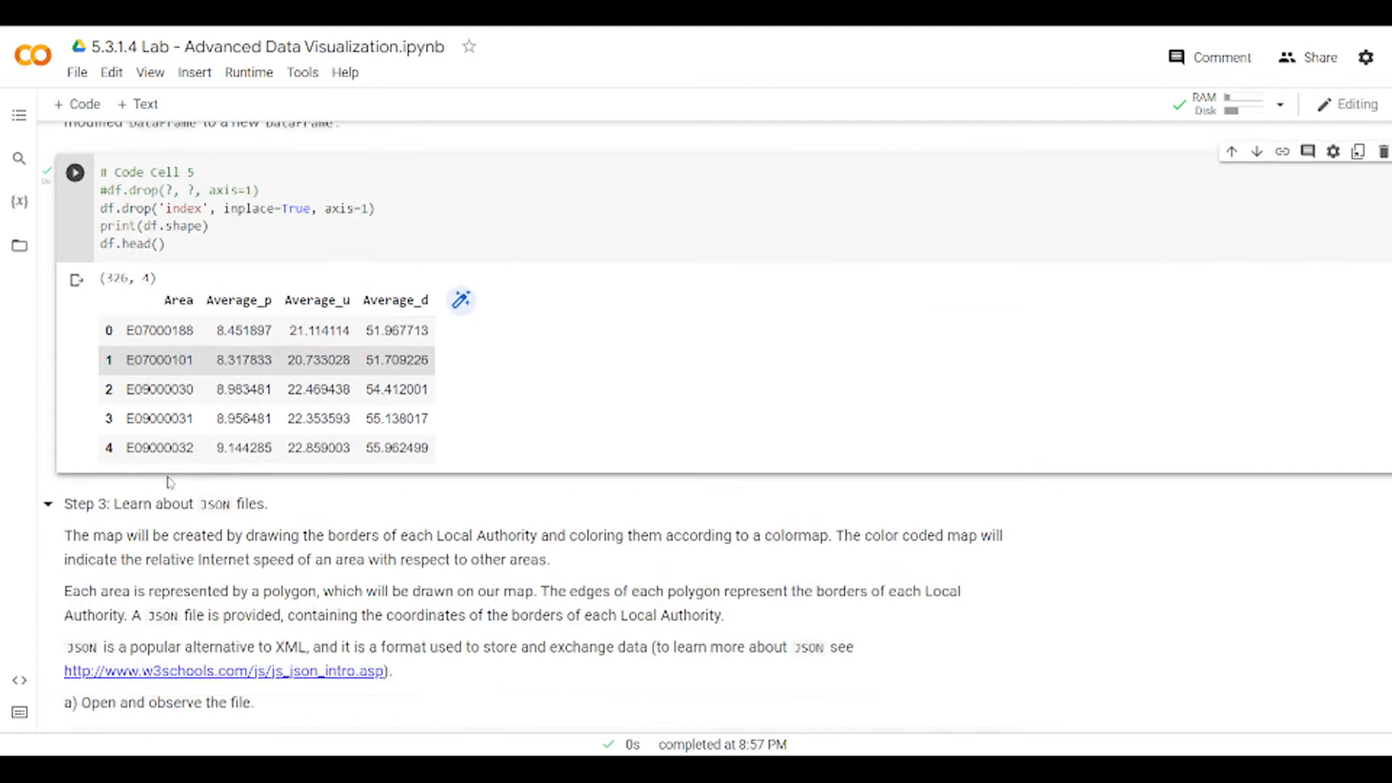
pyautogui.scroll(-3)
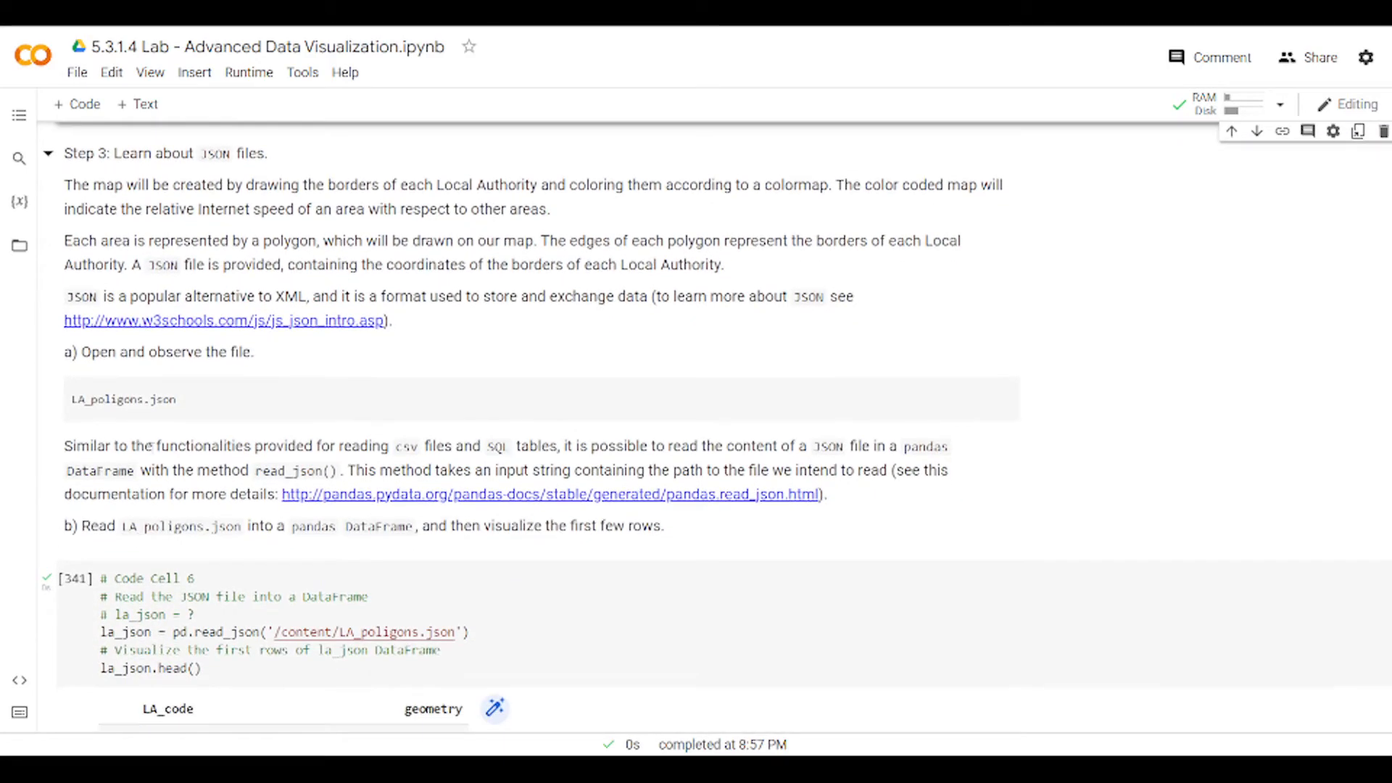
pyautogui.scroll(-3)
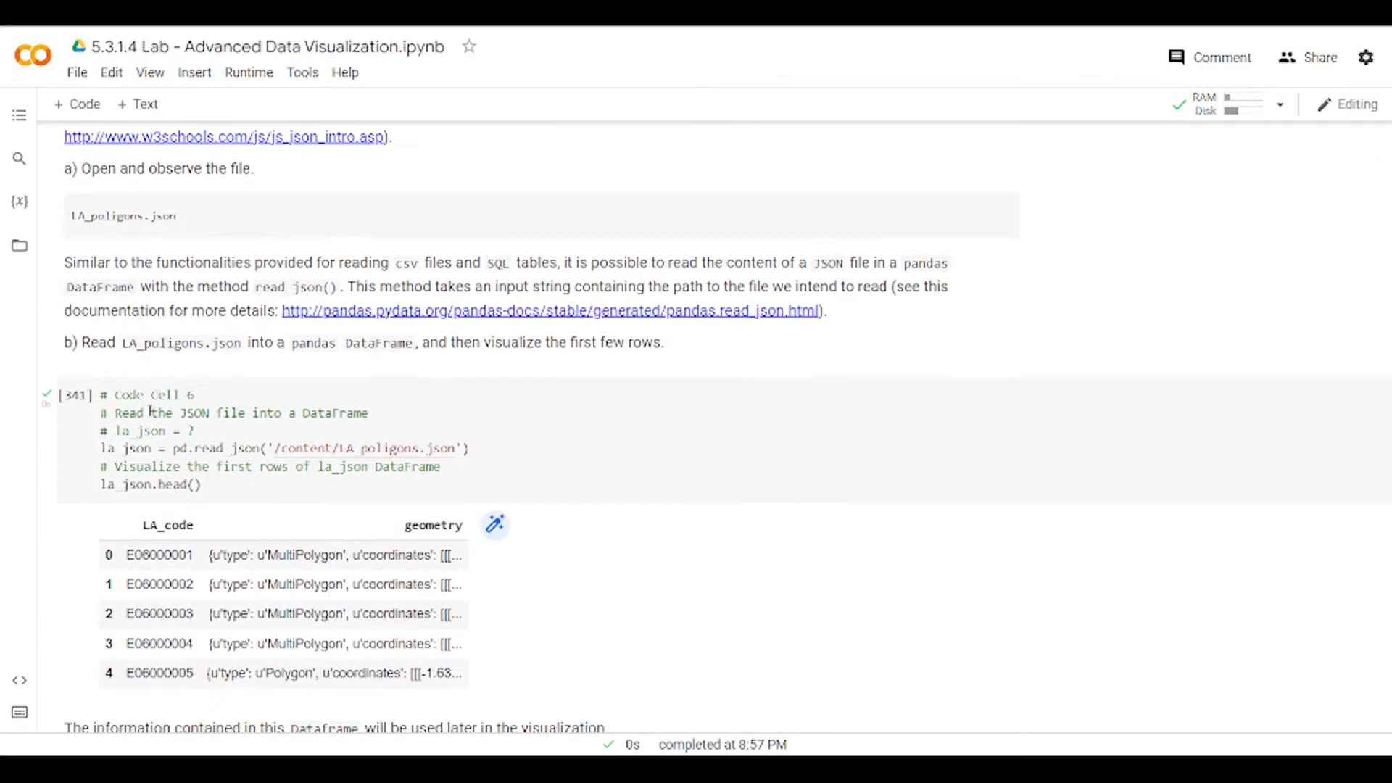
pyautogui.moveTo(74, 395)
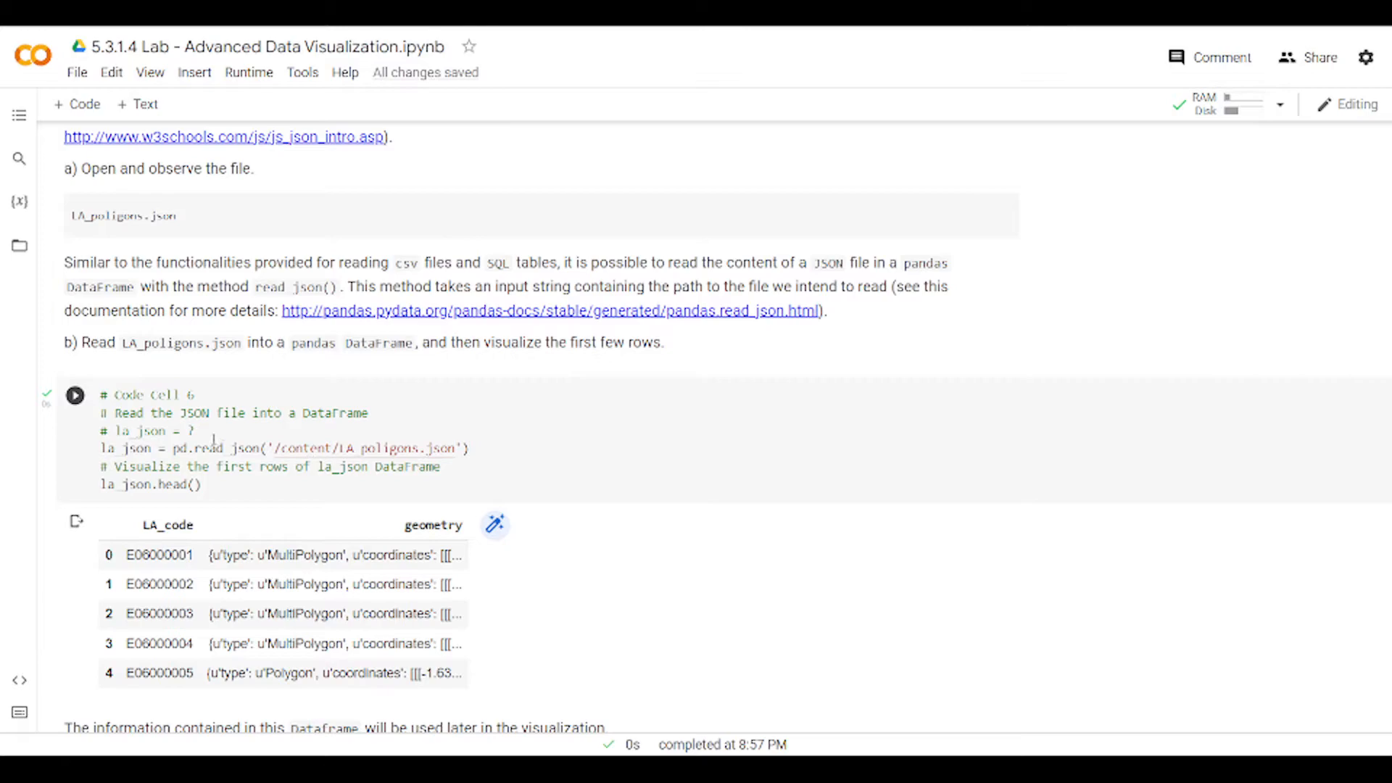
pyautogui.click(19, 247)
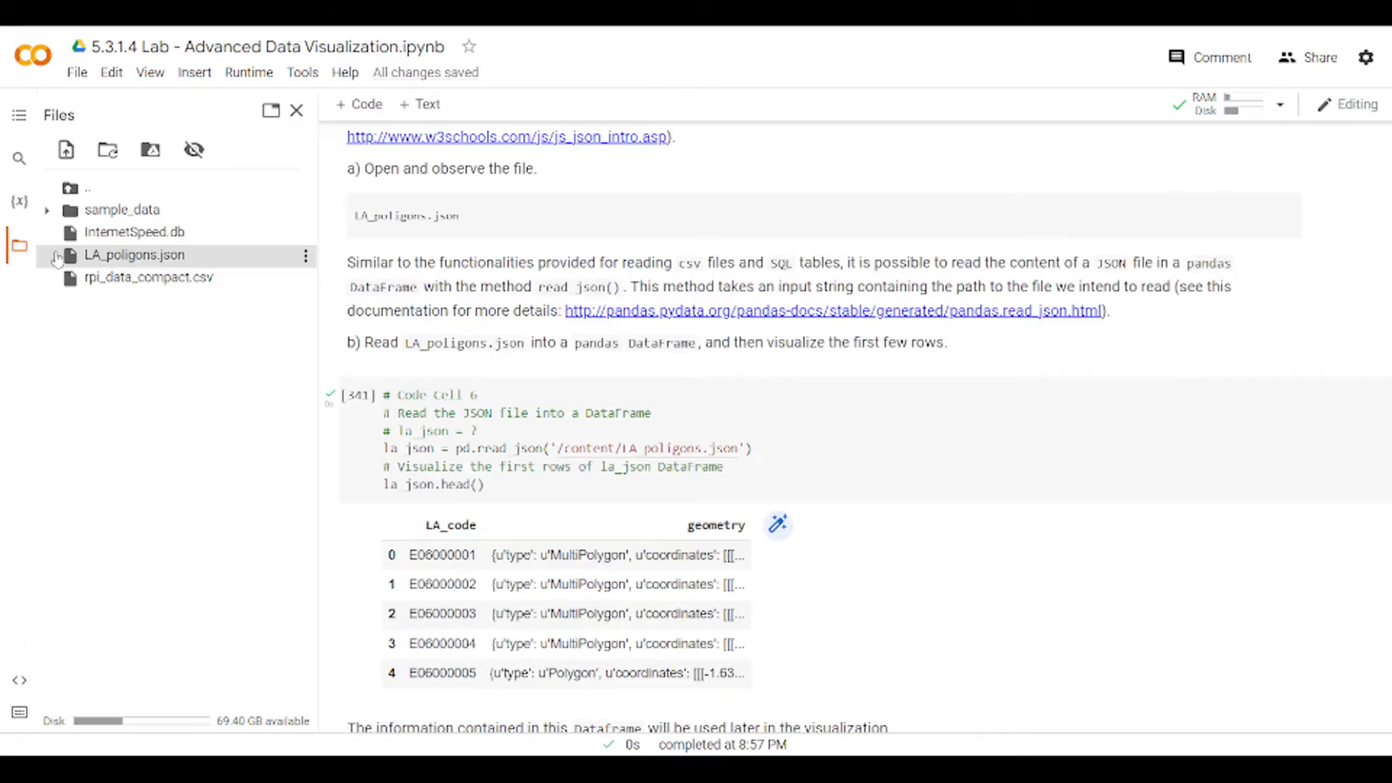
pyautogui.moveTo(313, 422)
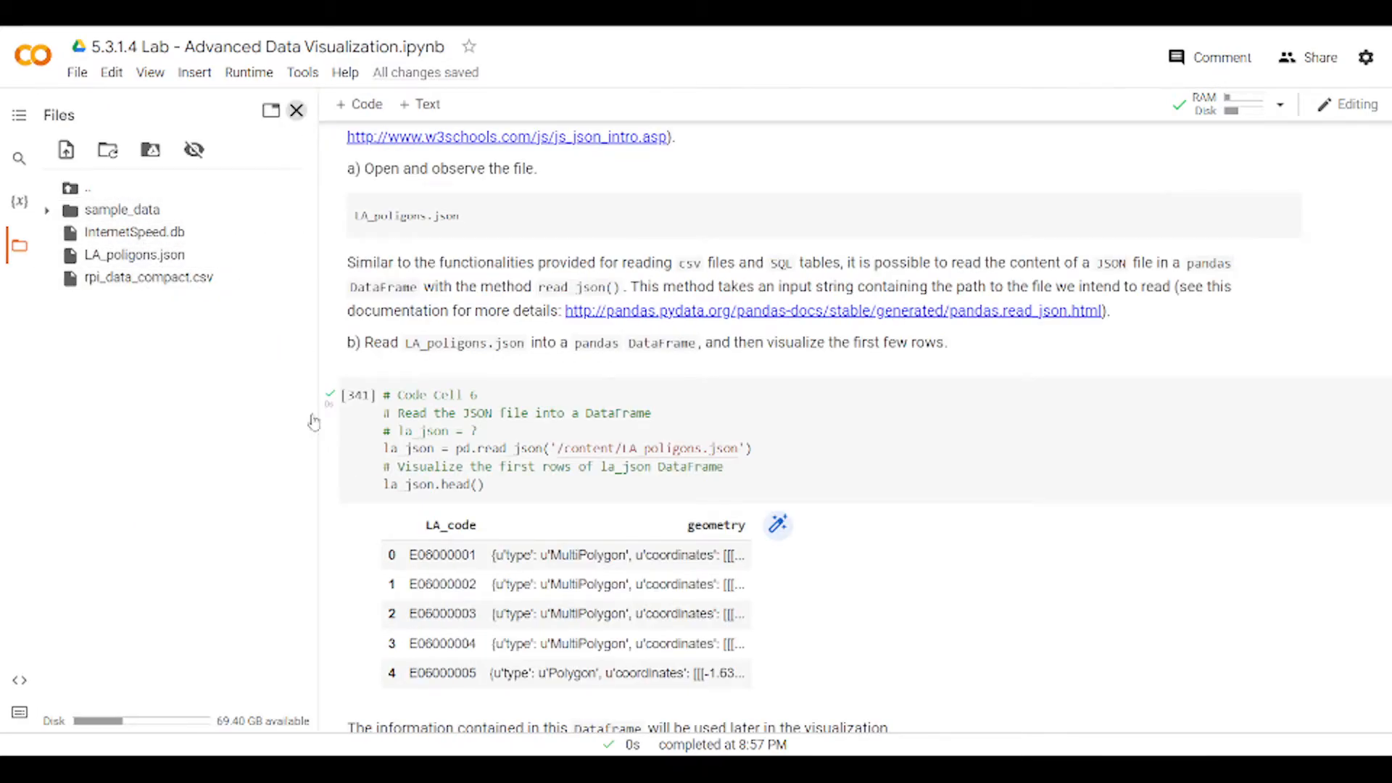
pyautogui.click(296, 110)
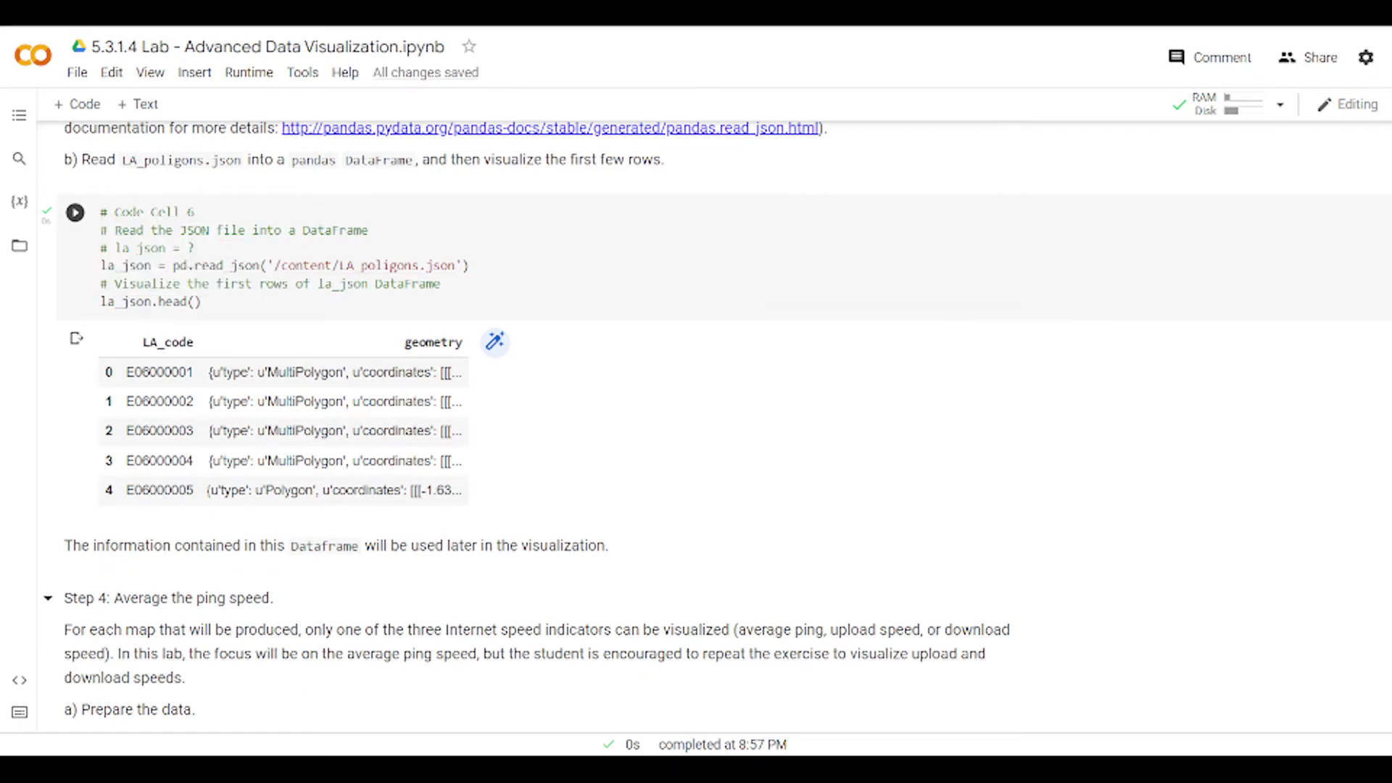
pyautogui.moveTo(206, 264)
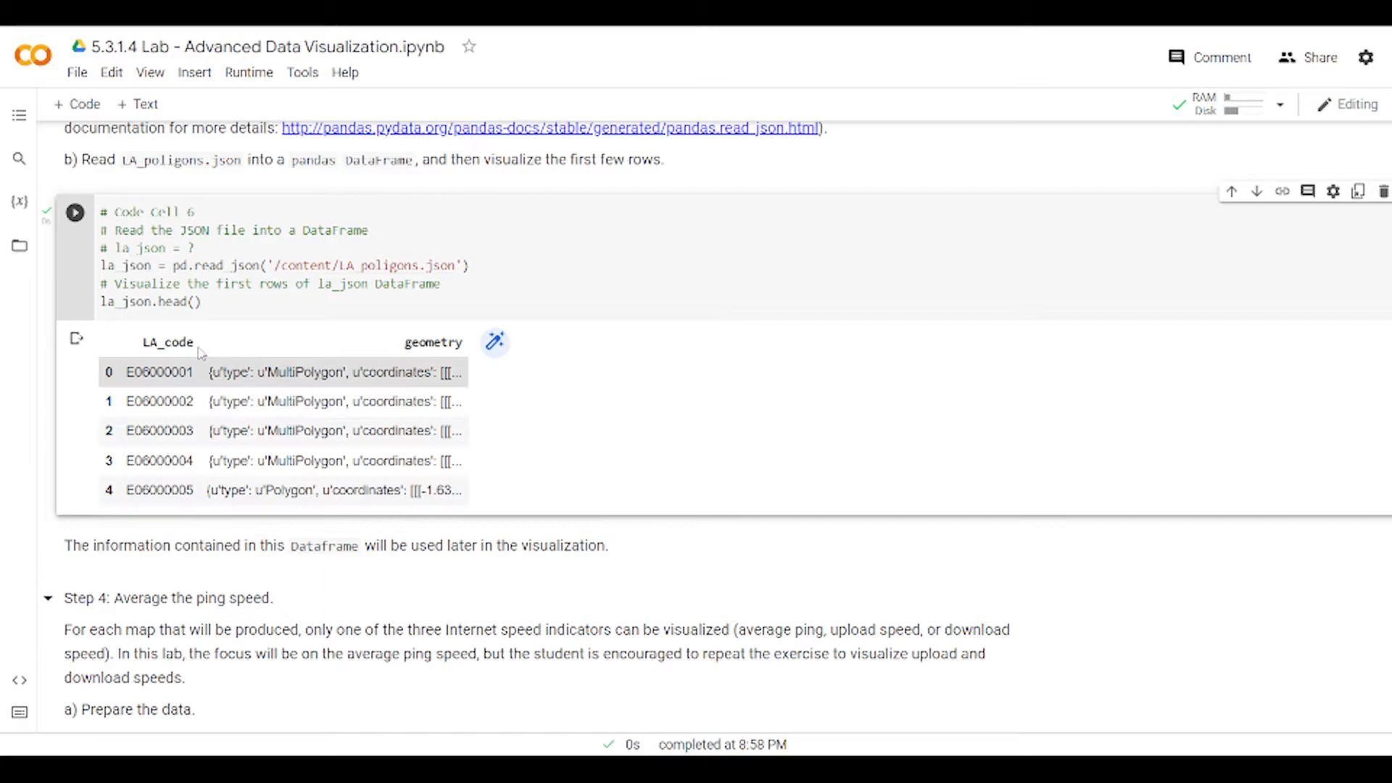
pyautogui.scroll(-3)
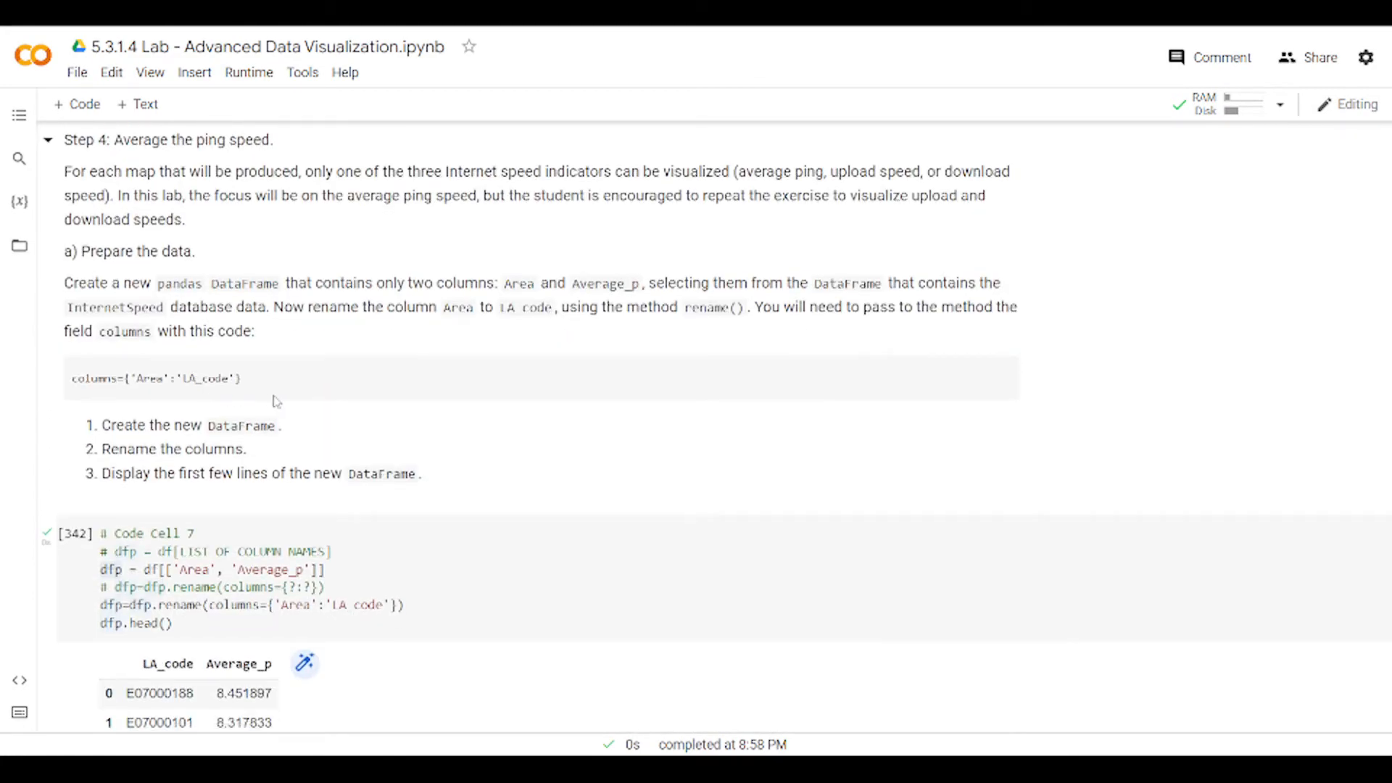
pyautogui.scroll(-3)
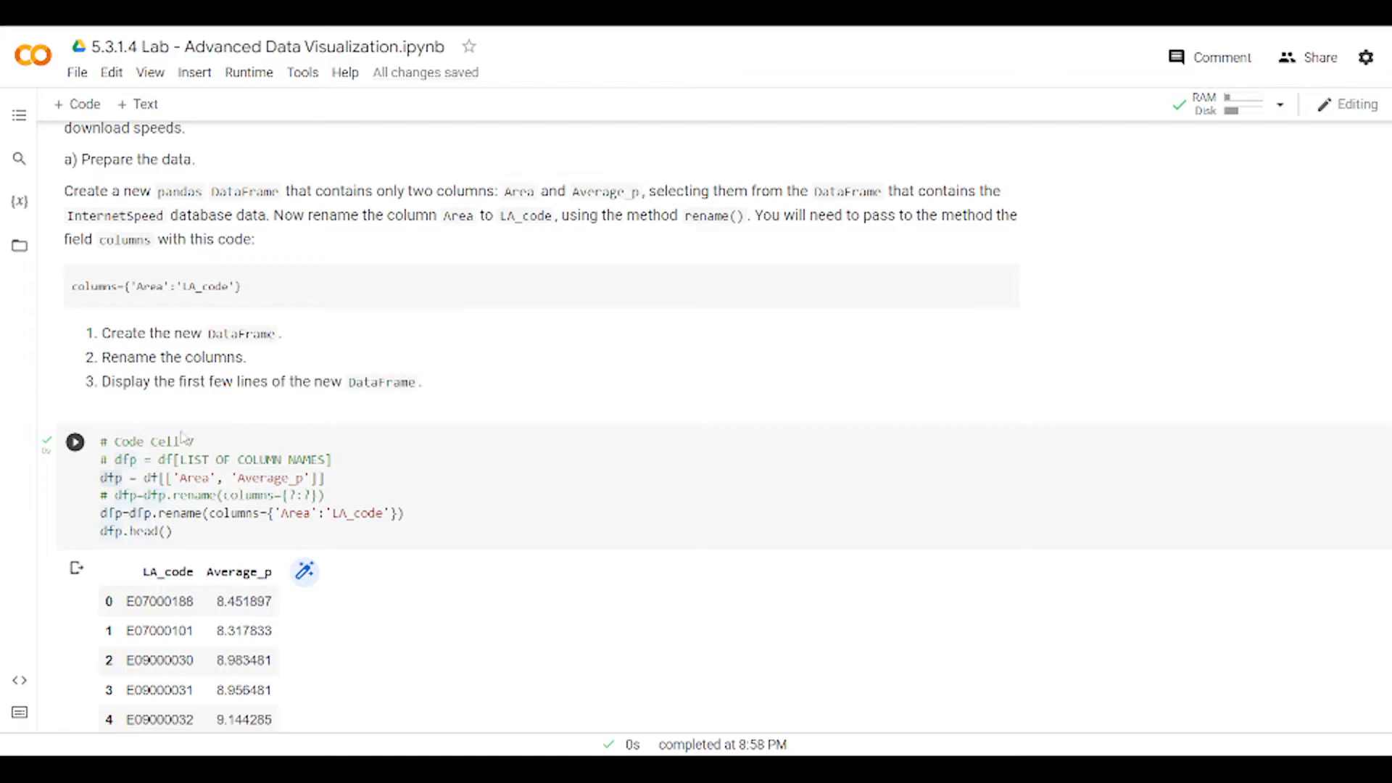
pyautogui.scroll(-3)
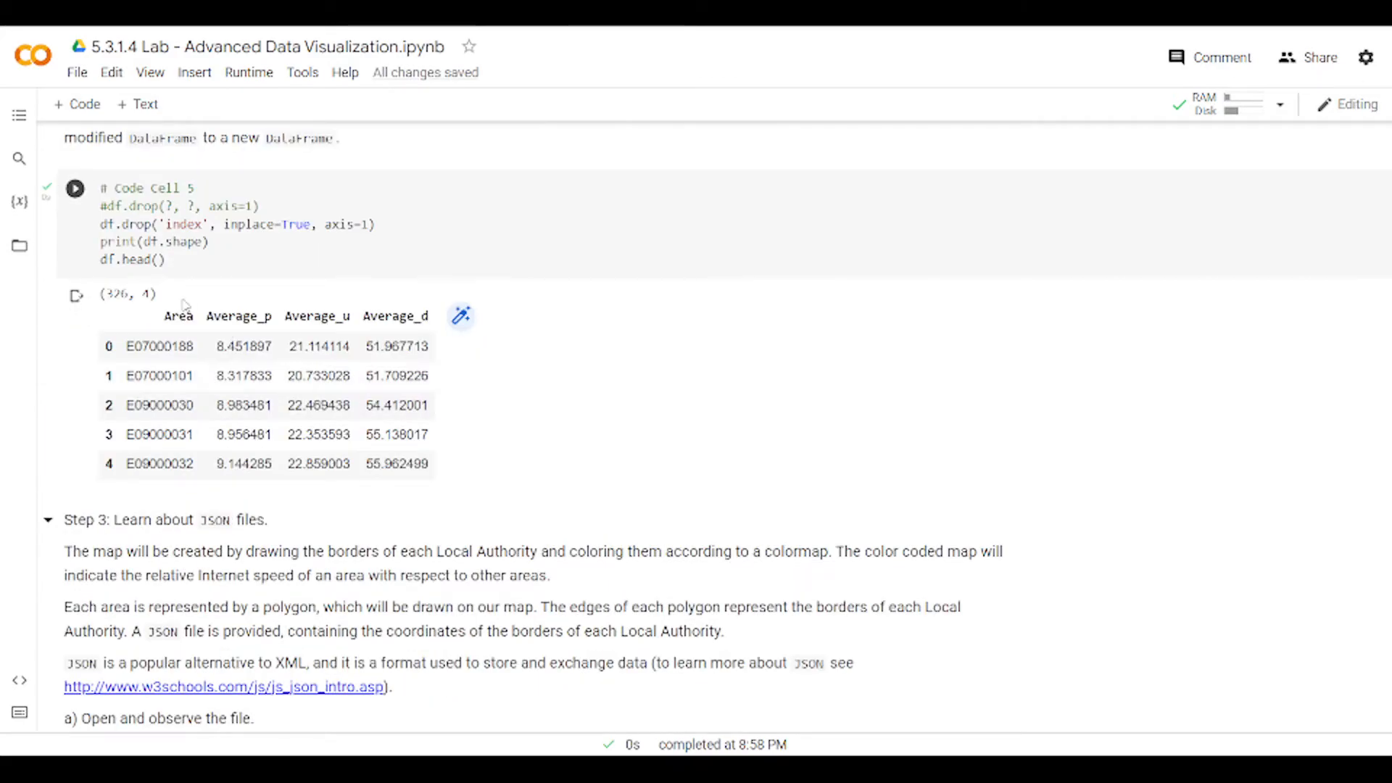
pyautogui.scroll(-3)
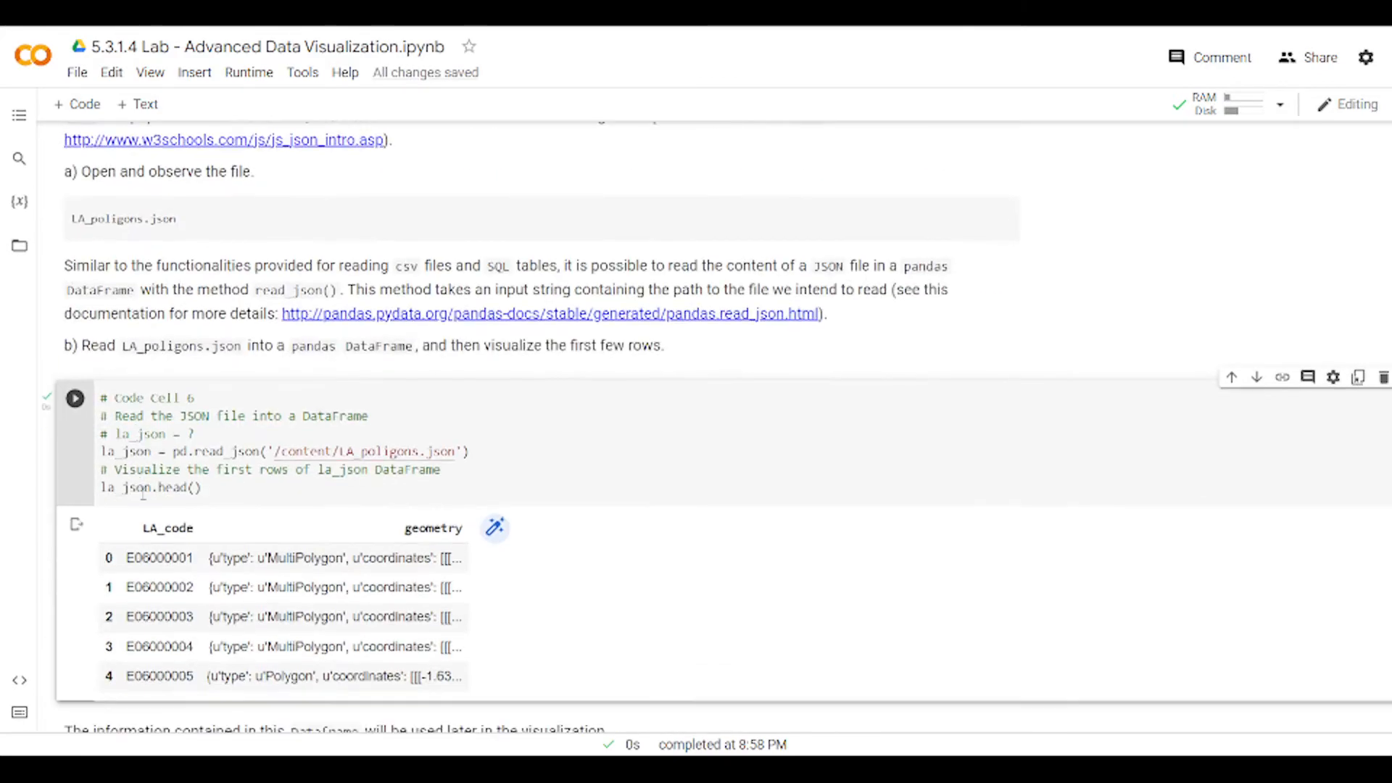
pyautogui.scroll(-3)
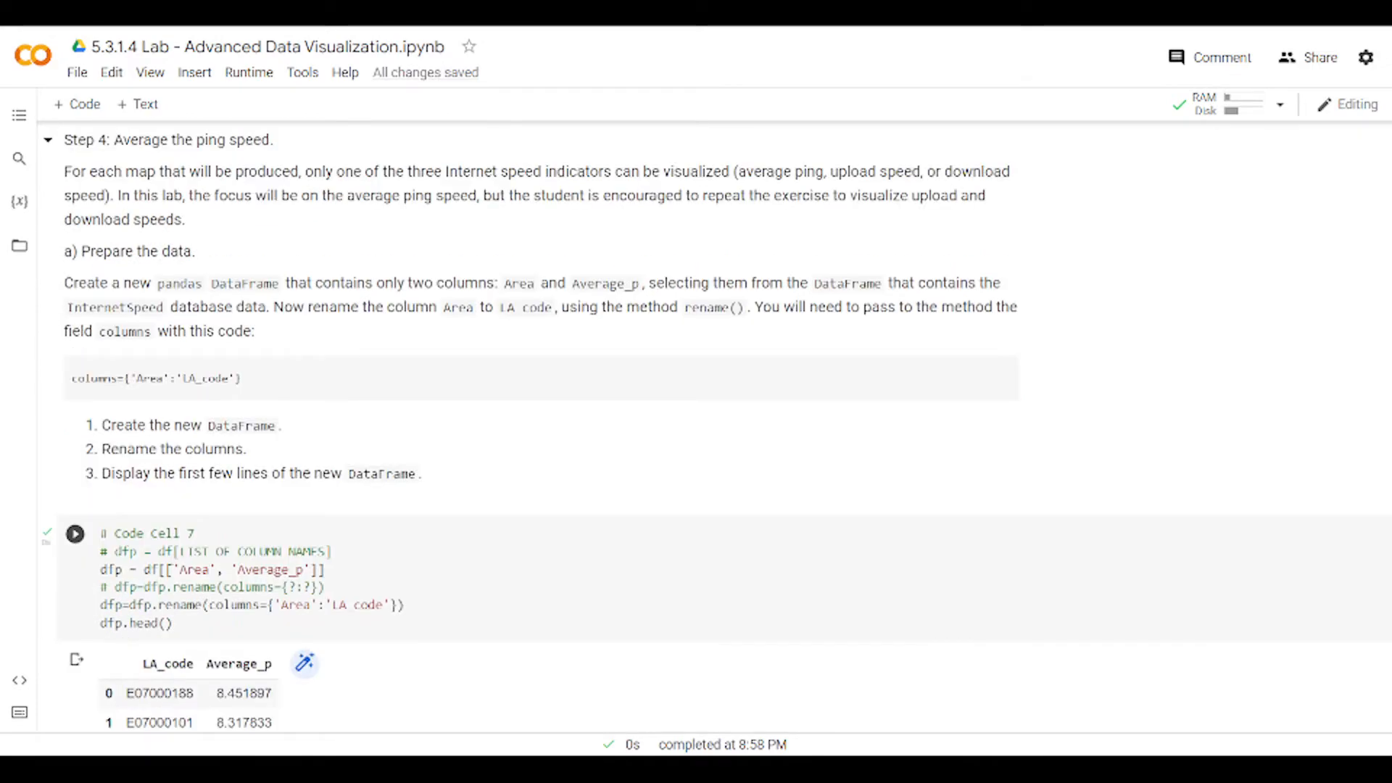
pyautogui.scroll(-3)
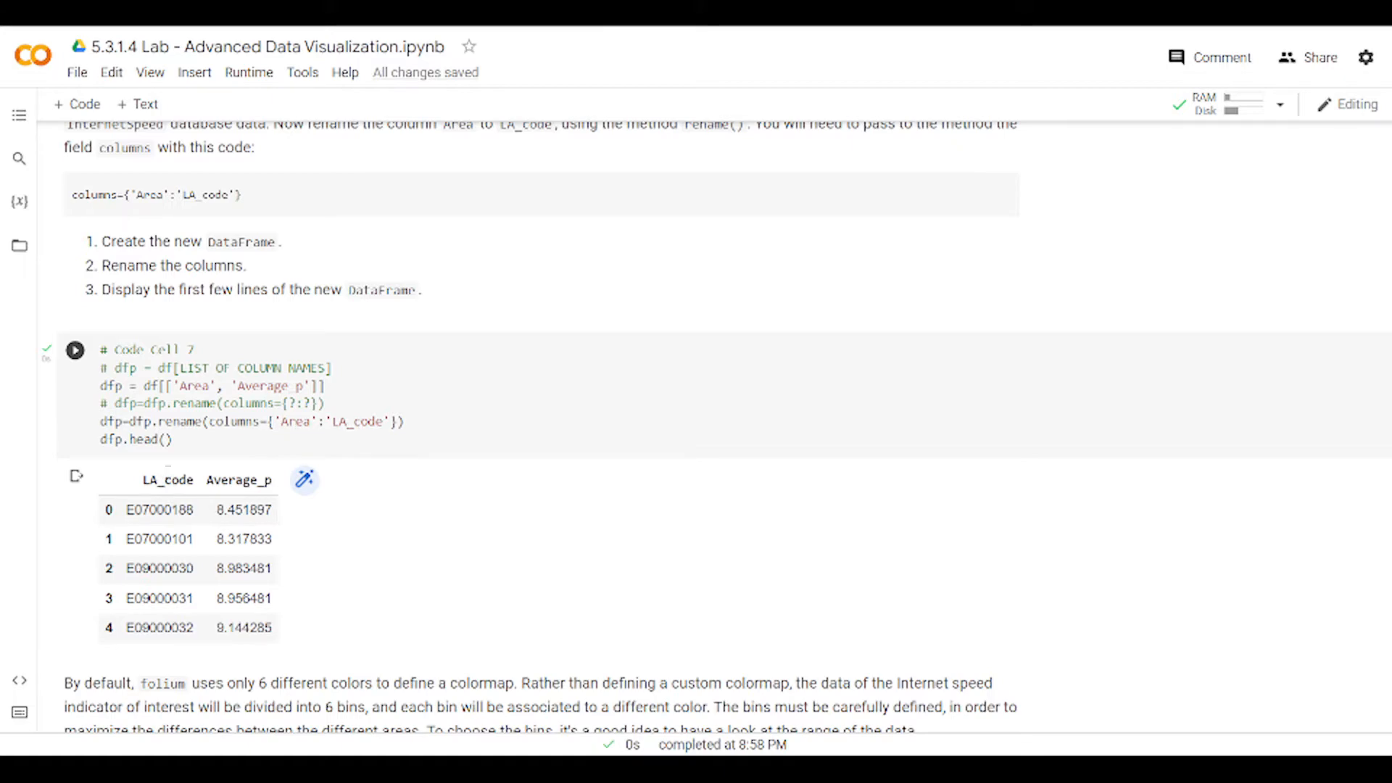
pyautogui.scroll(-3)
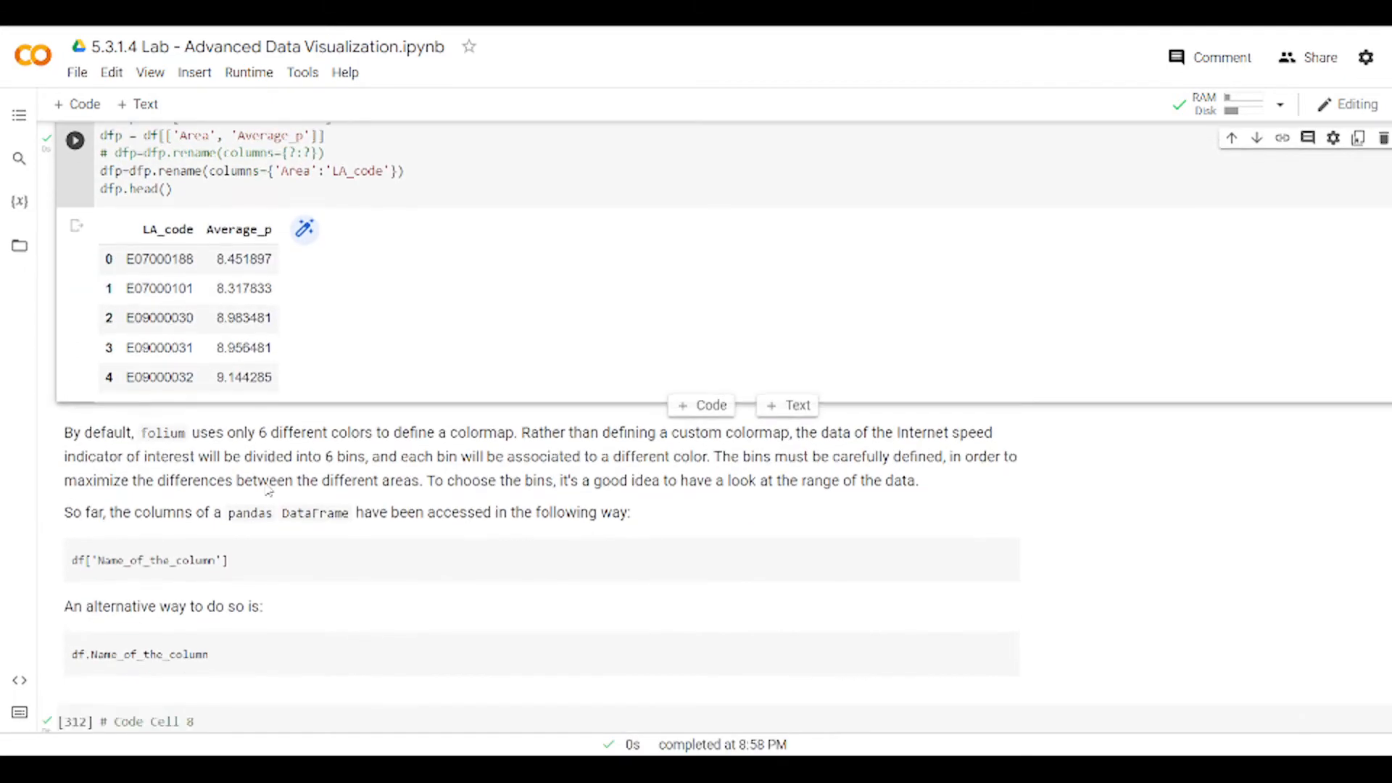
pyautogui.scroll(-3)
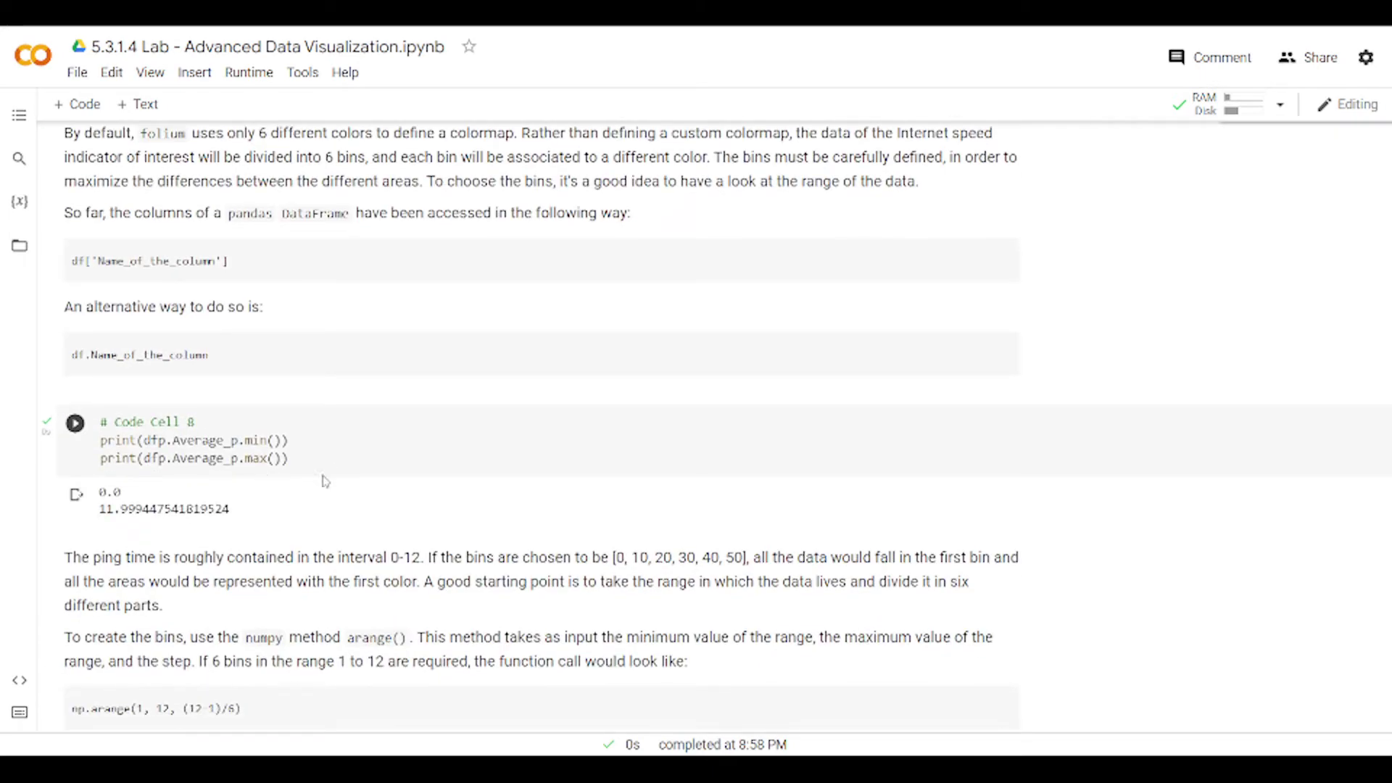
pyautogui.moveTo(76, 422)
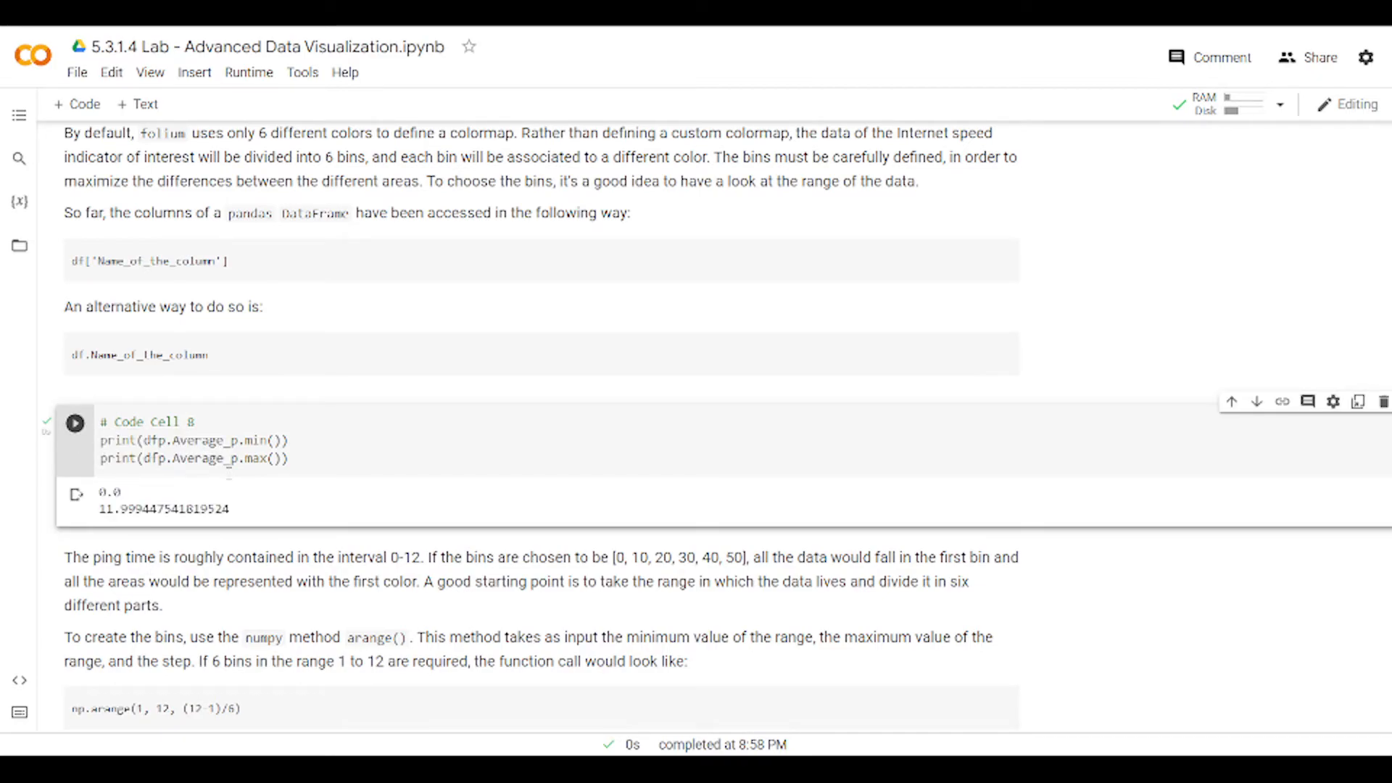
pyautogui.scroll(-3)
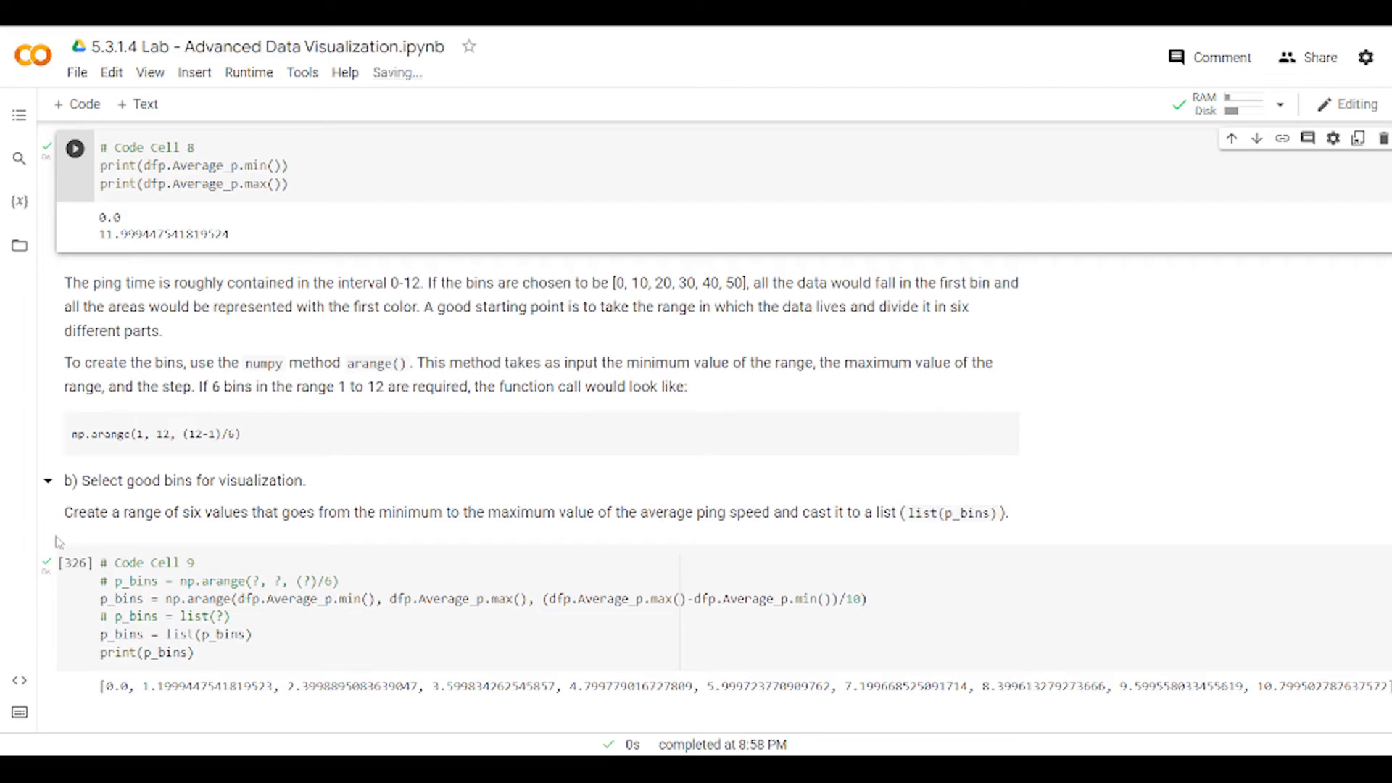
pyautogui.scroll(-3)
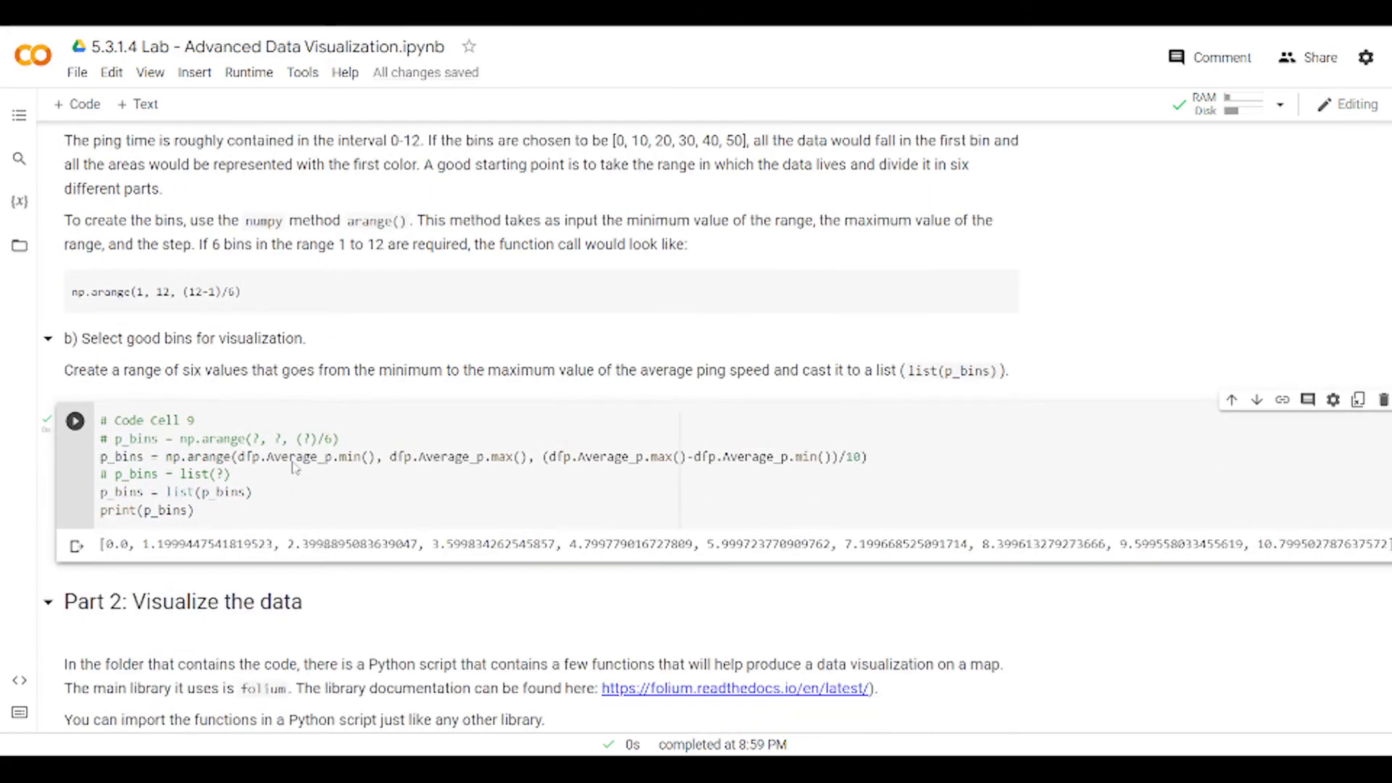
pyautogui.scroll(-3)
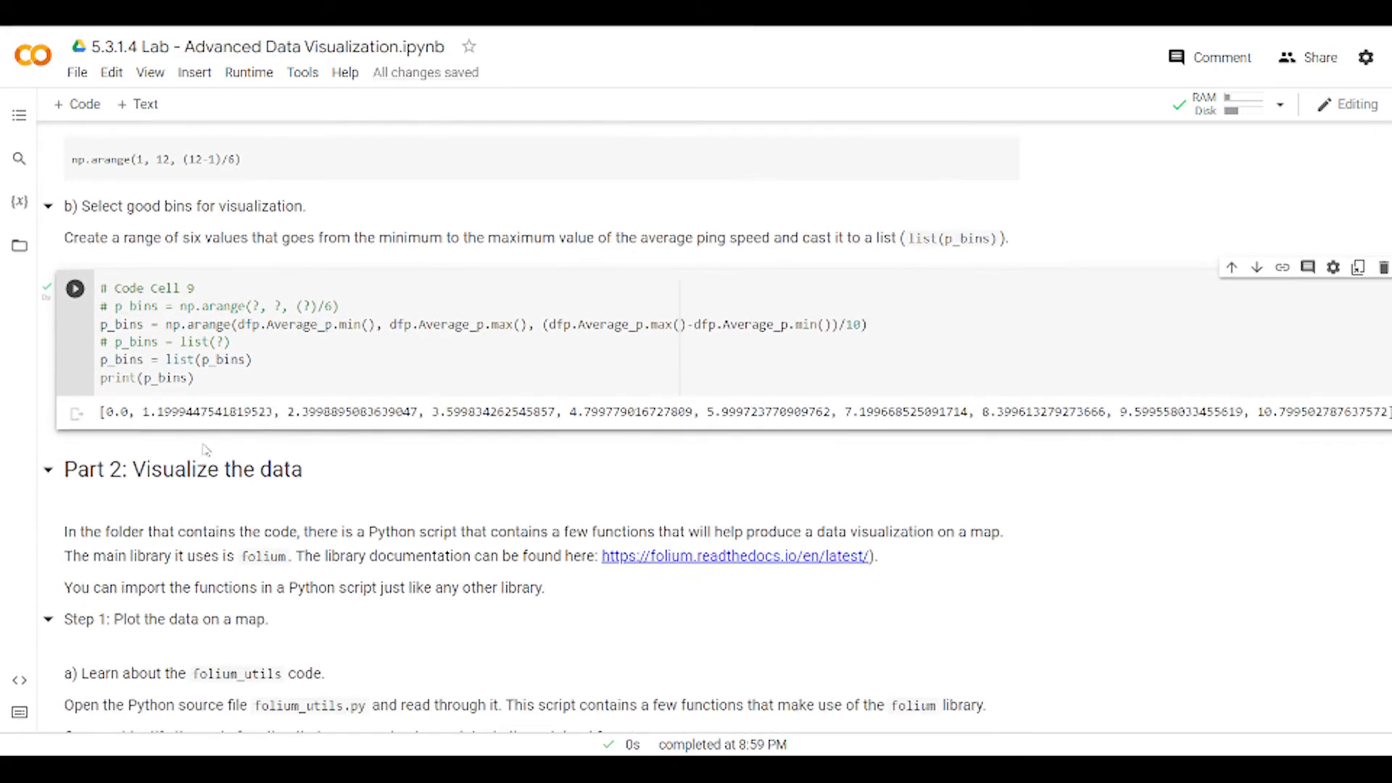
pyautogui.scroll(-3)
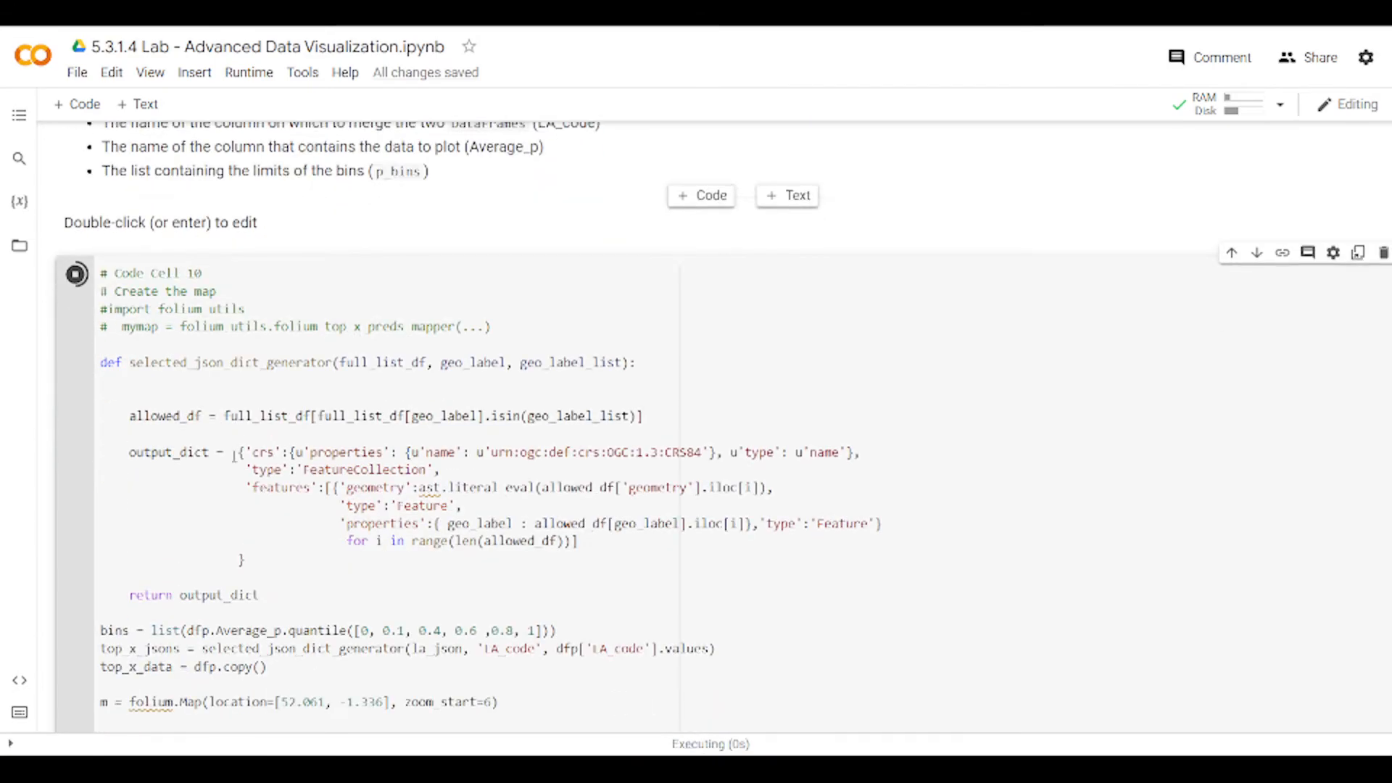
# Step: Scroll through the folium choropleth map output down to the dfp.Average_p.plot() cell
pyautogui.scroll(-3)
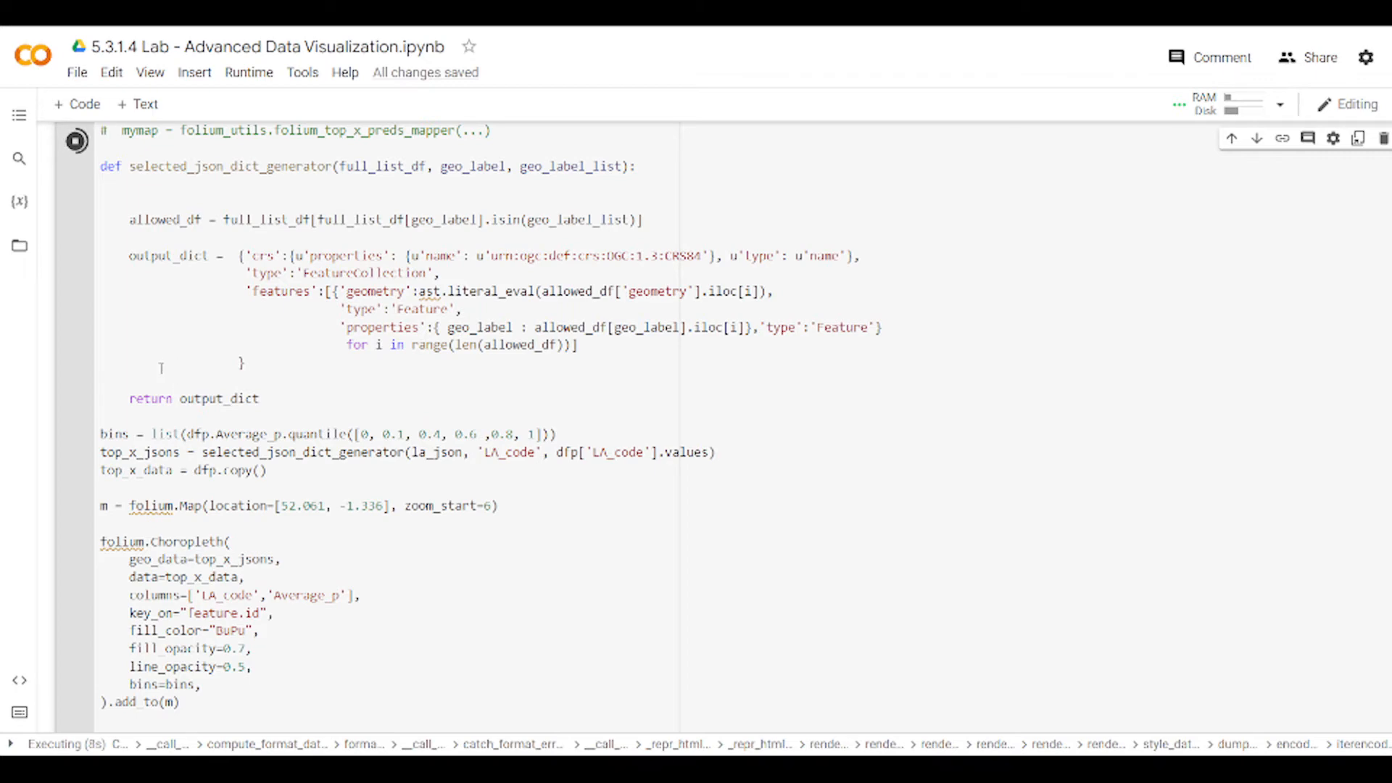
pyautogui.scroll(-3)
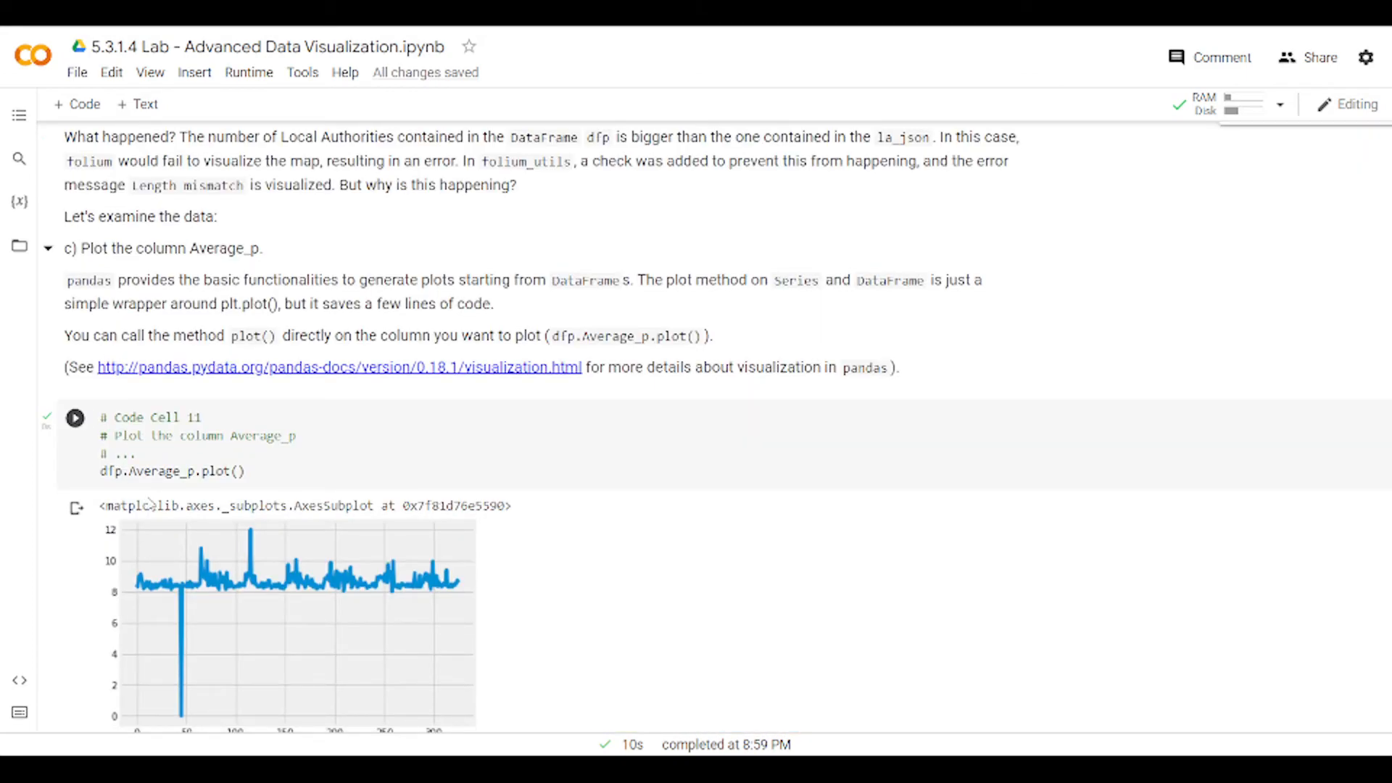
pyautogui.scroll(-3)
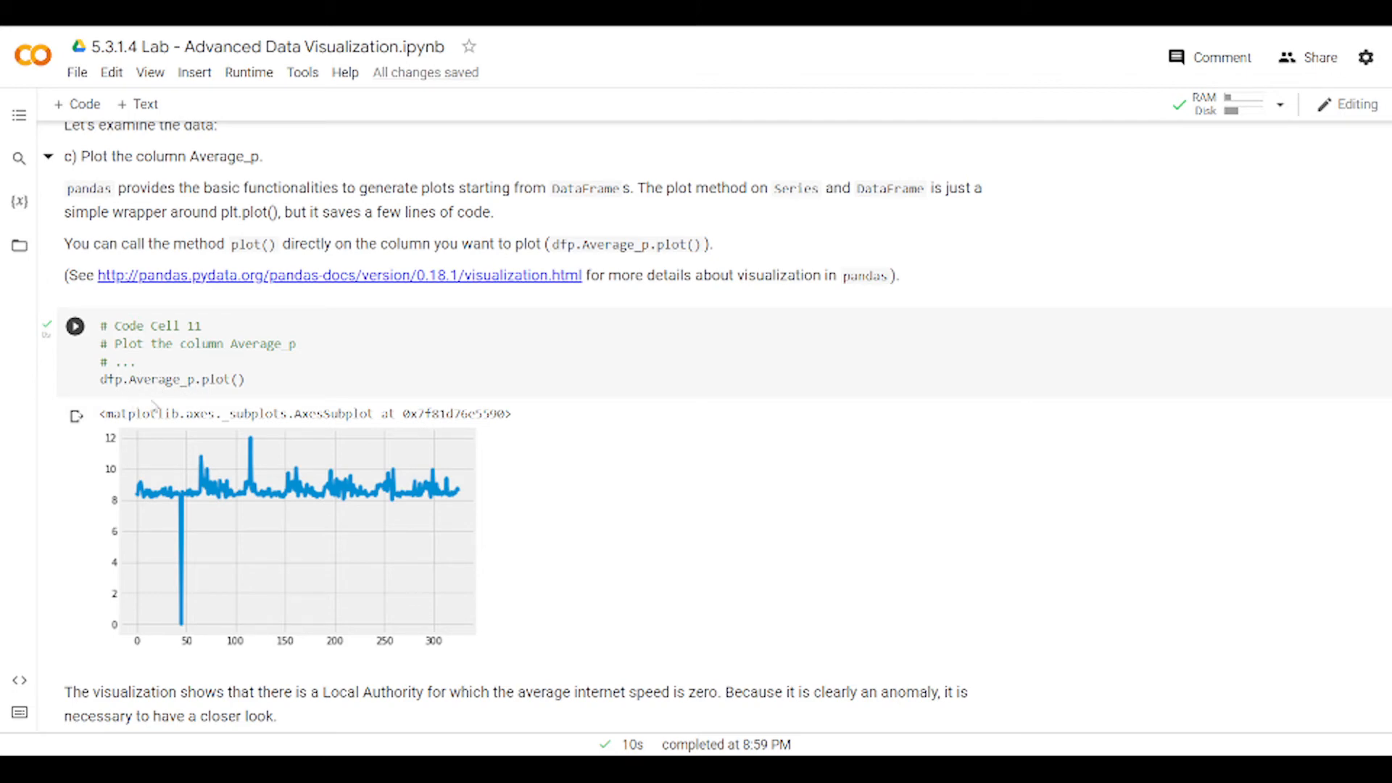
pyautogui.moveTo(183, 627)
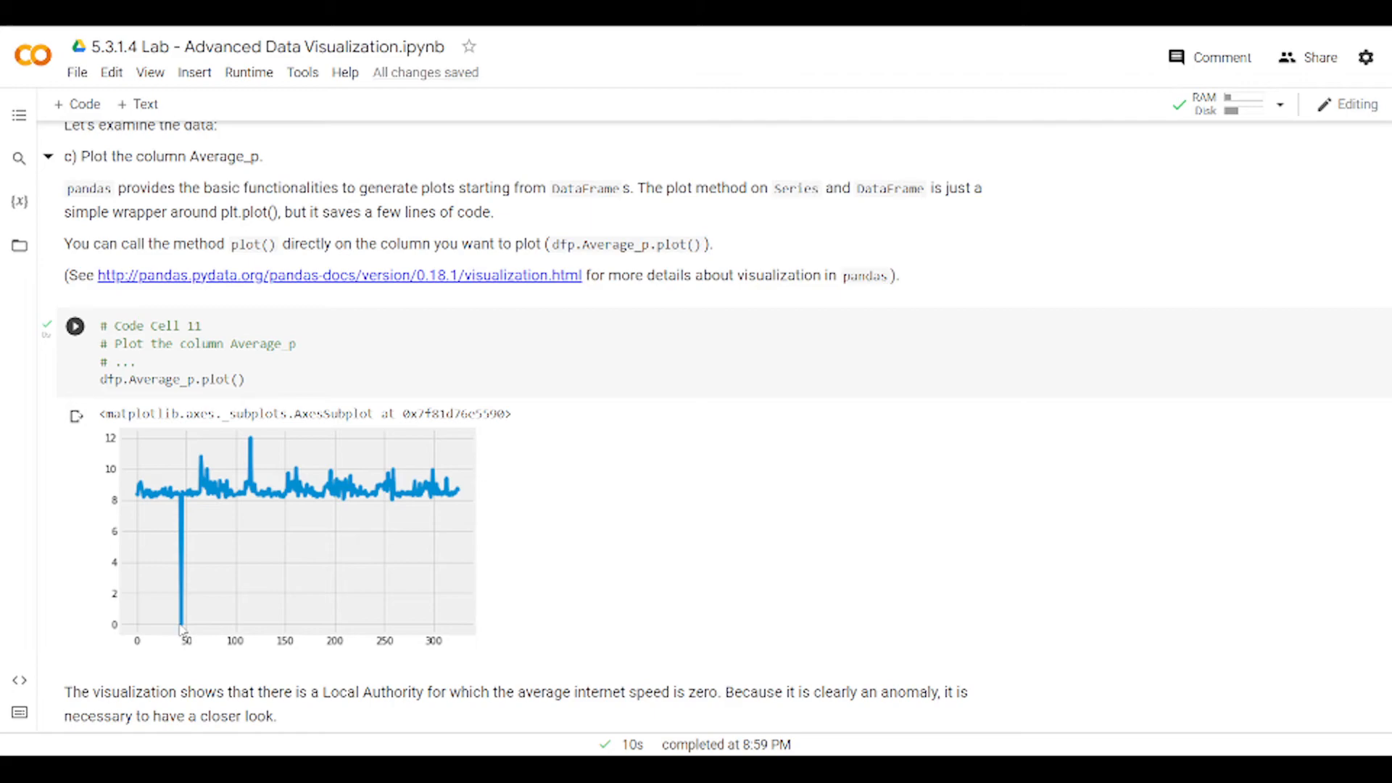
pyautogui.moveTo(200, 622)
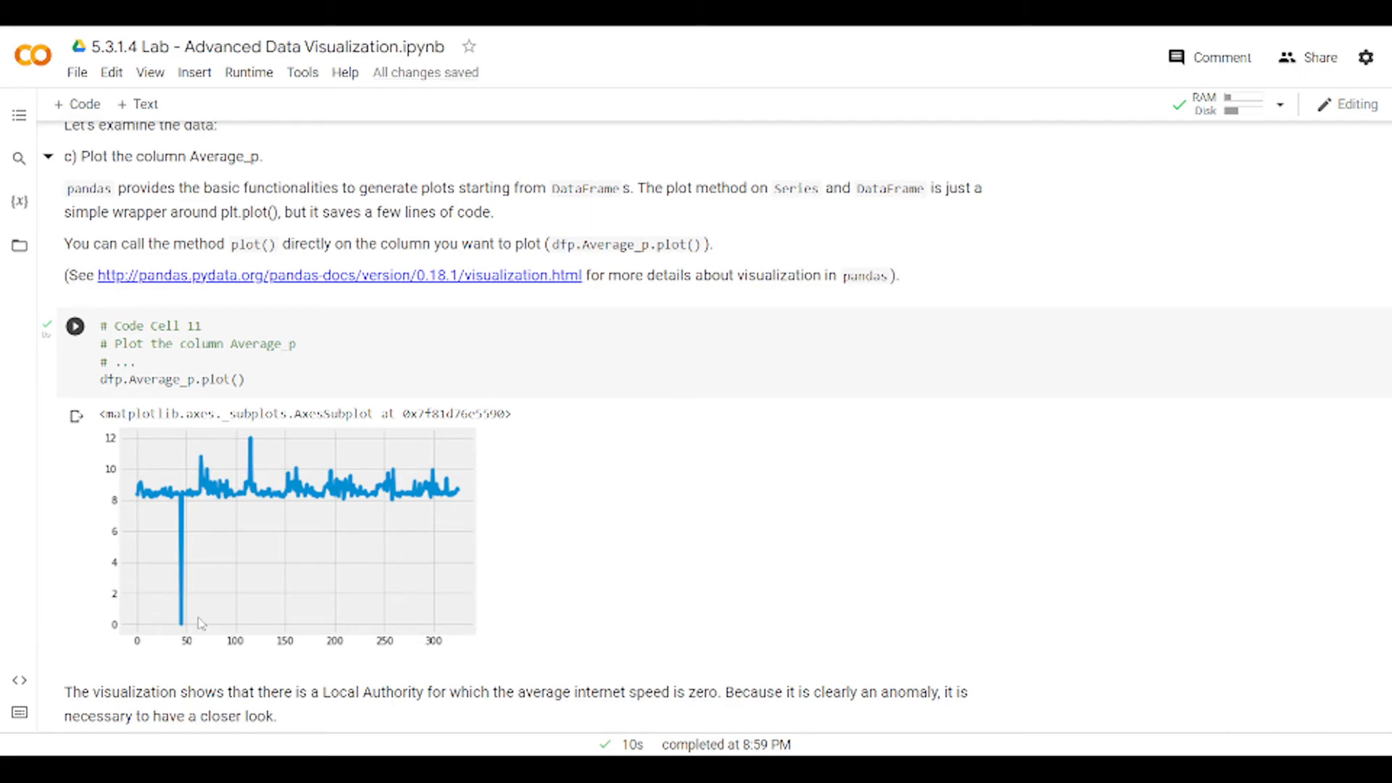
pyautogui.scroll(-3)
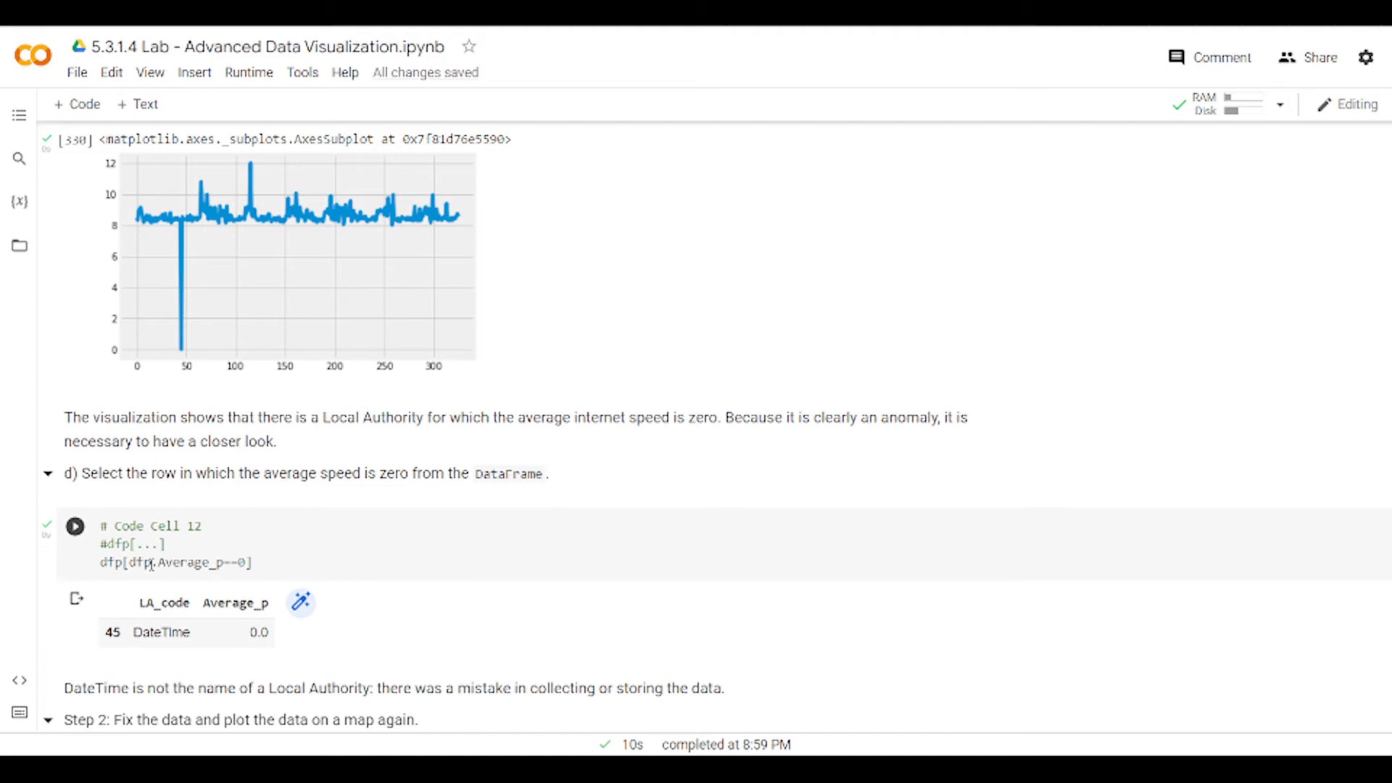
pyautogui.moveTo(125, 563)
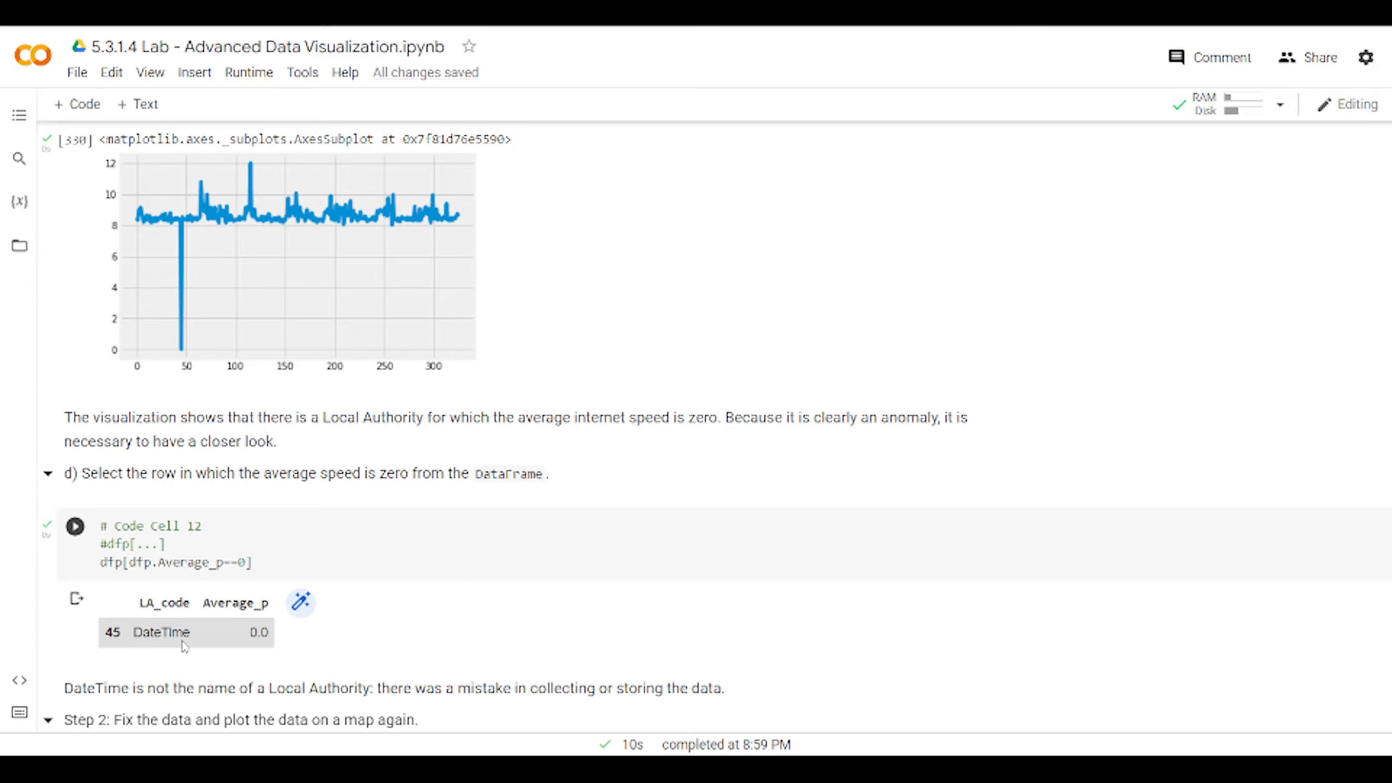
# Step: Run dfp.drop(45, inplace=True) and replot Average_p, now ranging about 8 to 12 with no zero dip
pyautogui.scroll(-3)
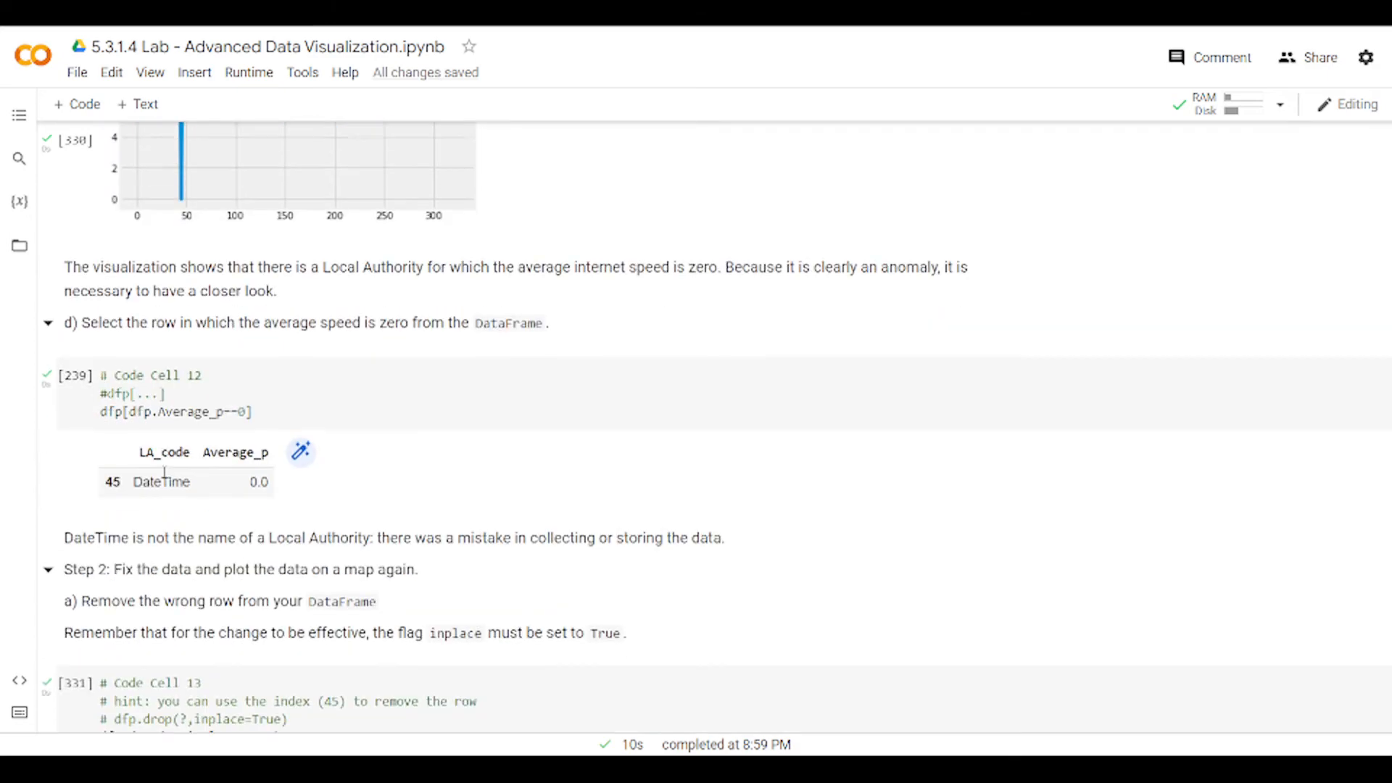
pyautogui.scroll(-3)
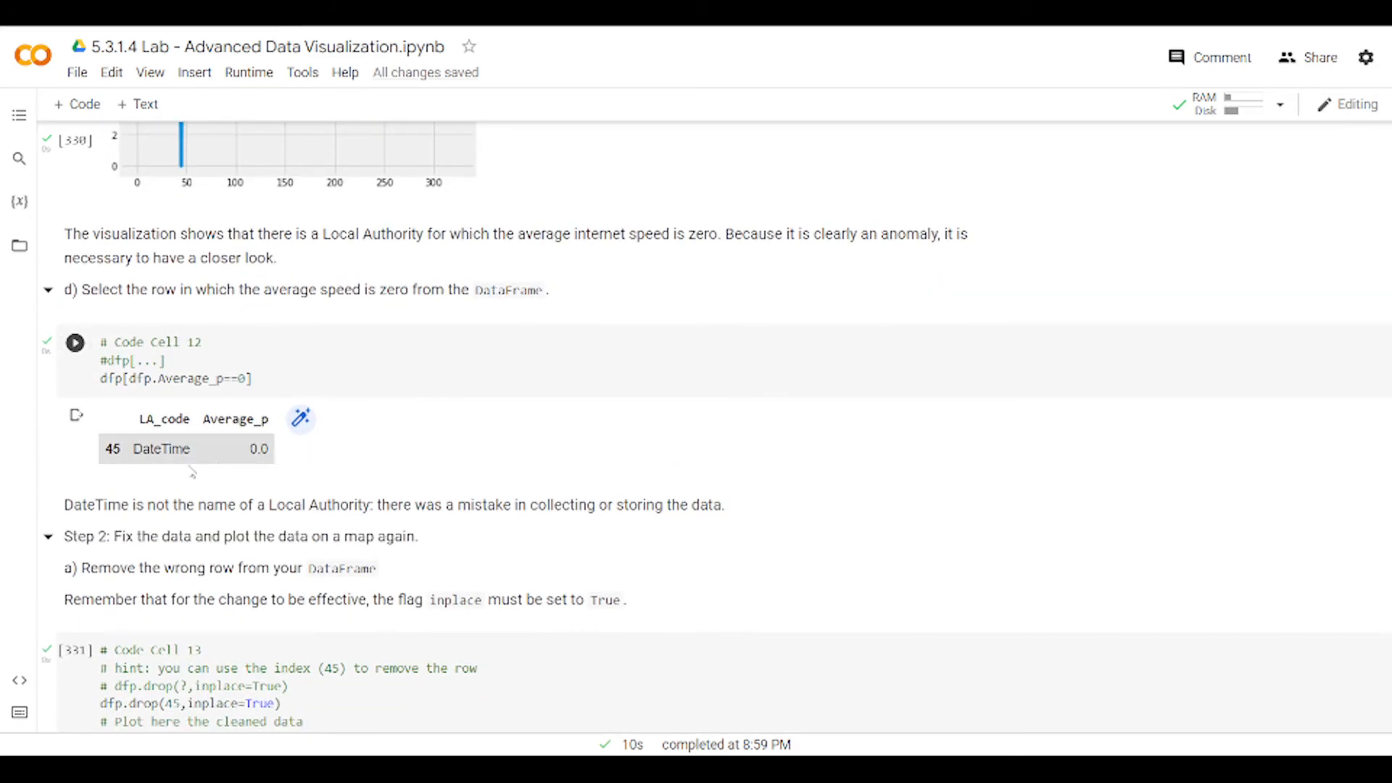
pyautogui.click(74, 342)
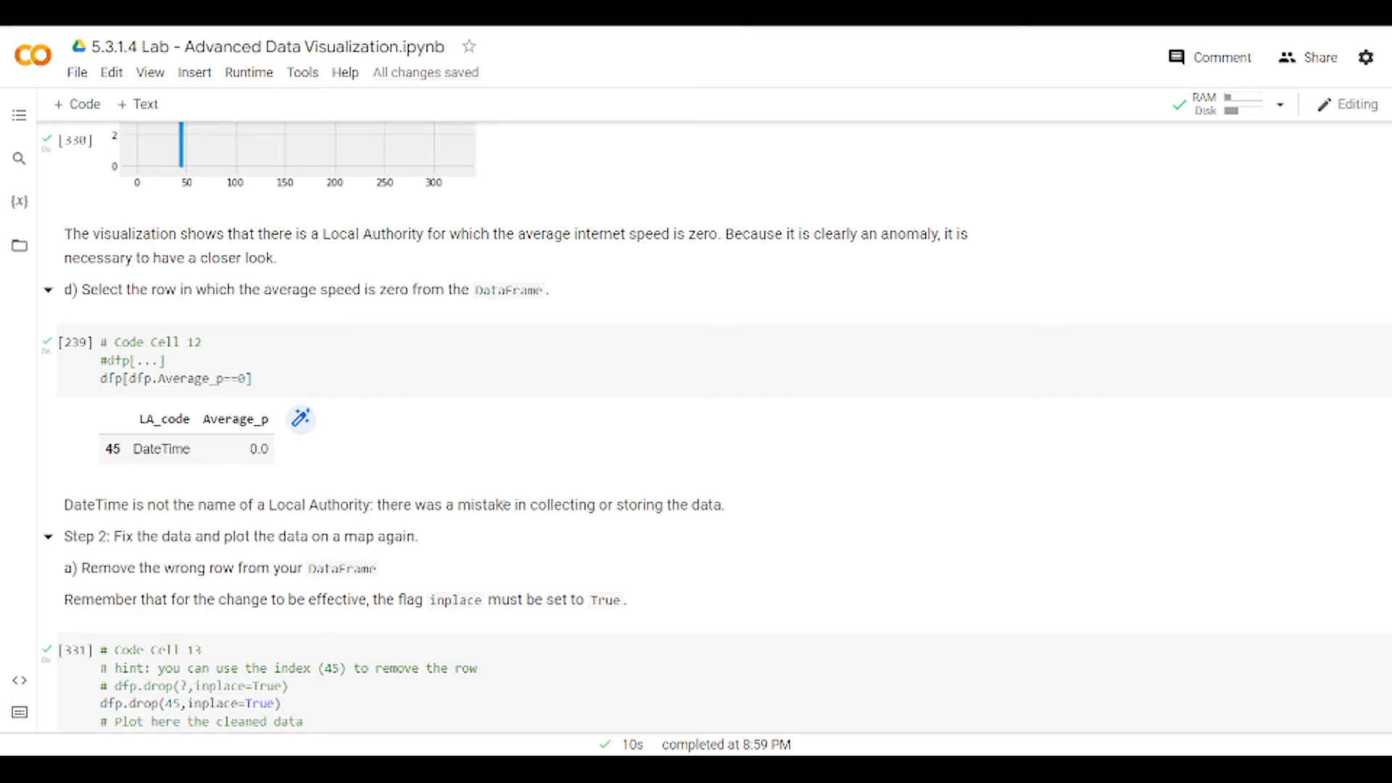
pyautogui.scroll(-3)
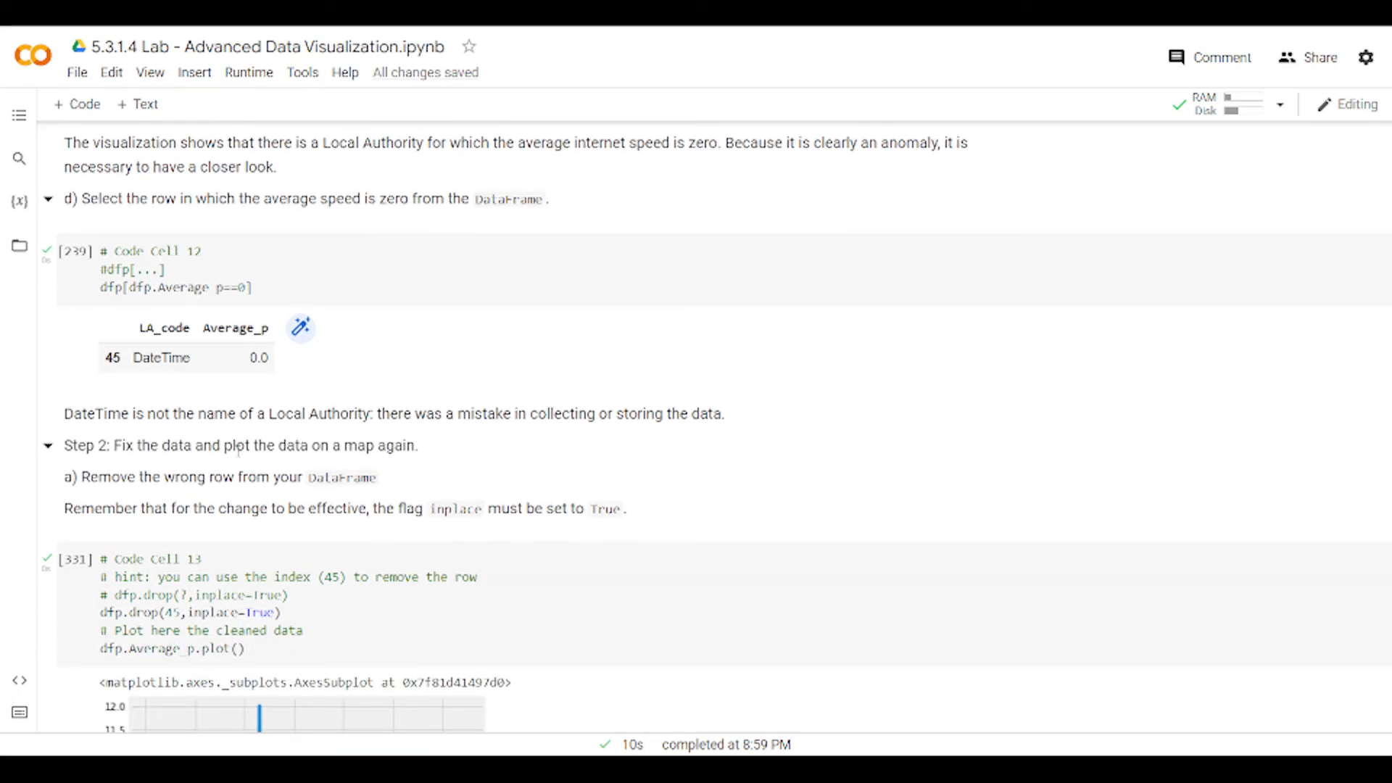
pyautogui.click(77, 250)
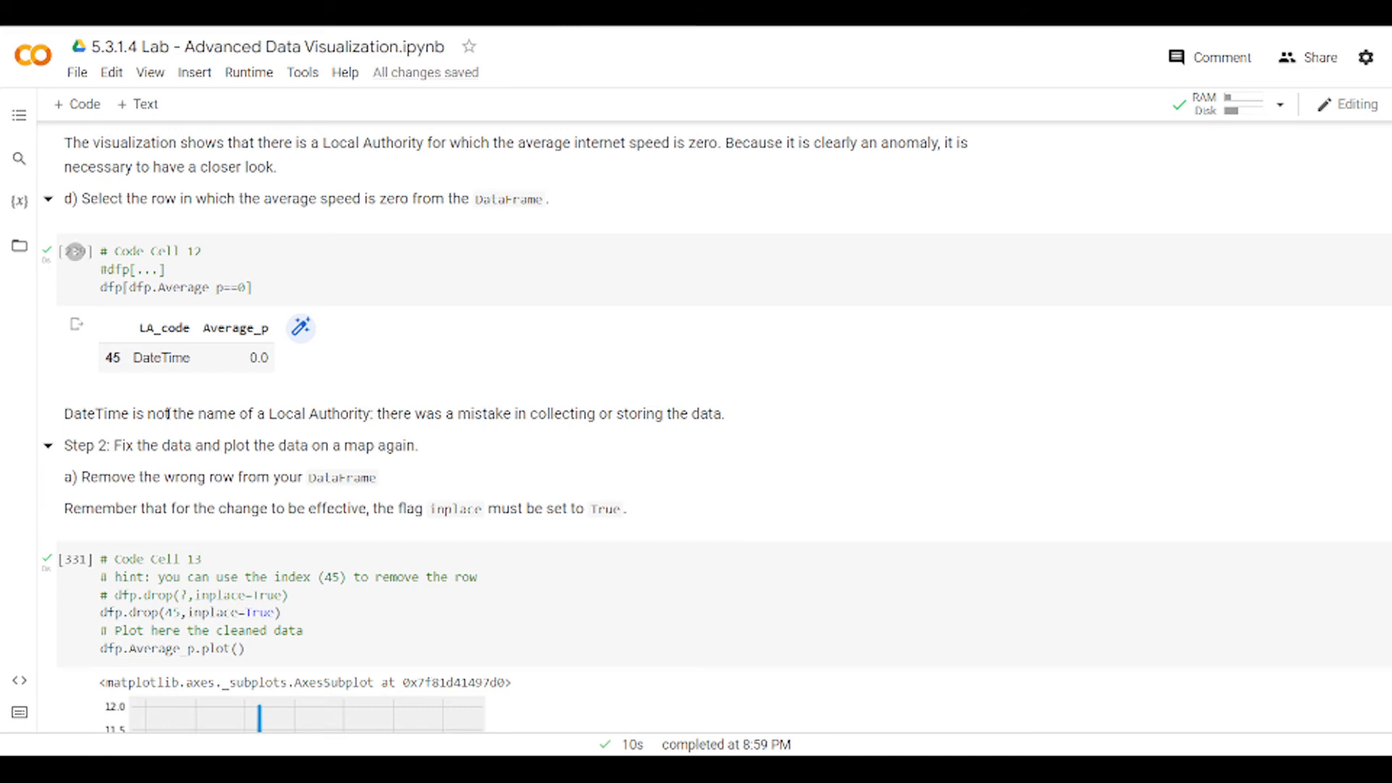
pyautogui.scroll(-3)
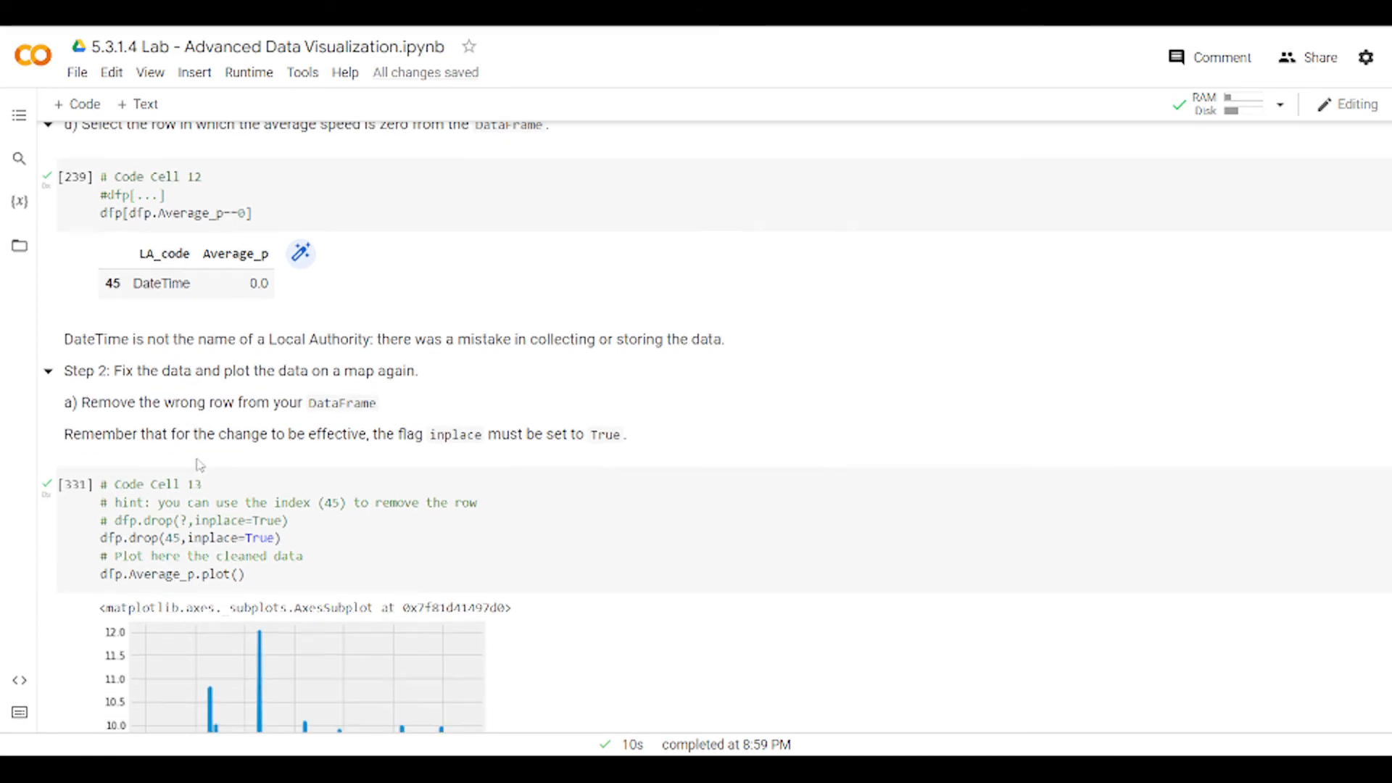
pyautogui.scroll(3)
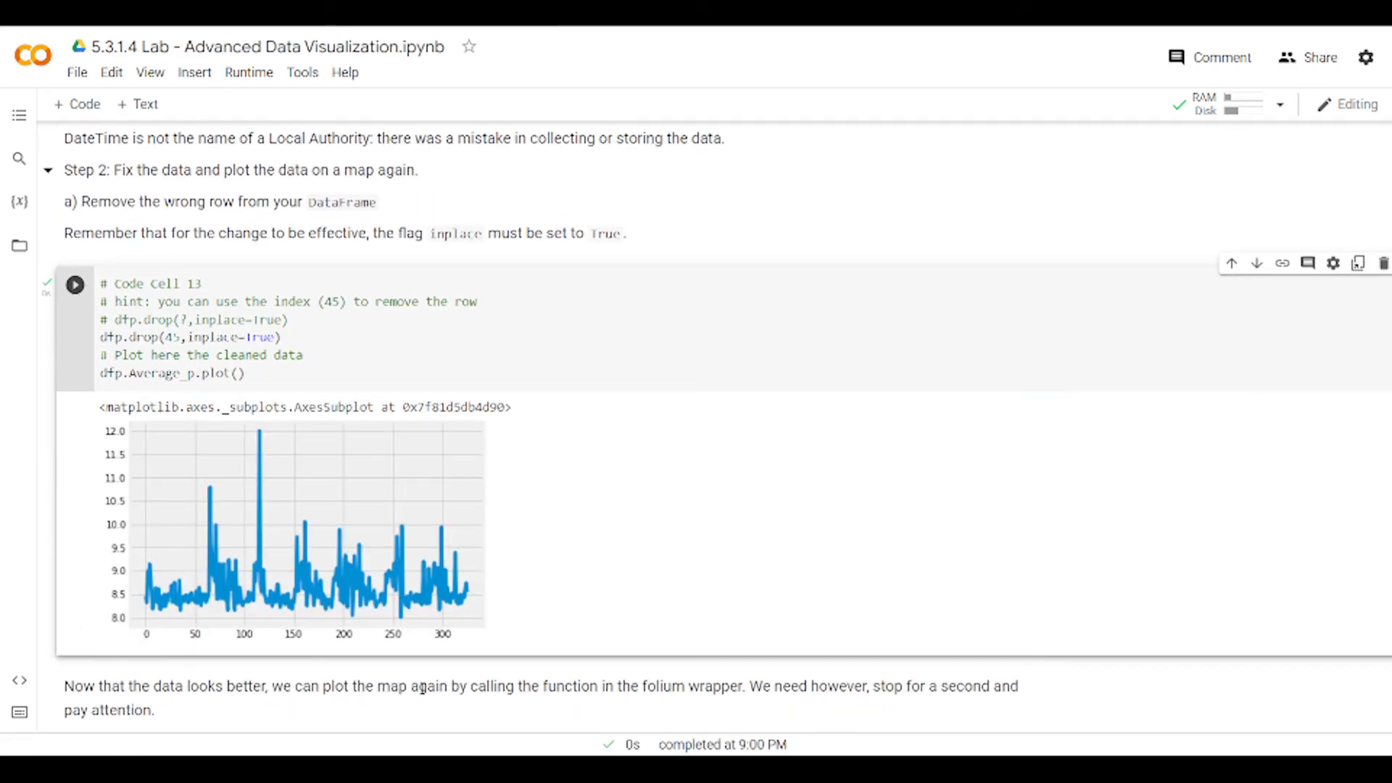
pyautogui.scroll(-3)
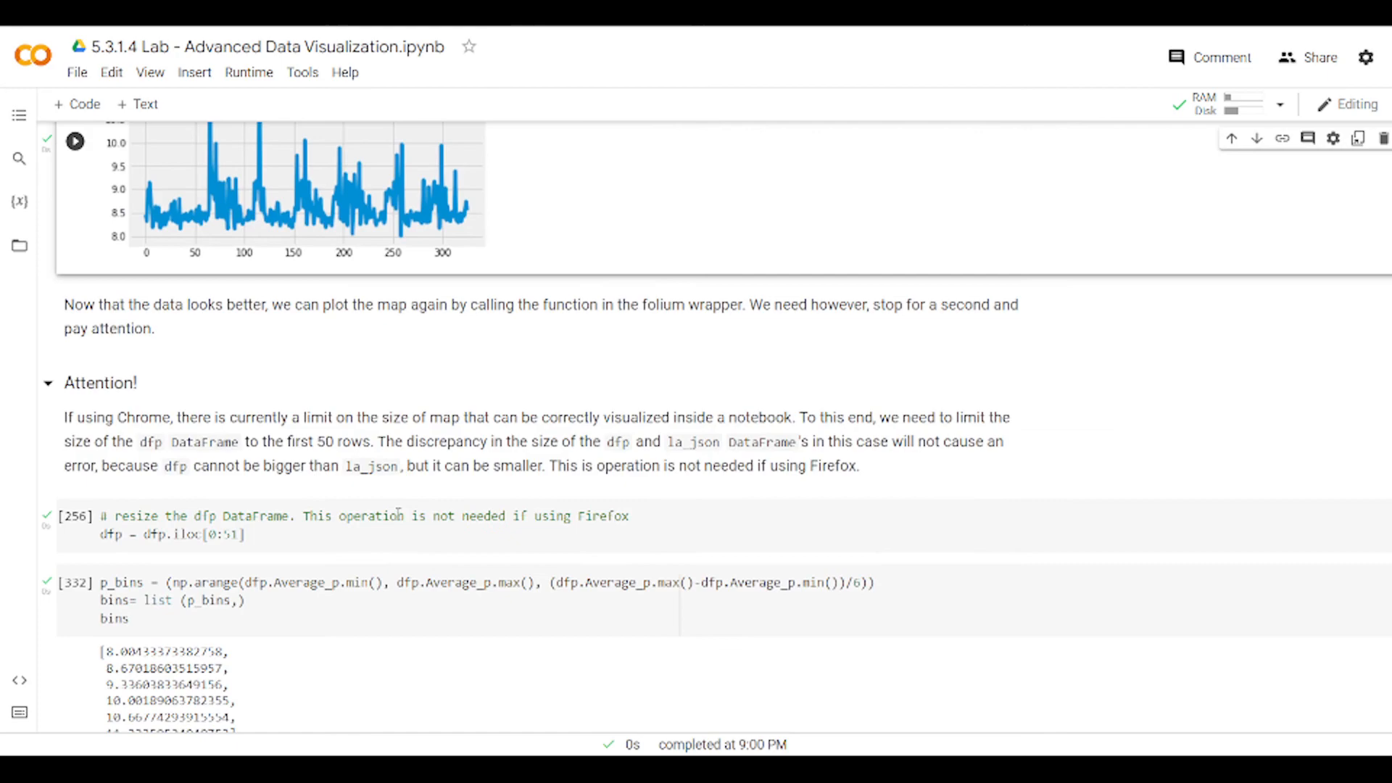
pyautogui.scroll(-3)
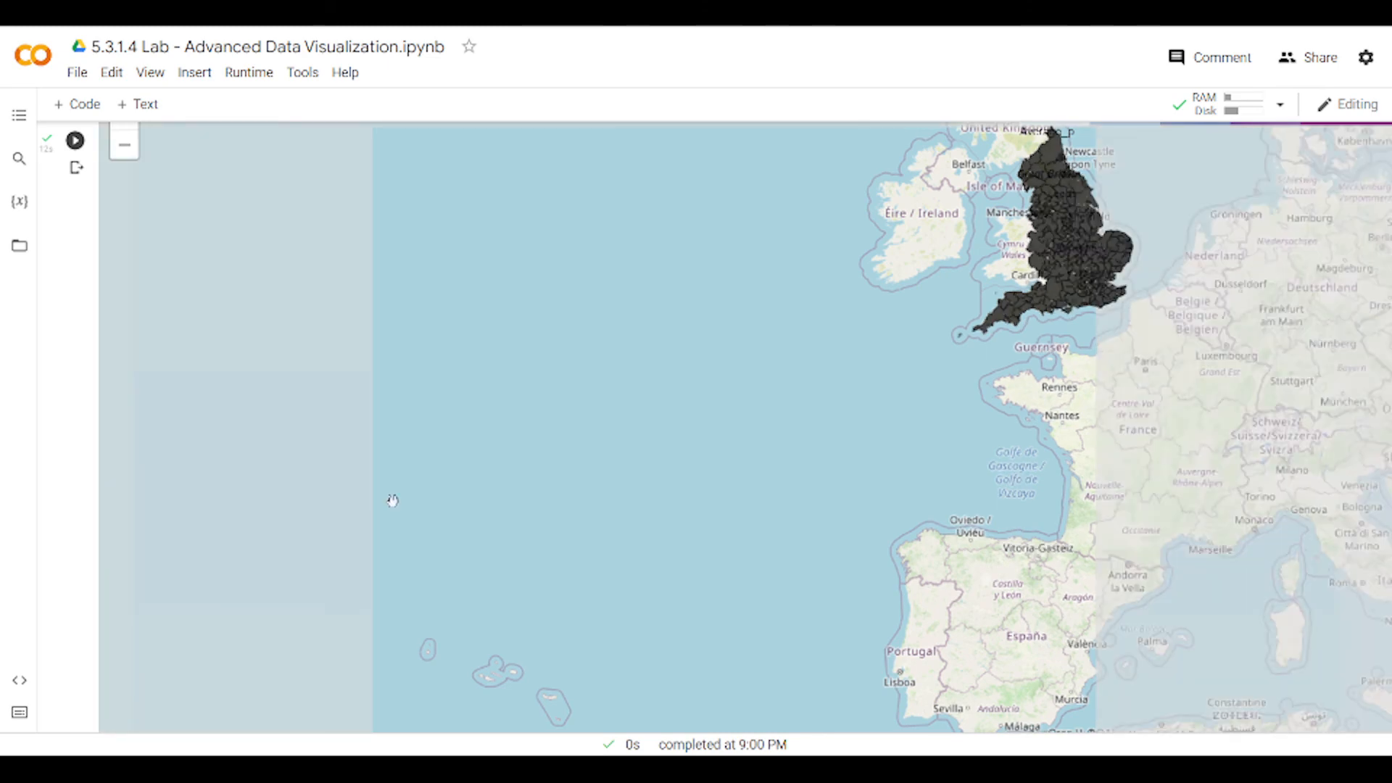
pyautogui.scroll(-3)
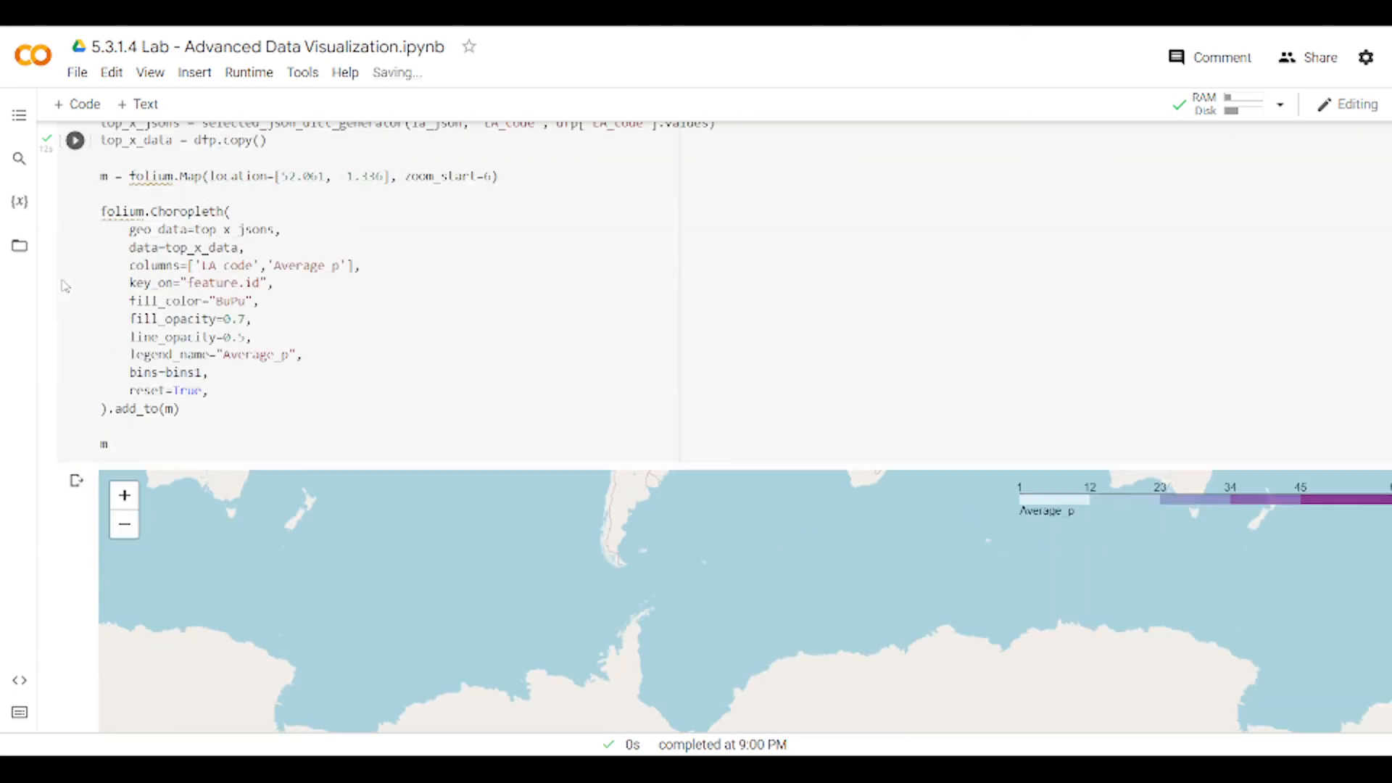
pyautogui.scroll(-3)
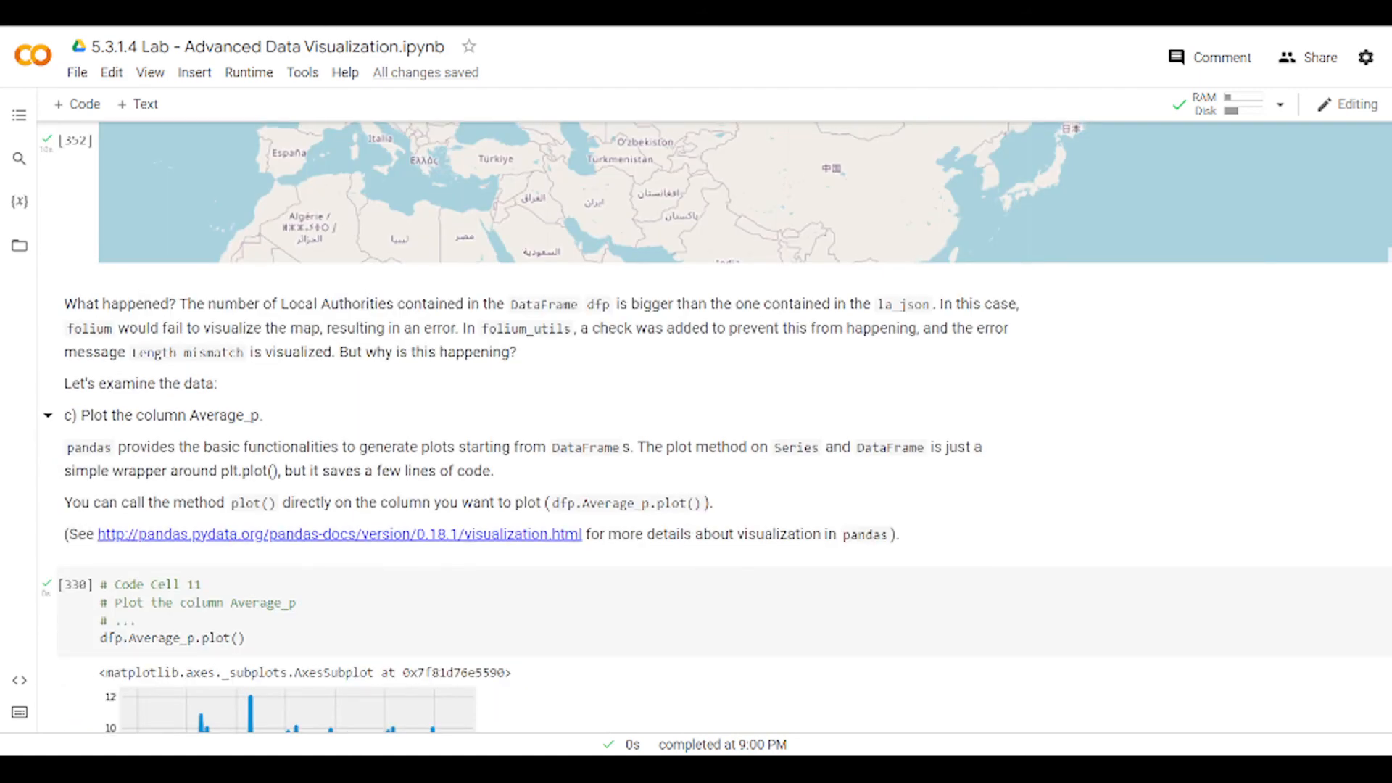